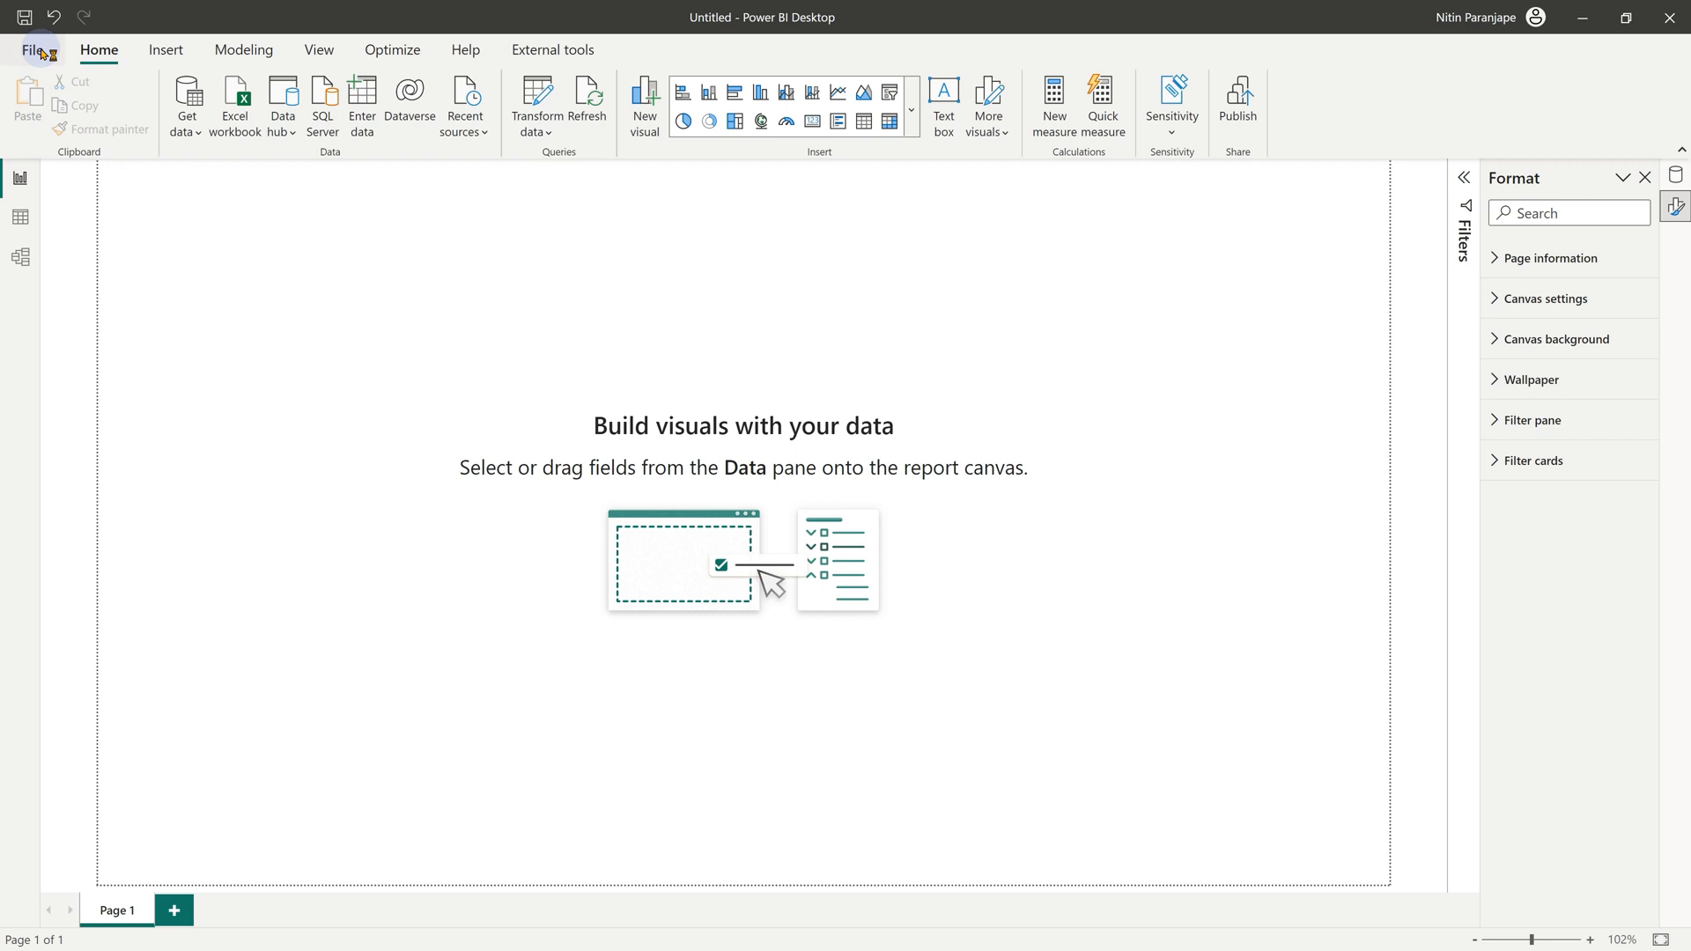
Enable the On-object interaction preview feature in Options > Preview features
click(33, 50)
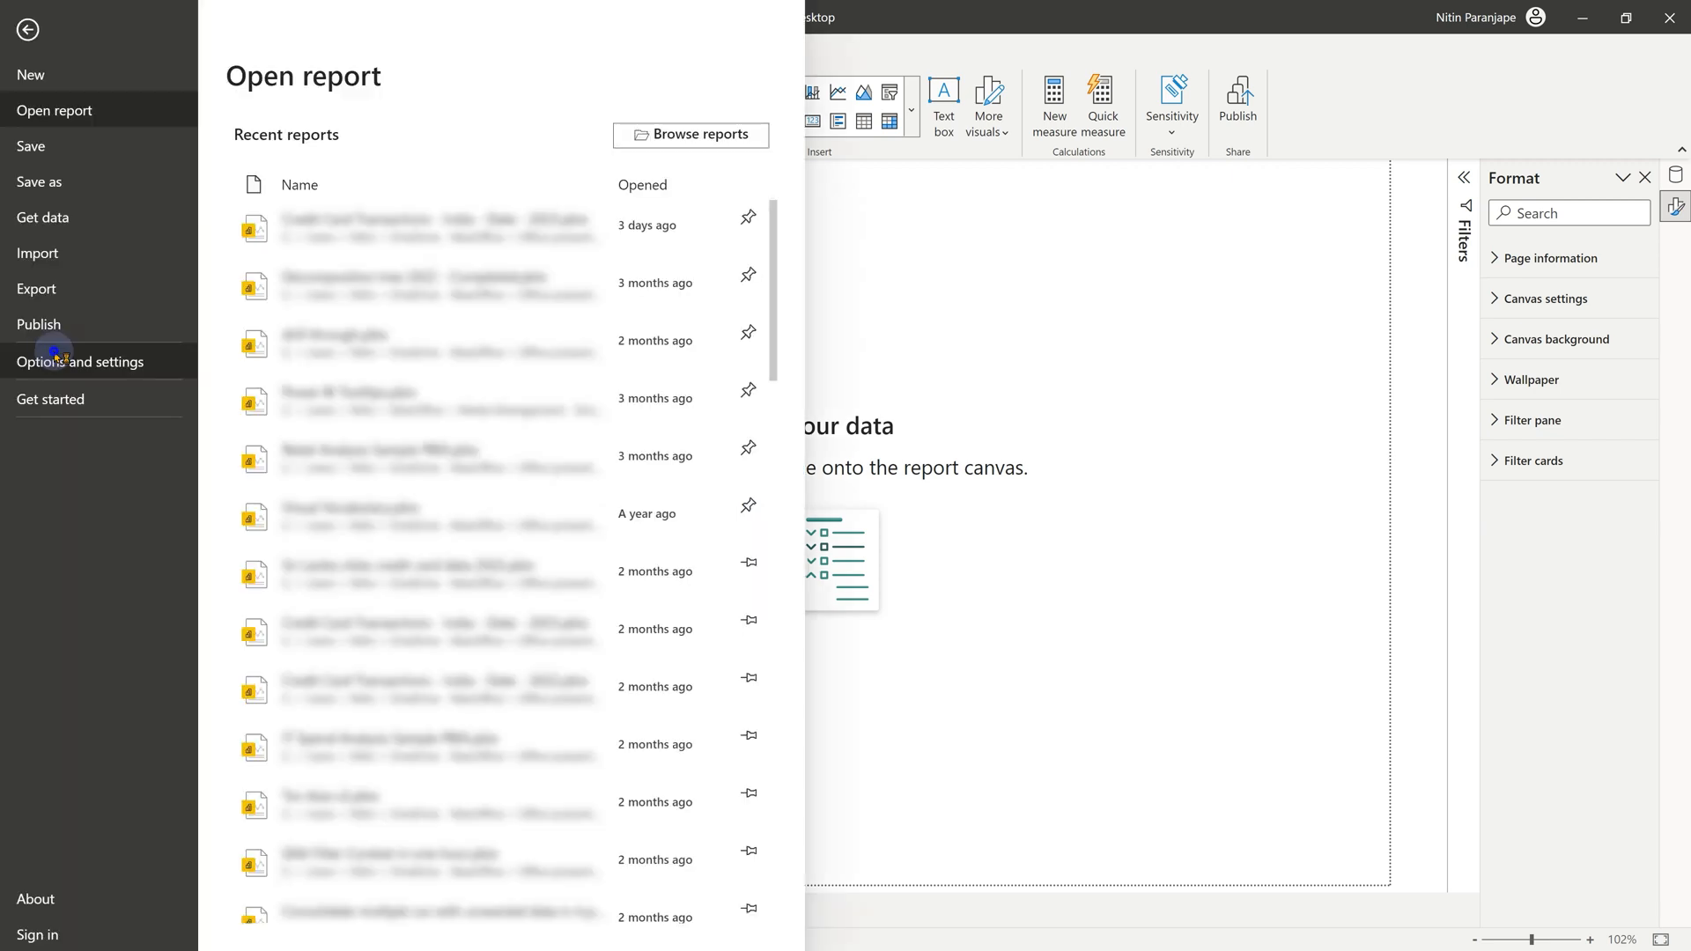
click(61, 361)
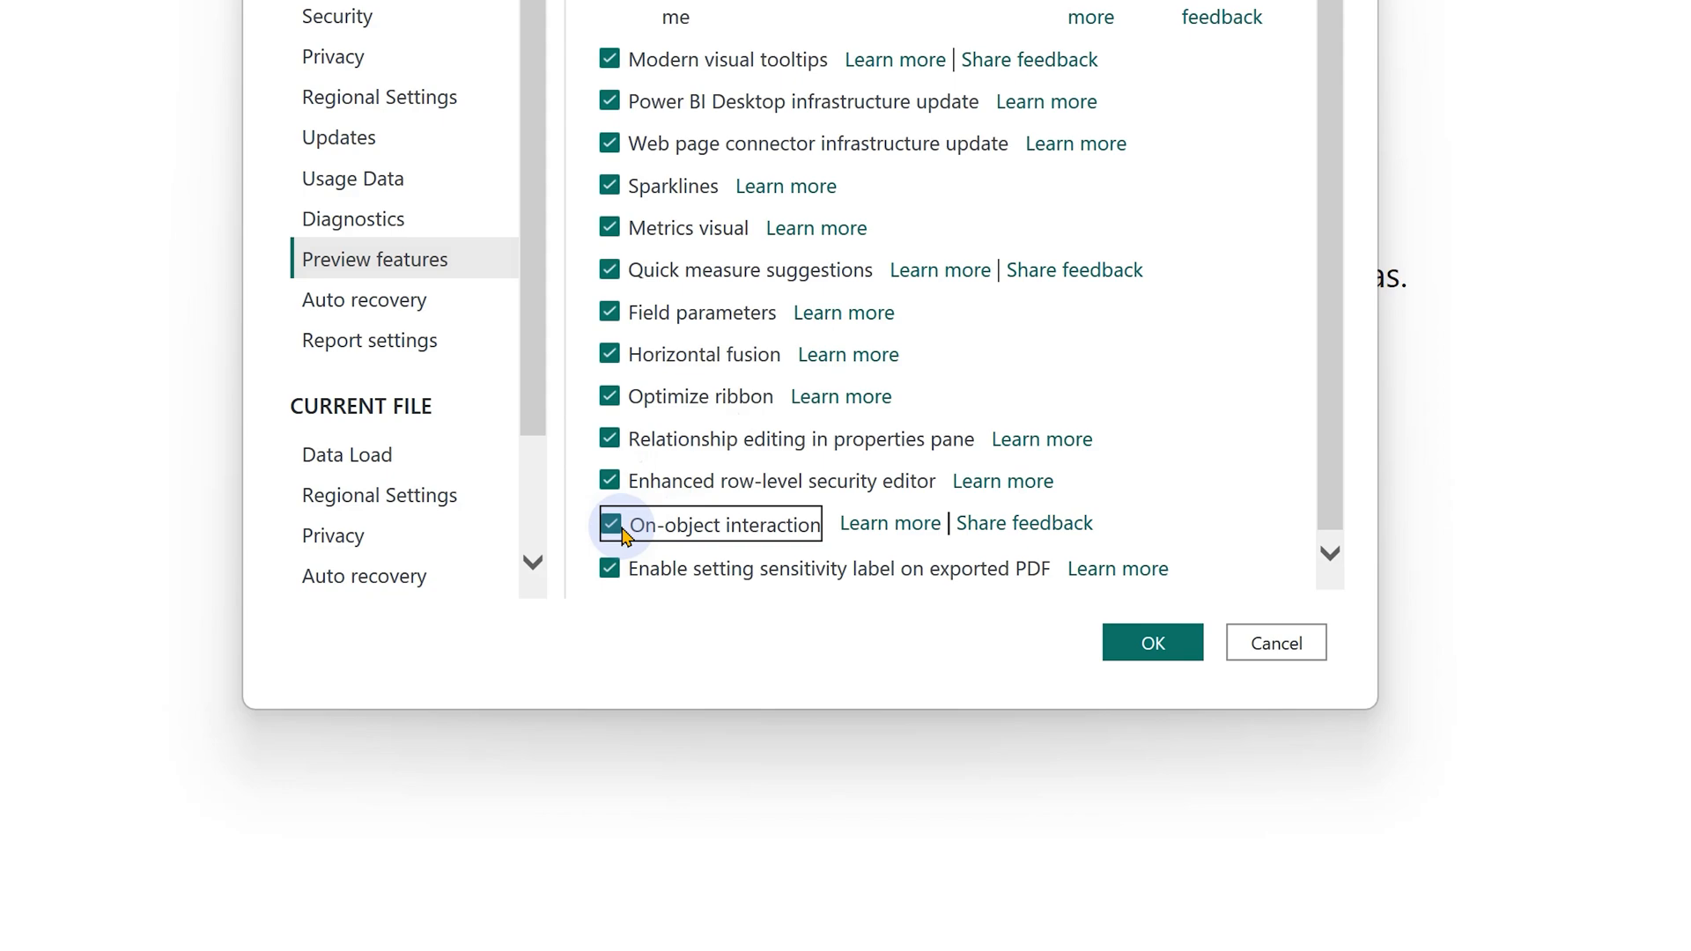
click(1153, 641)
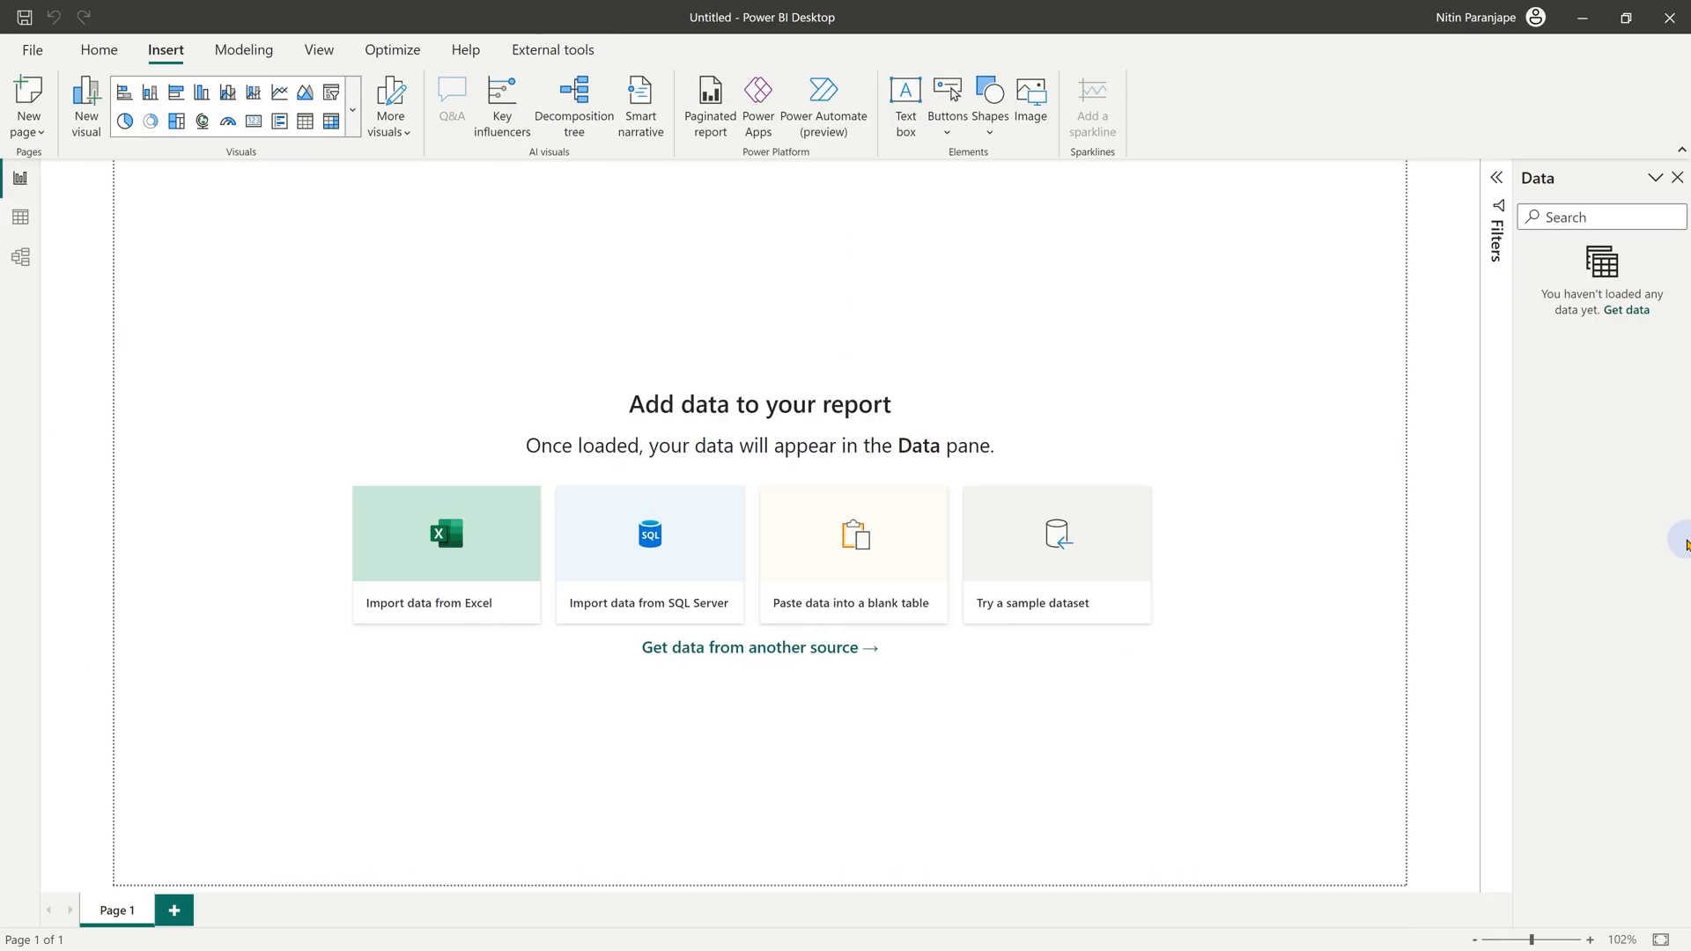
mouse_move(1061, 560)
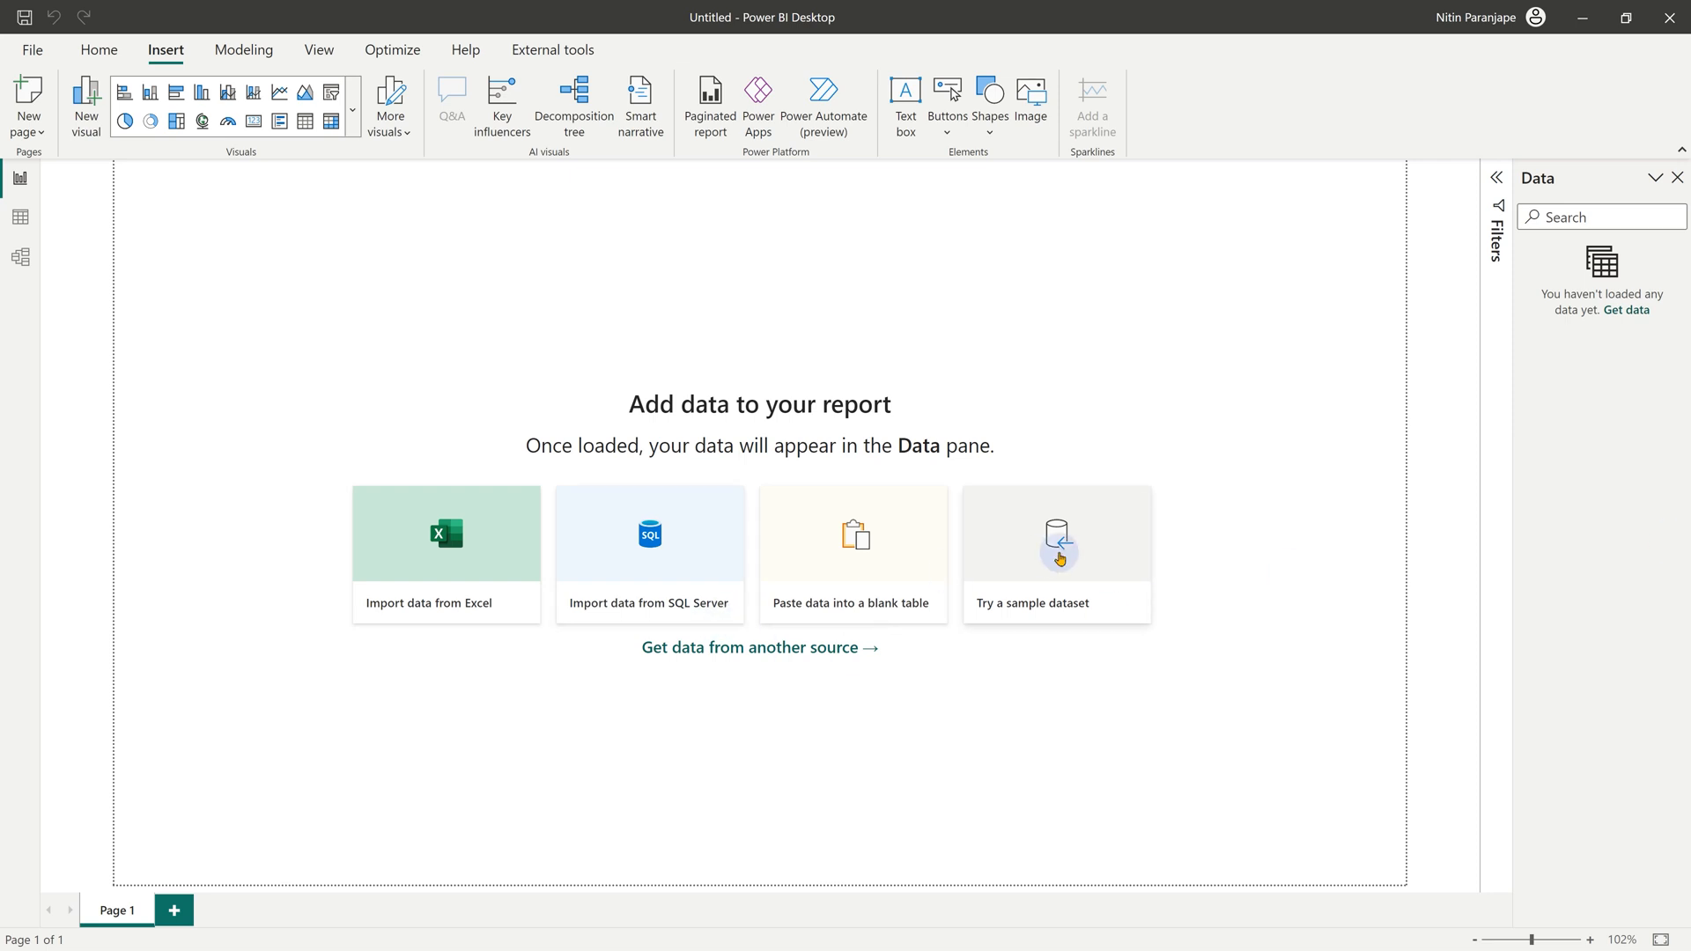
Load the financials table from the sample financial workbook and return to Report view
click(1057, 553)
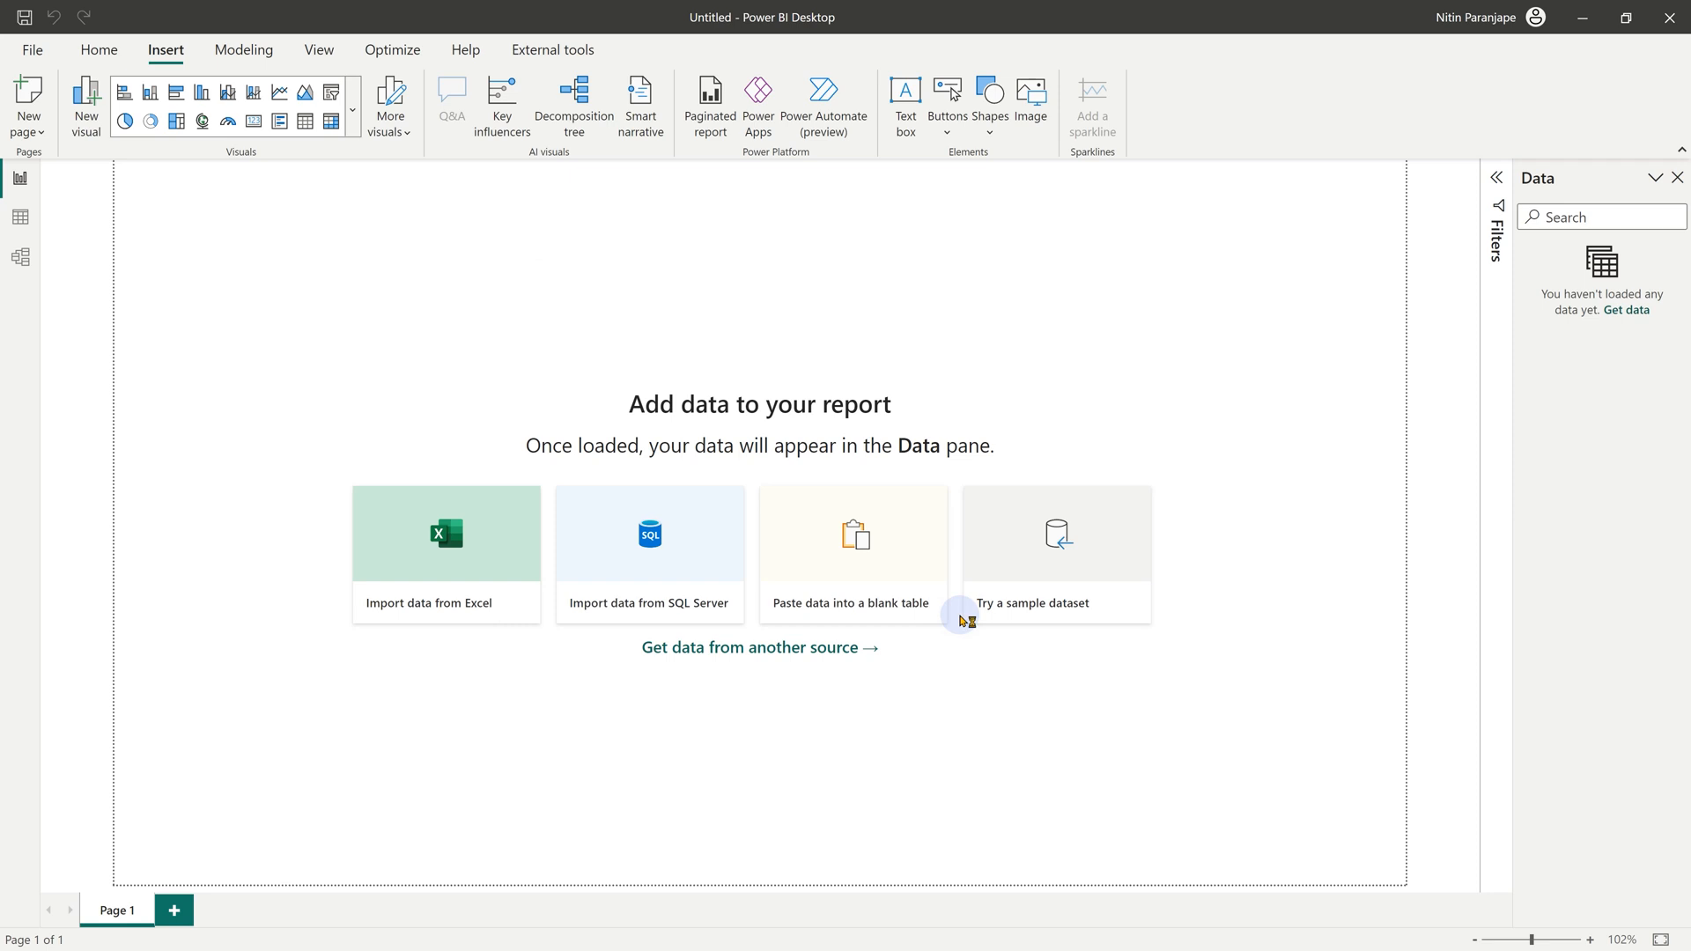
click(445, 532)
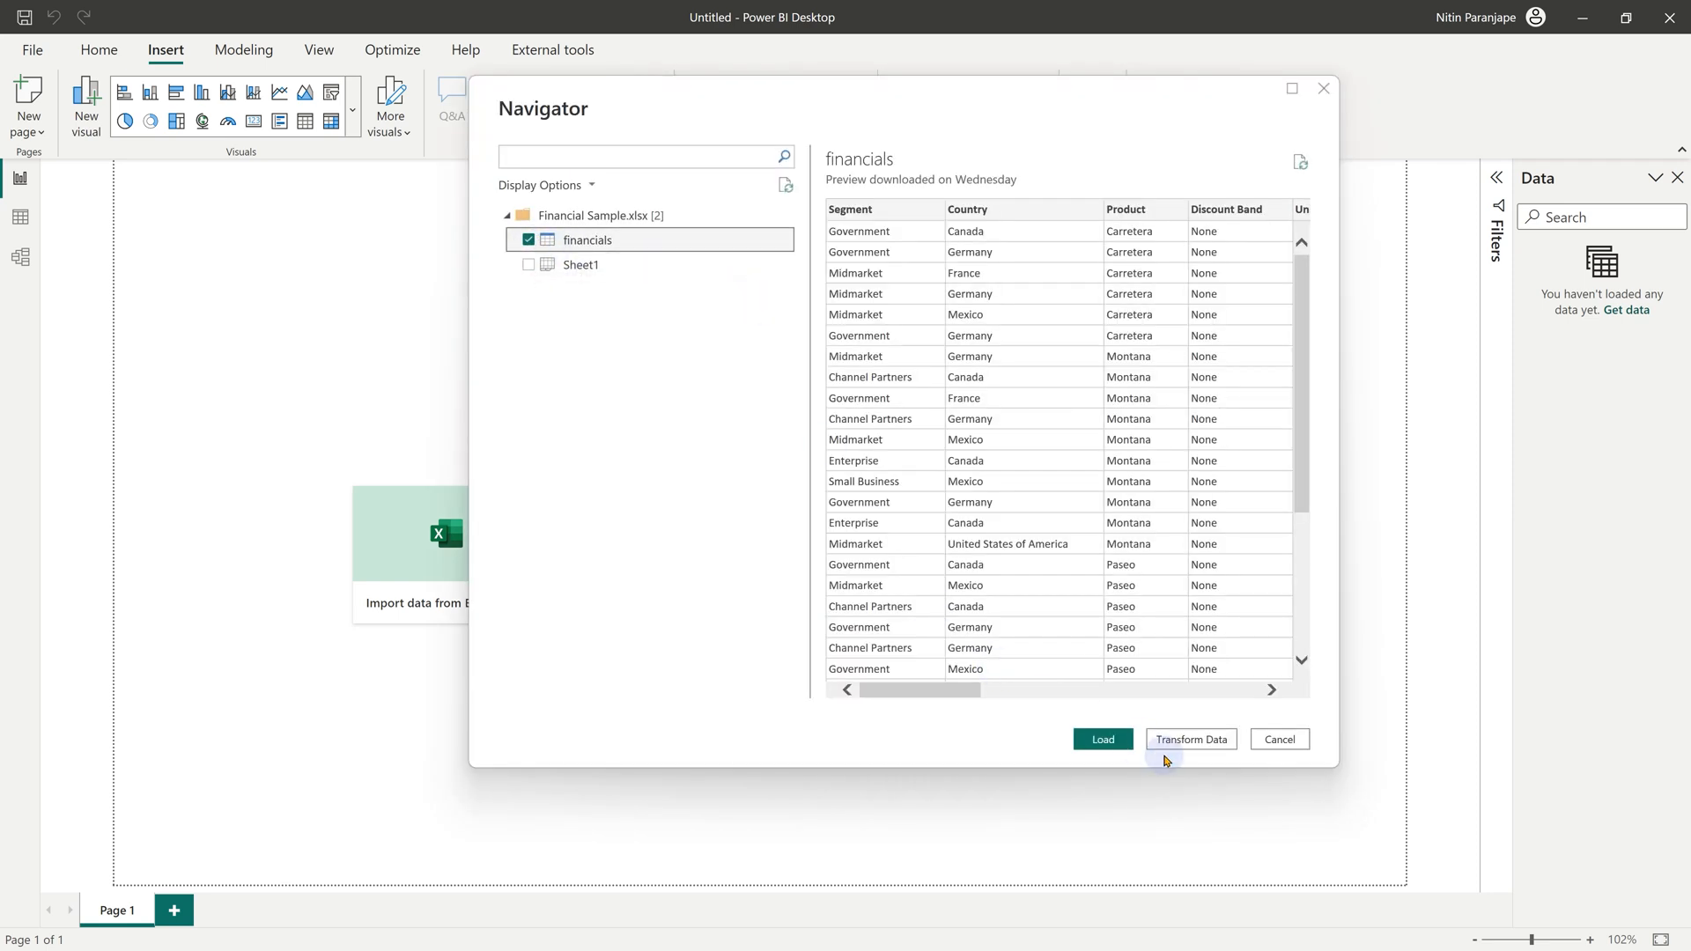
click(1103, 739)
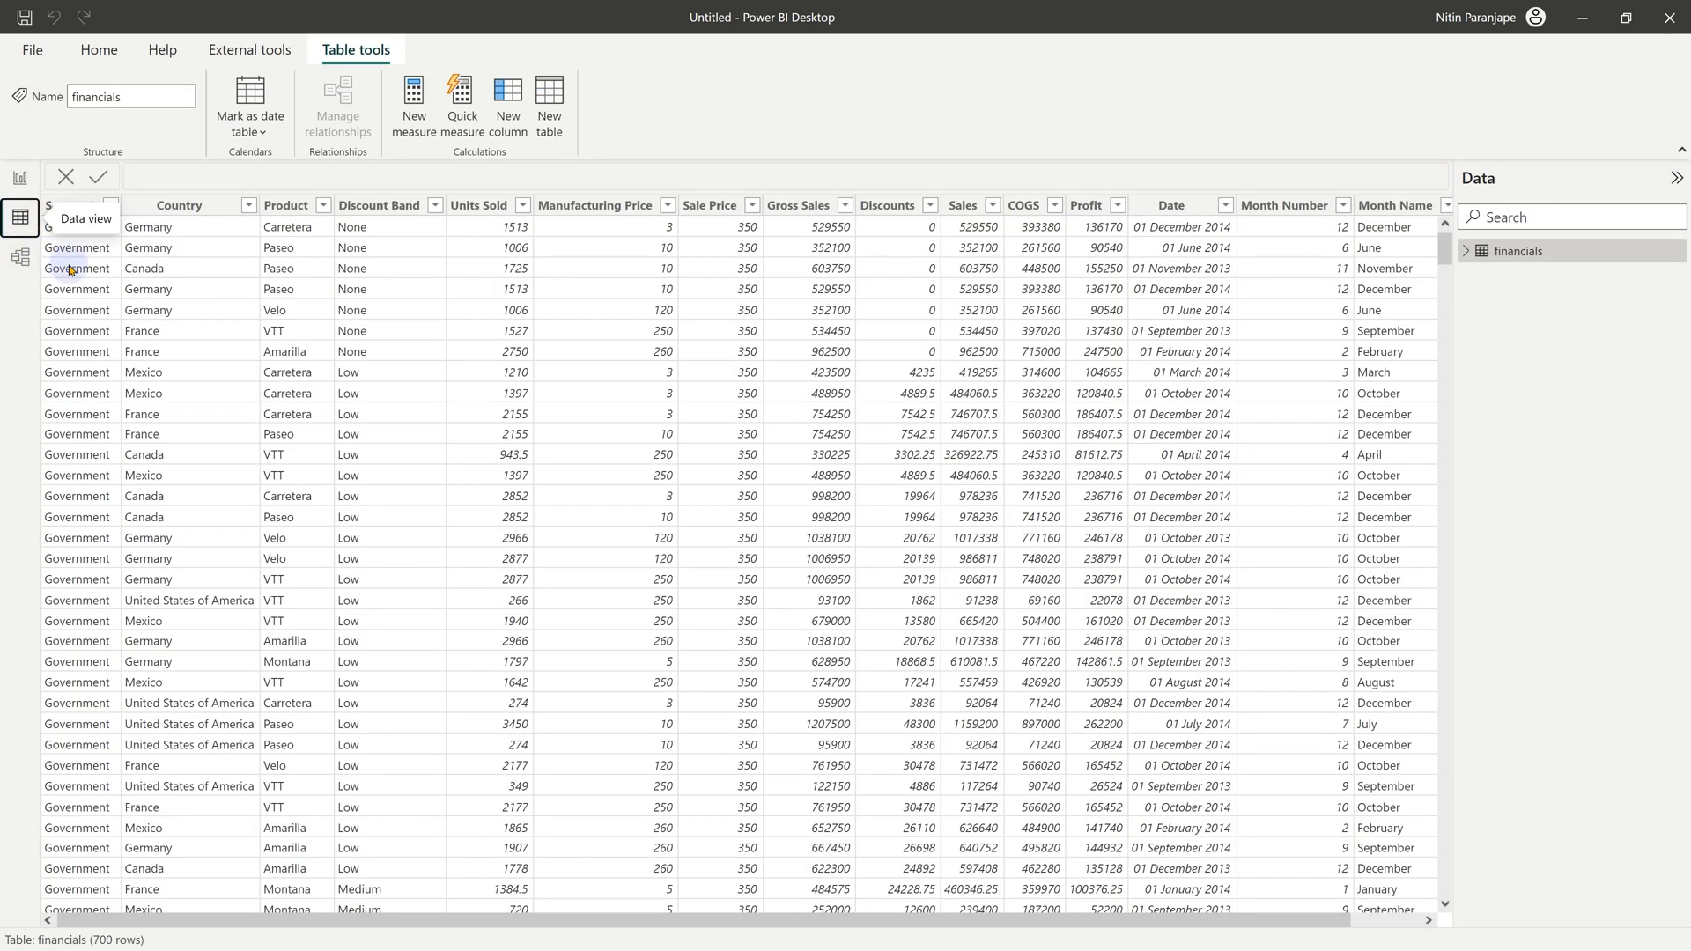
click(22, 180)
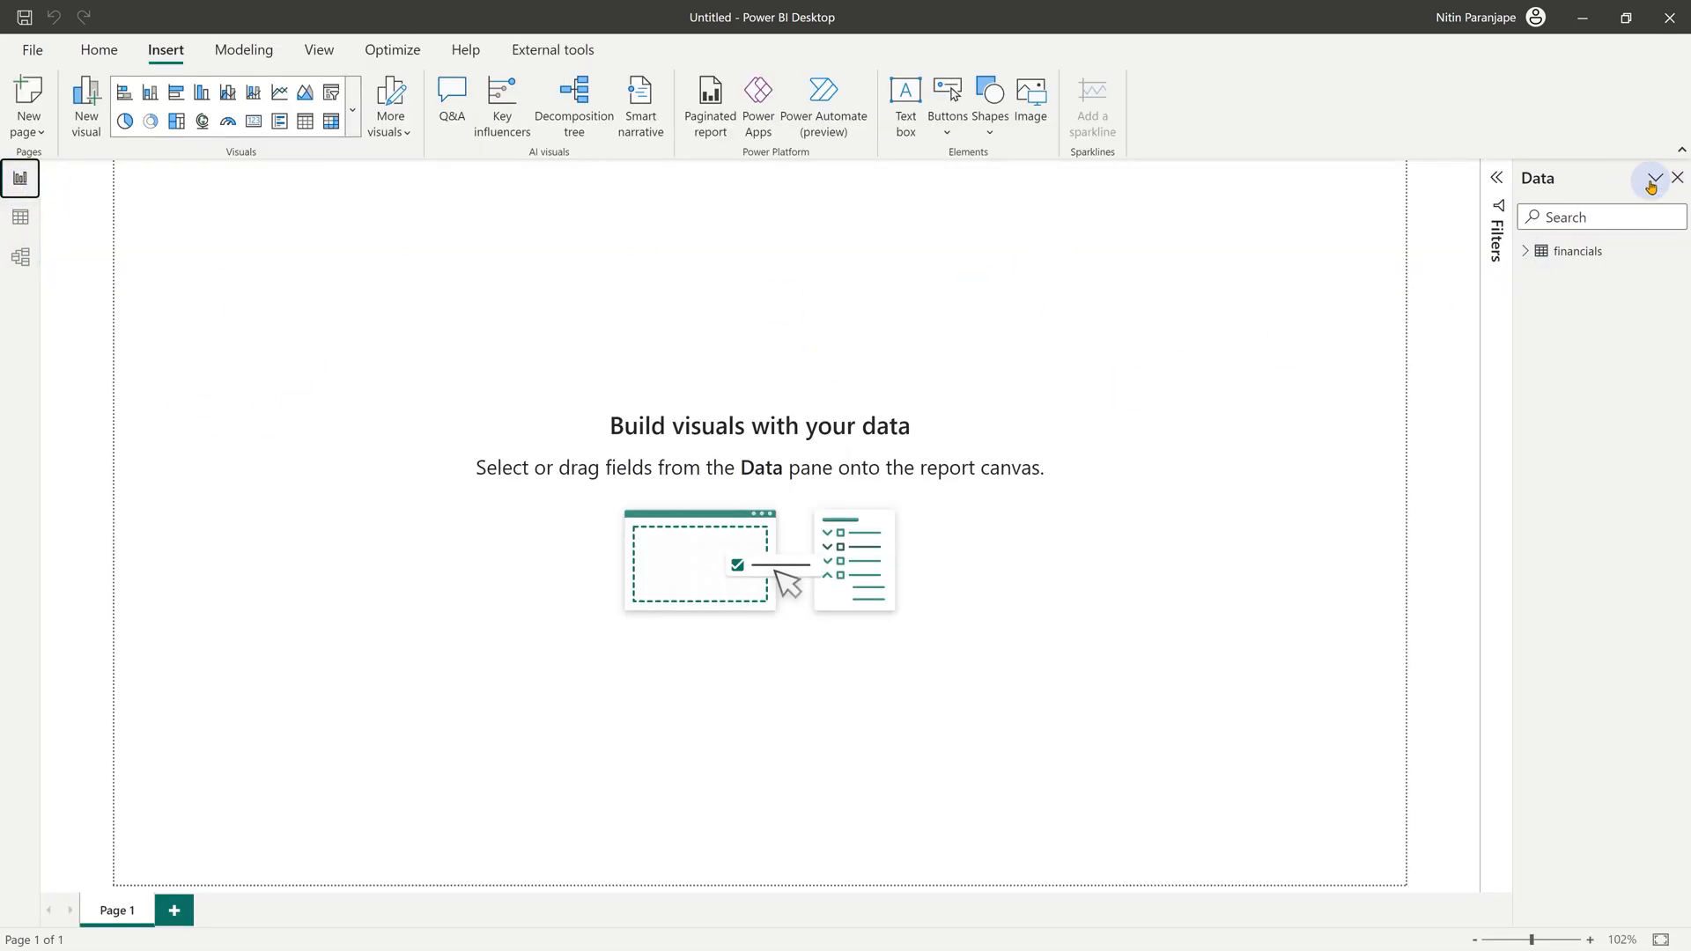
mouse_move(1652, 179)
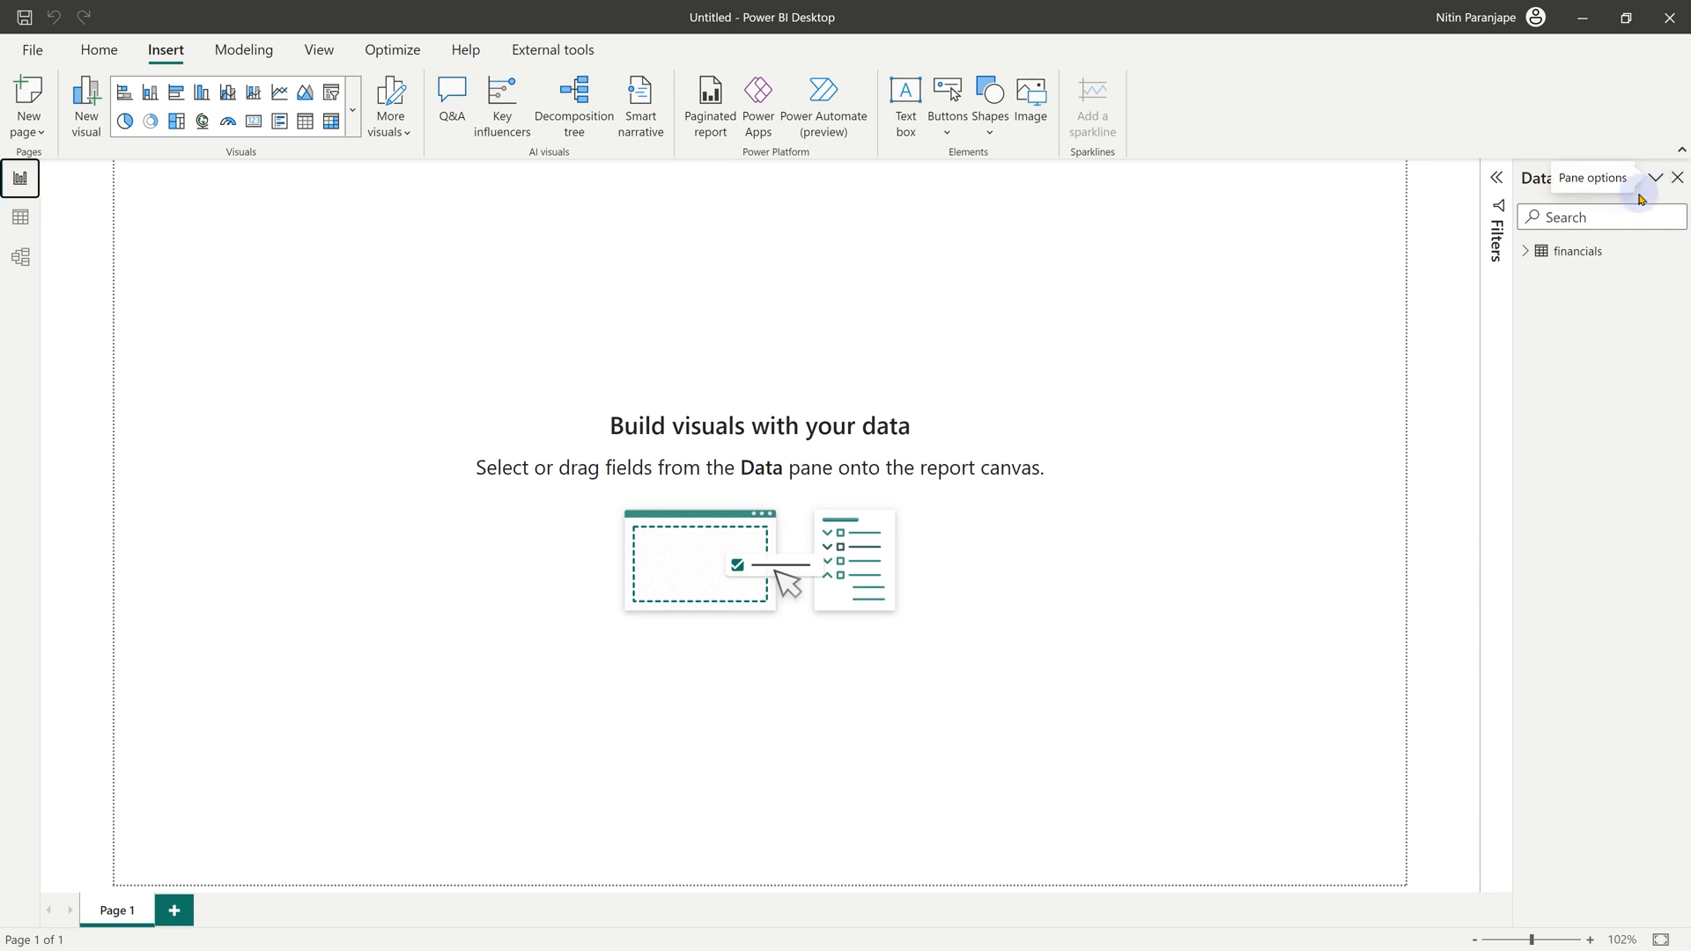
Review the Insert and Home visuals galleries and expand the financials table in the Data pane
click(1531, 250)
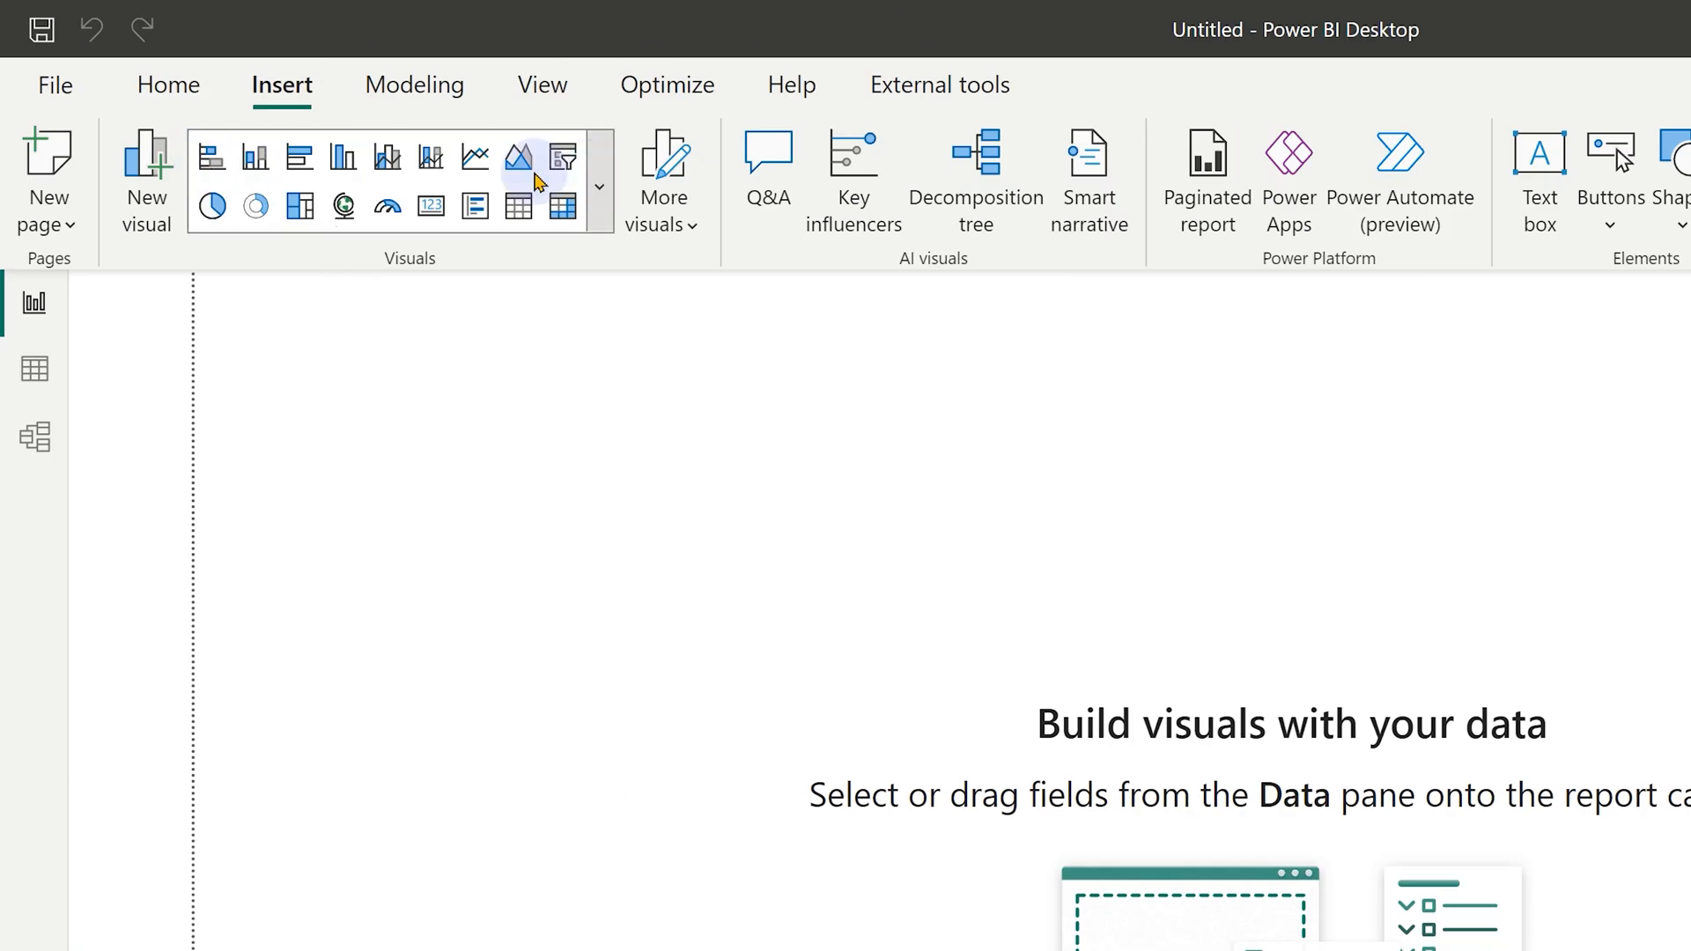
click(167, 85)
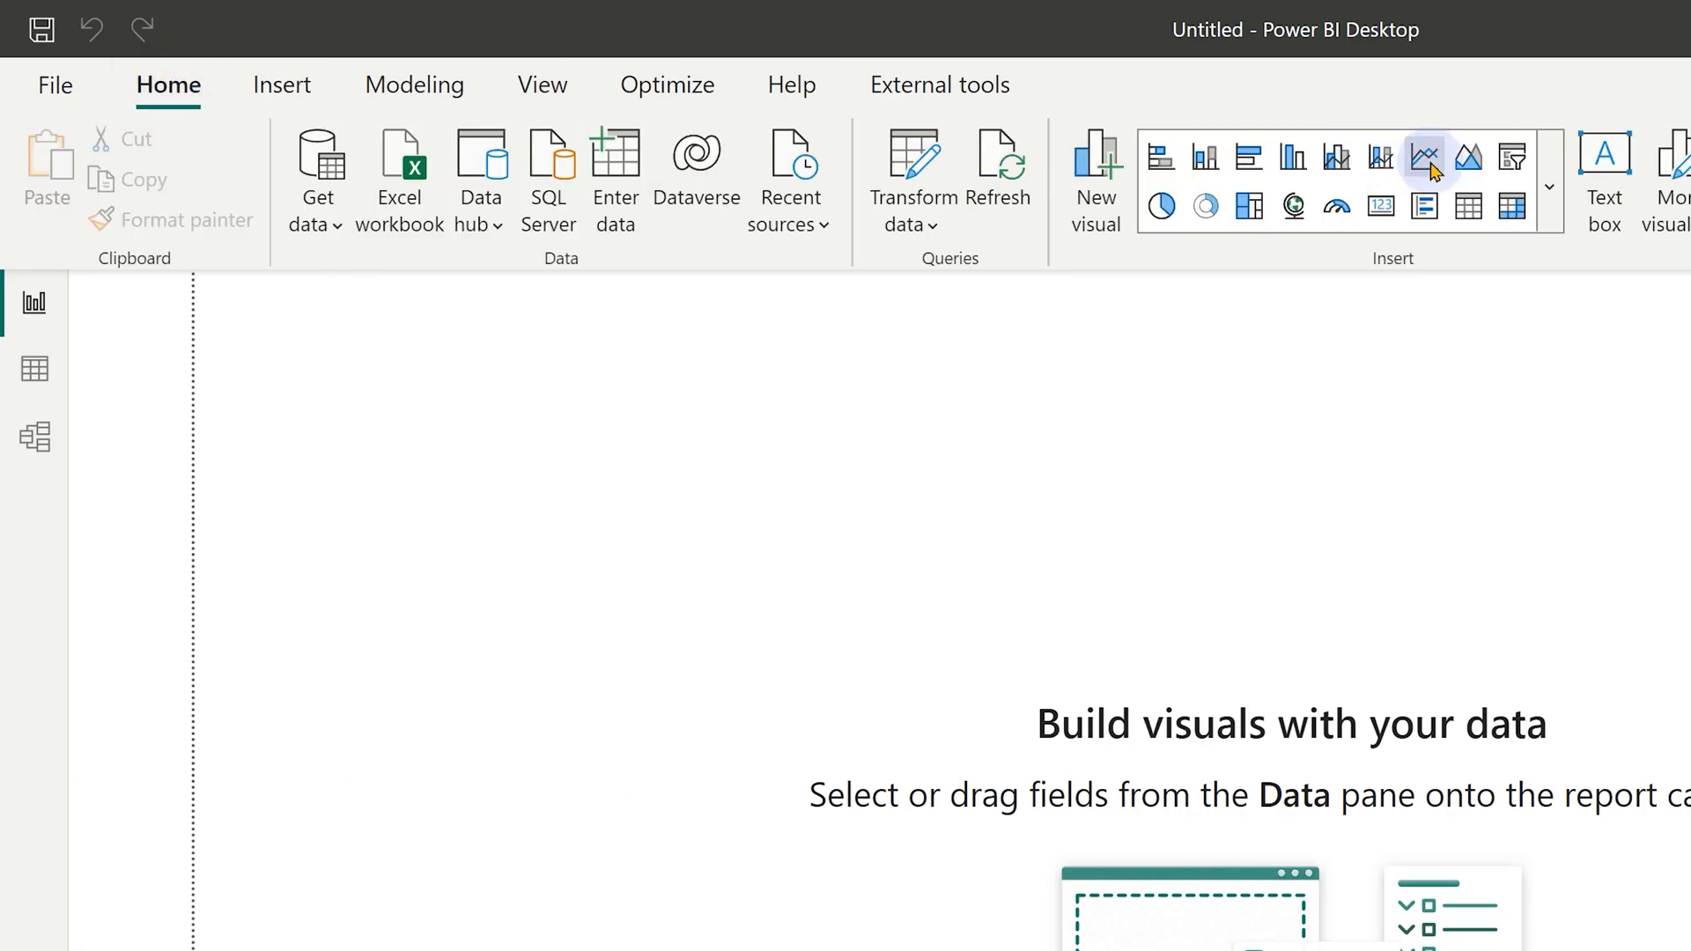
click(282, 85)
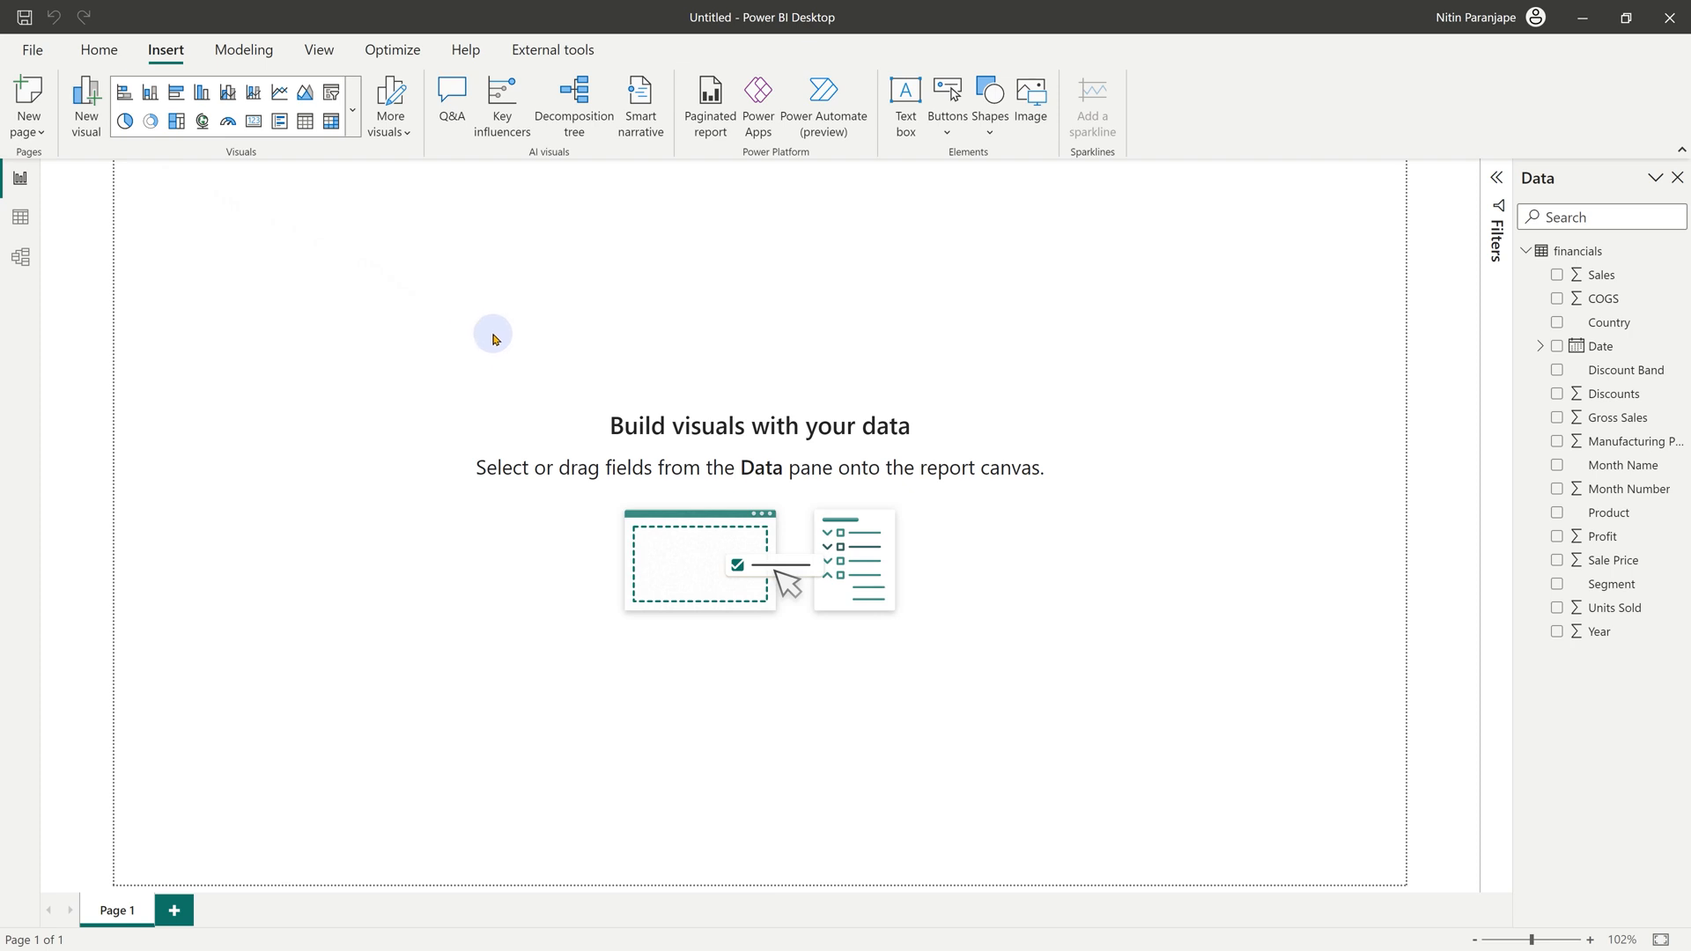
Add a new visual from the canvas menu with Product and Gross Sales as its data
right_click(494, 335)
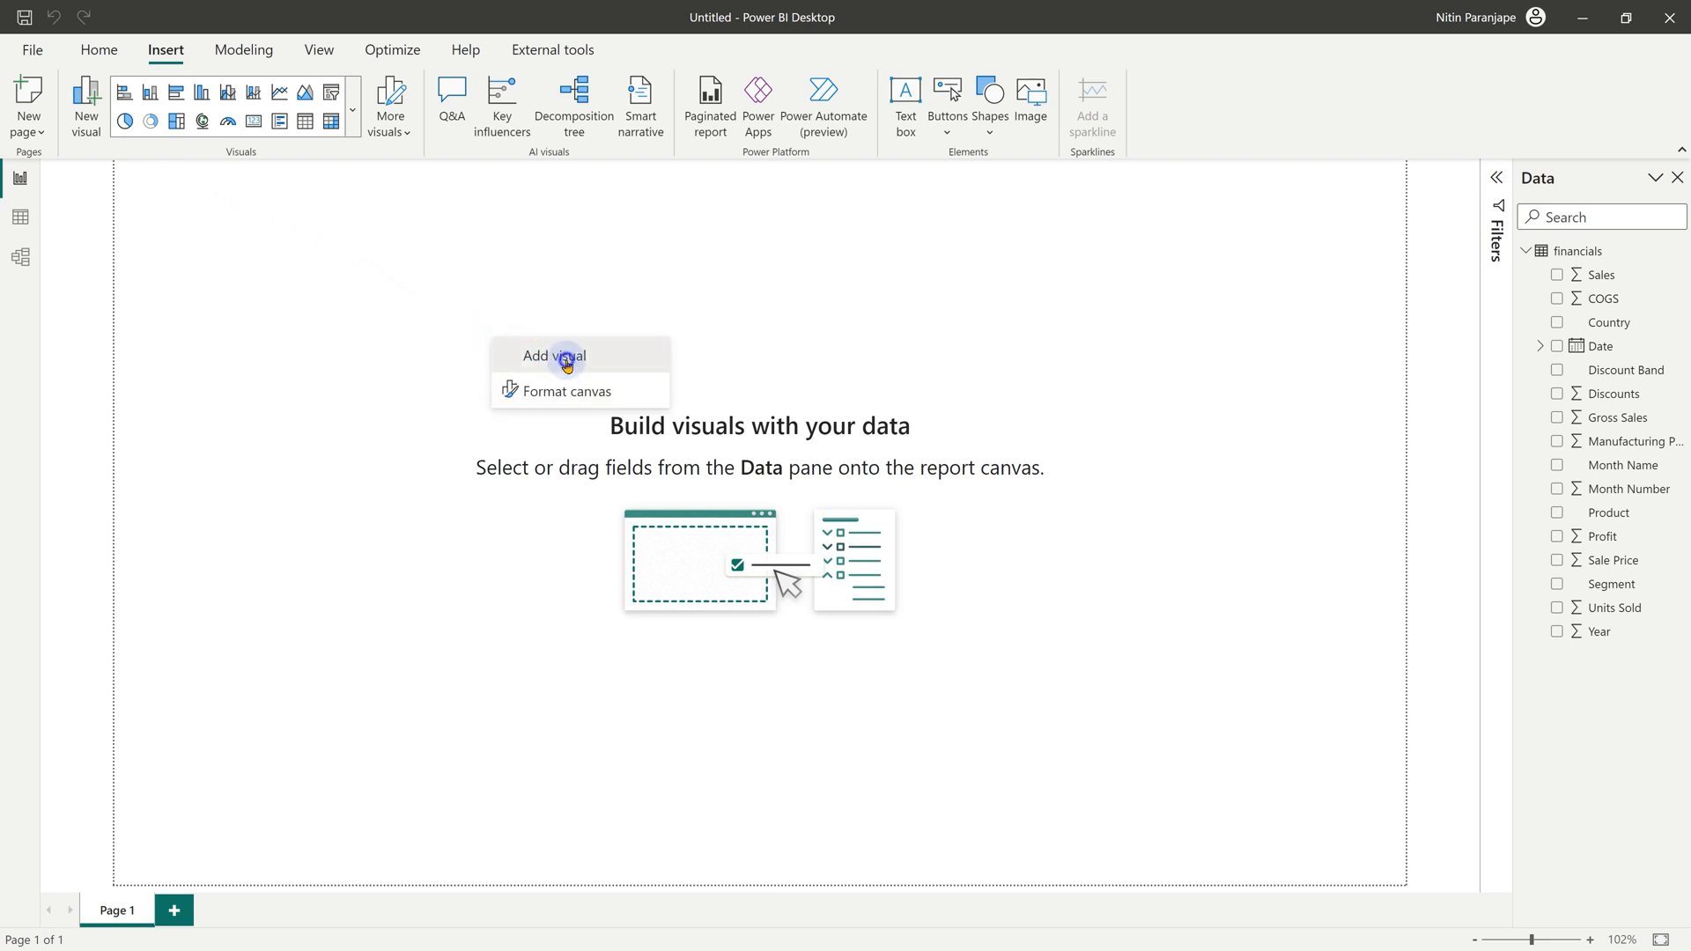
click(553, 355)
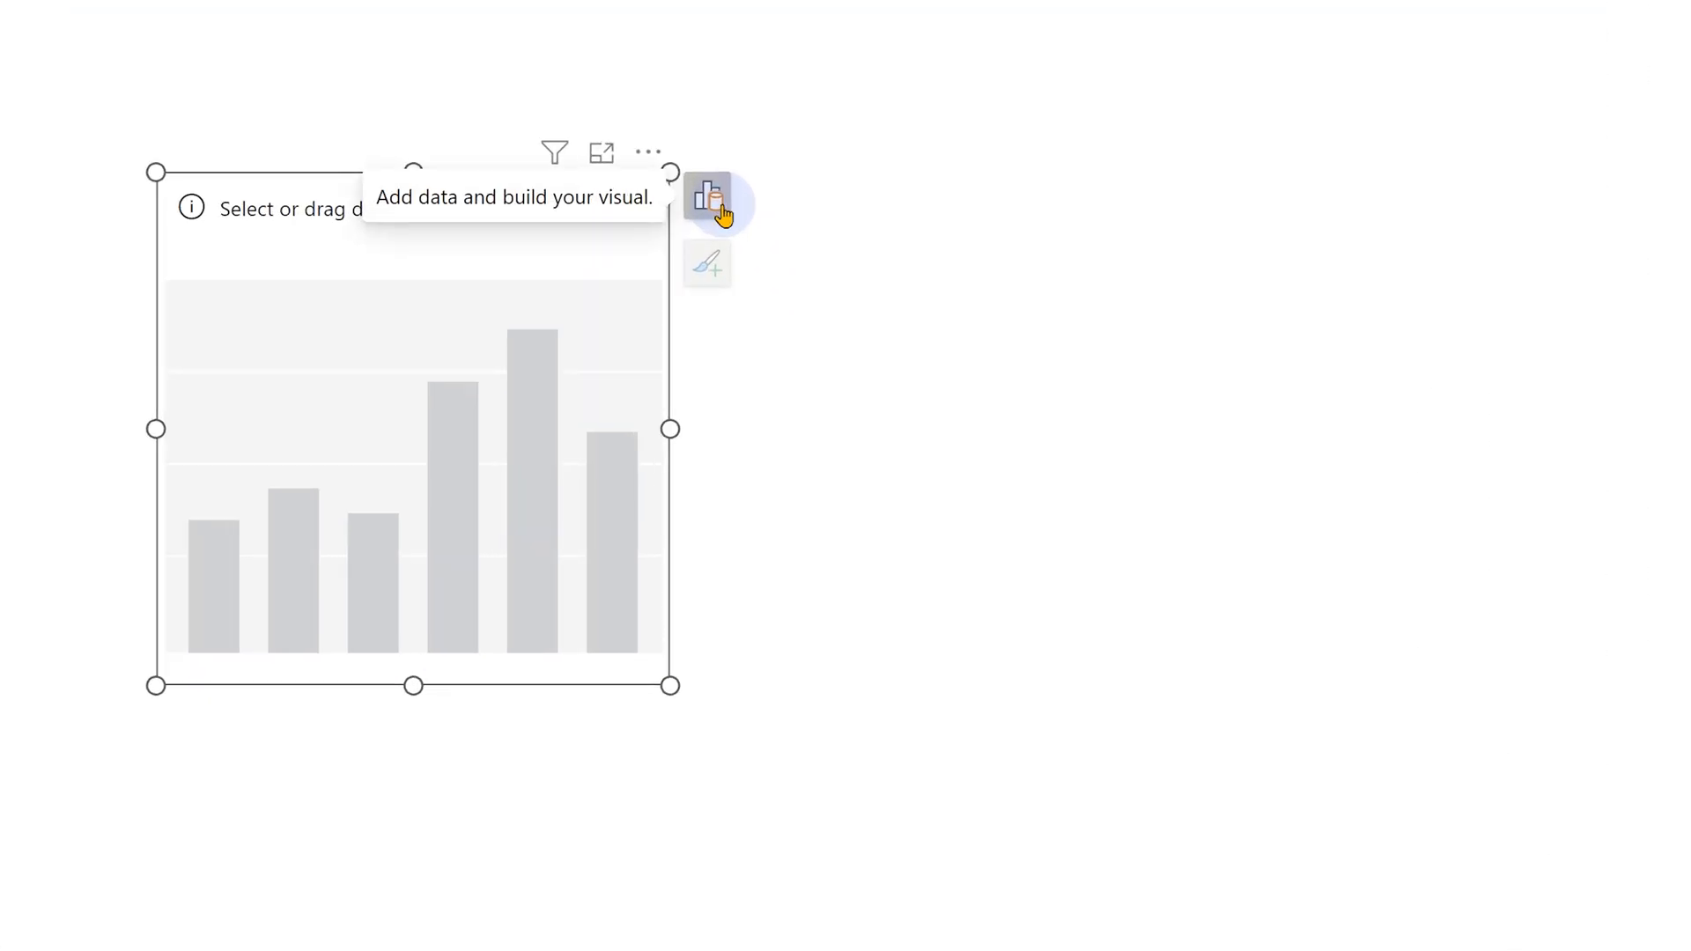
click(707, 198)
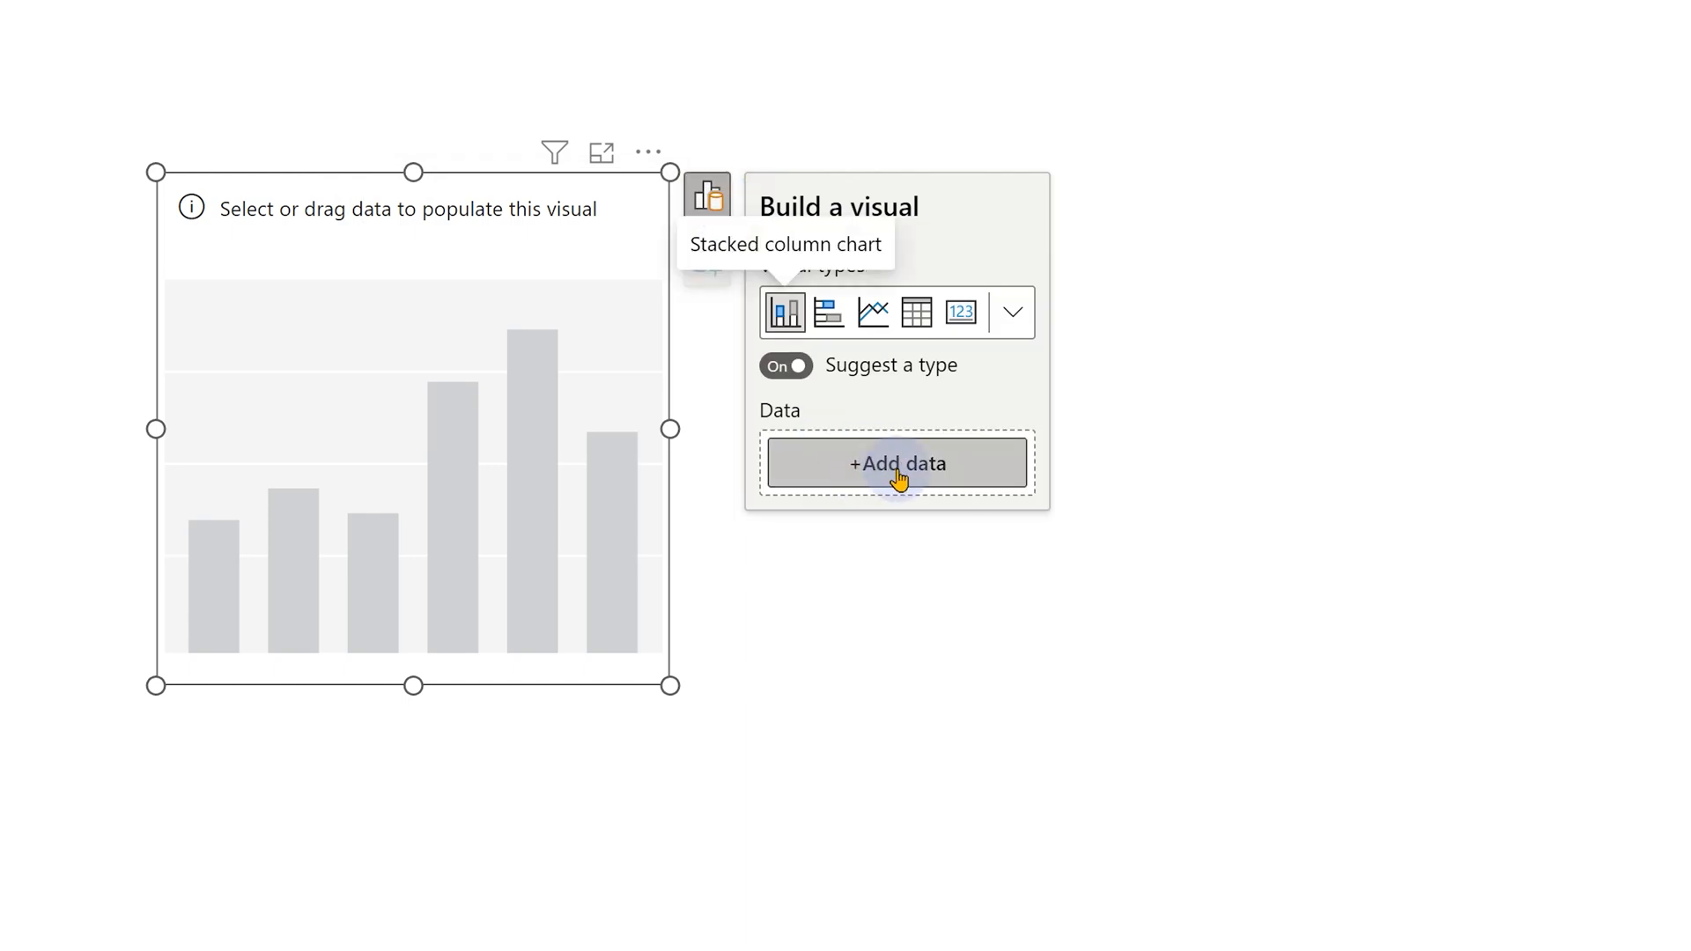
mouse_move(923, 467)
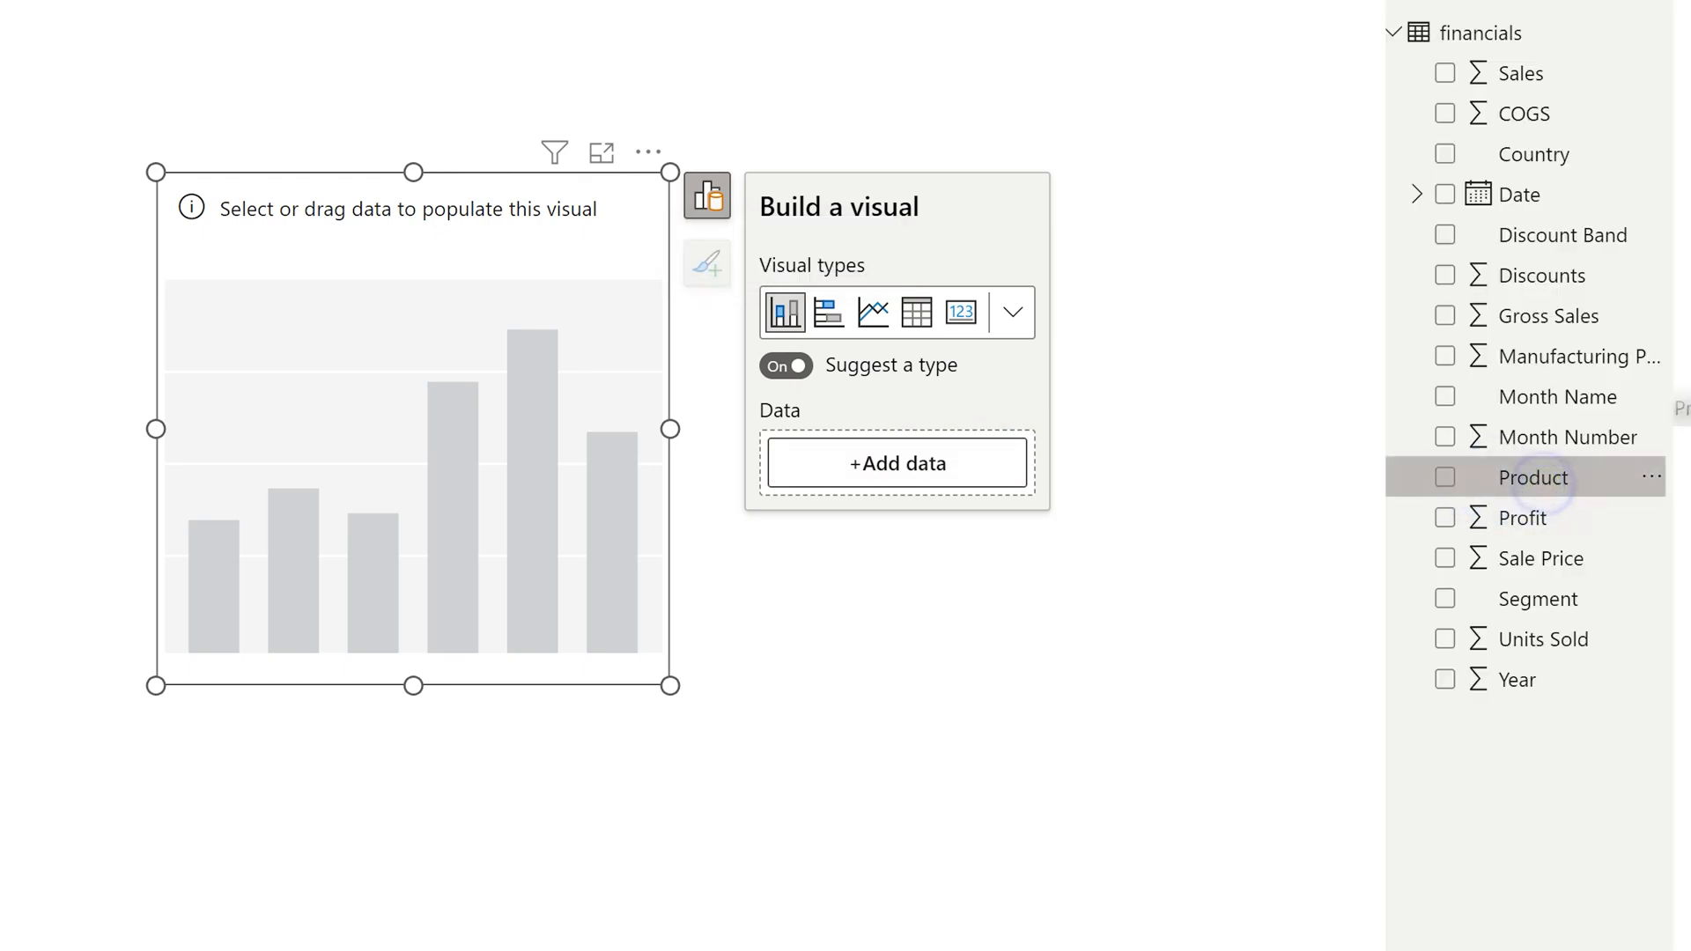
click(1444, 477)
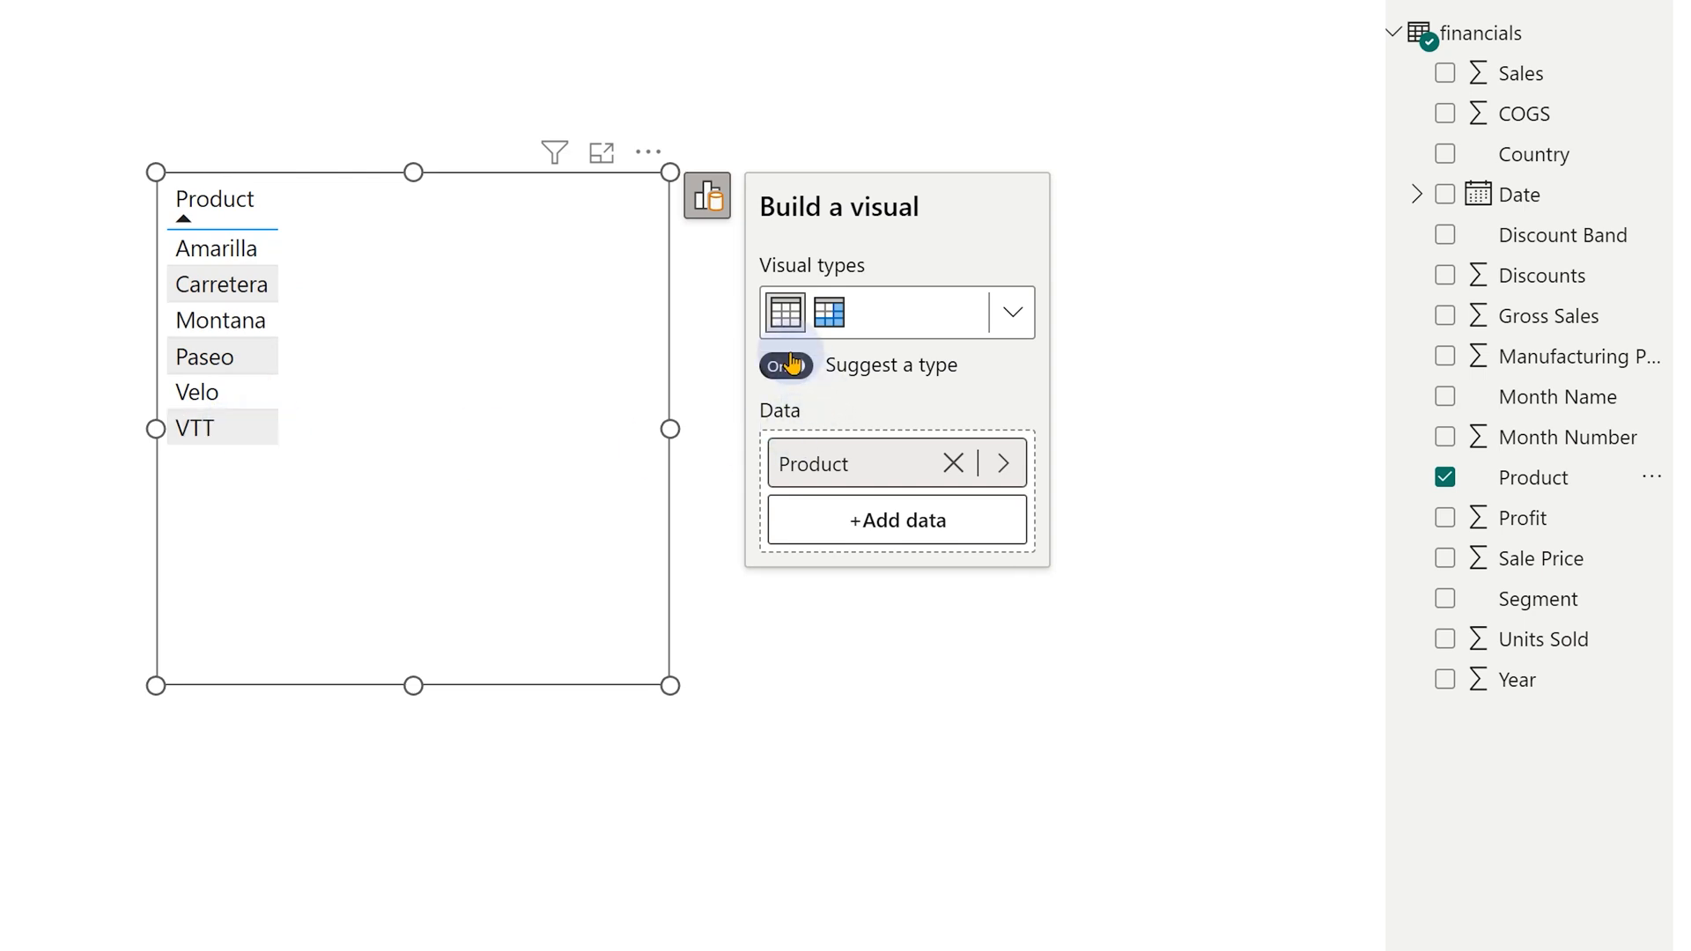
mouse_move(786, 314)
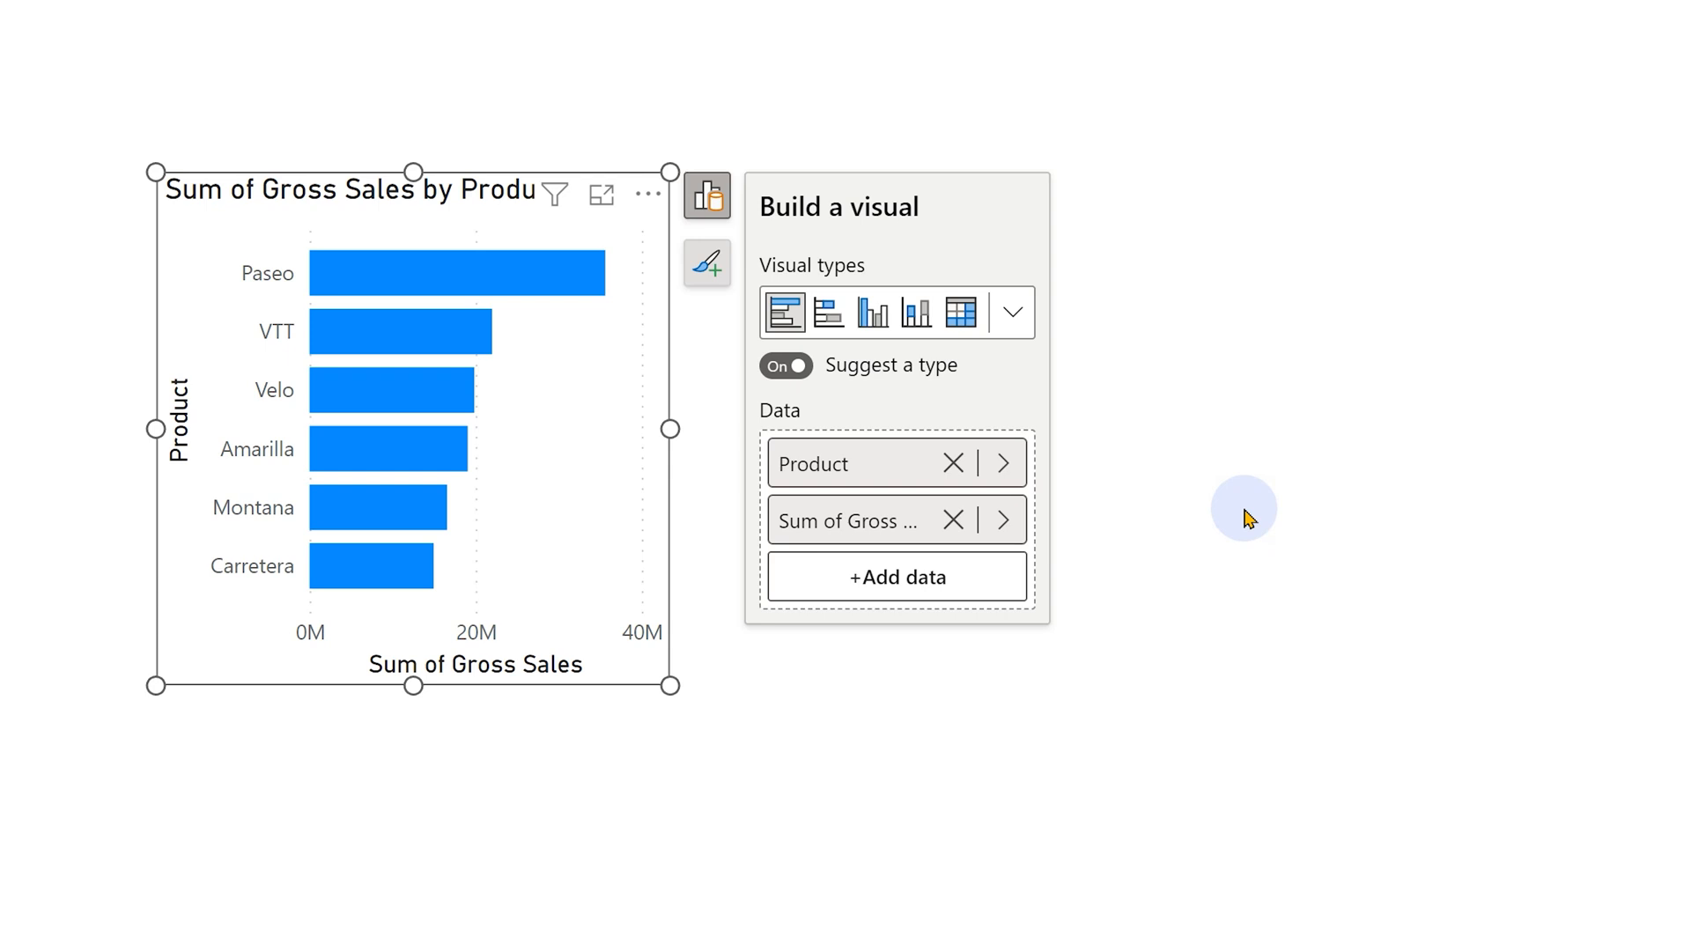
mouse_move(1304, 511)
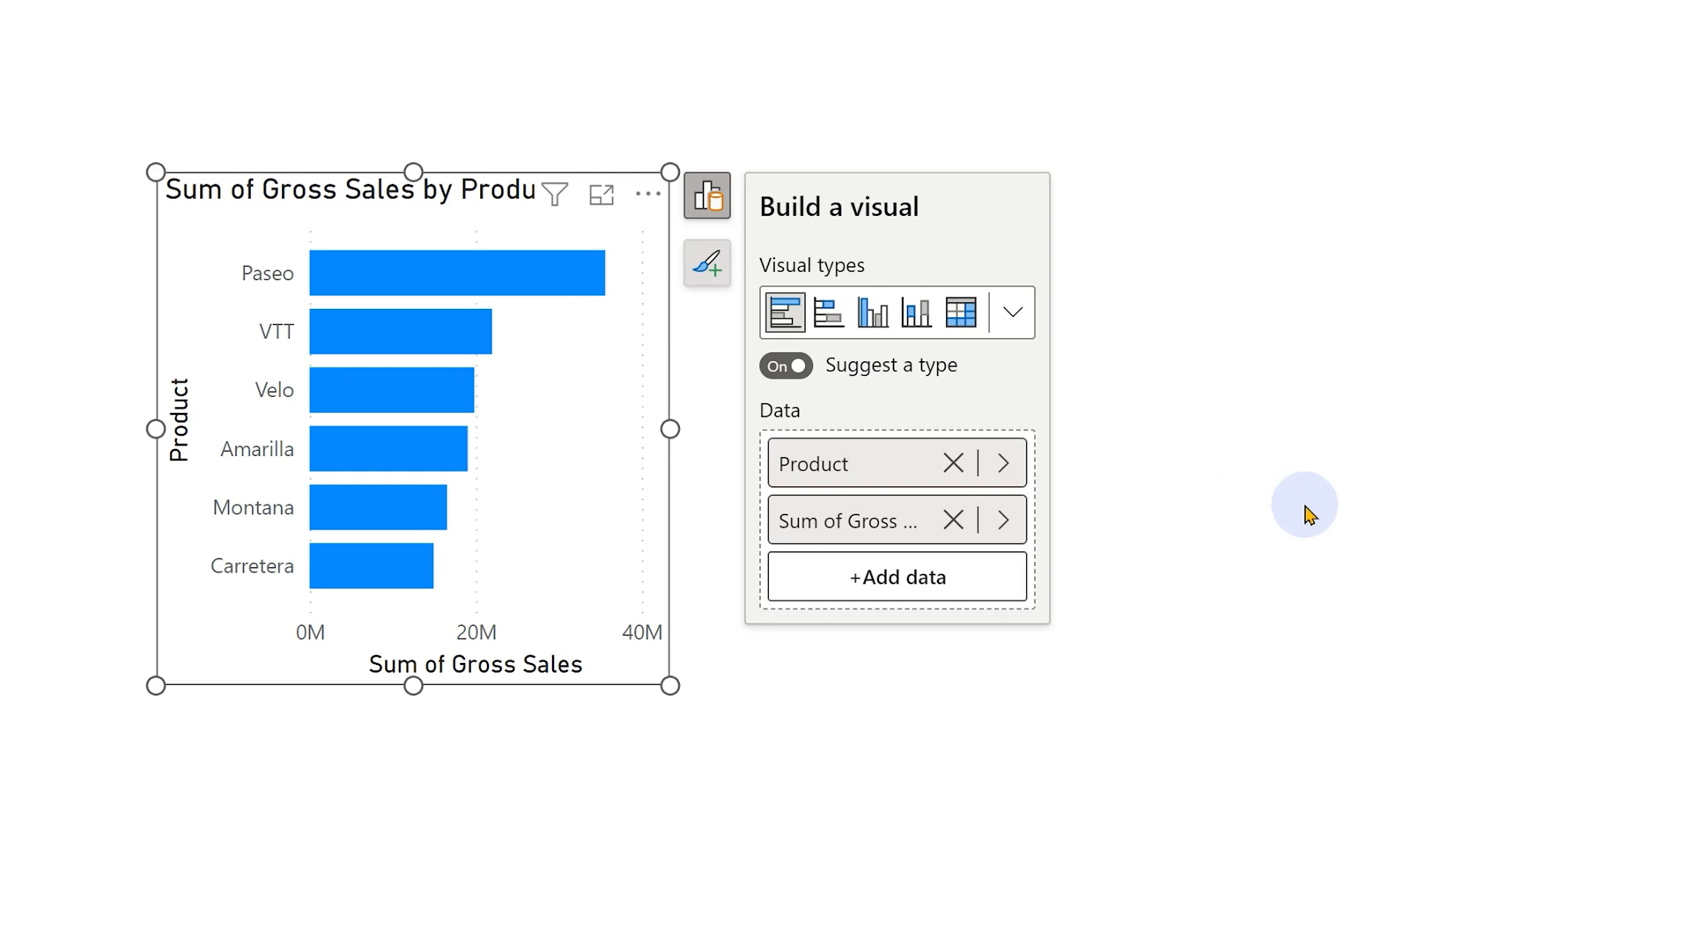
Browse the full list of visual types, keeping the bar chart layout
click(1013, 311)
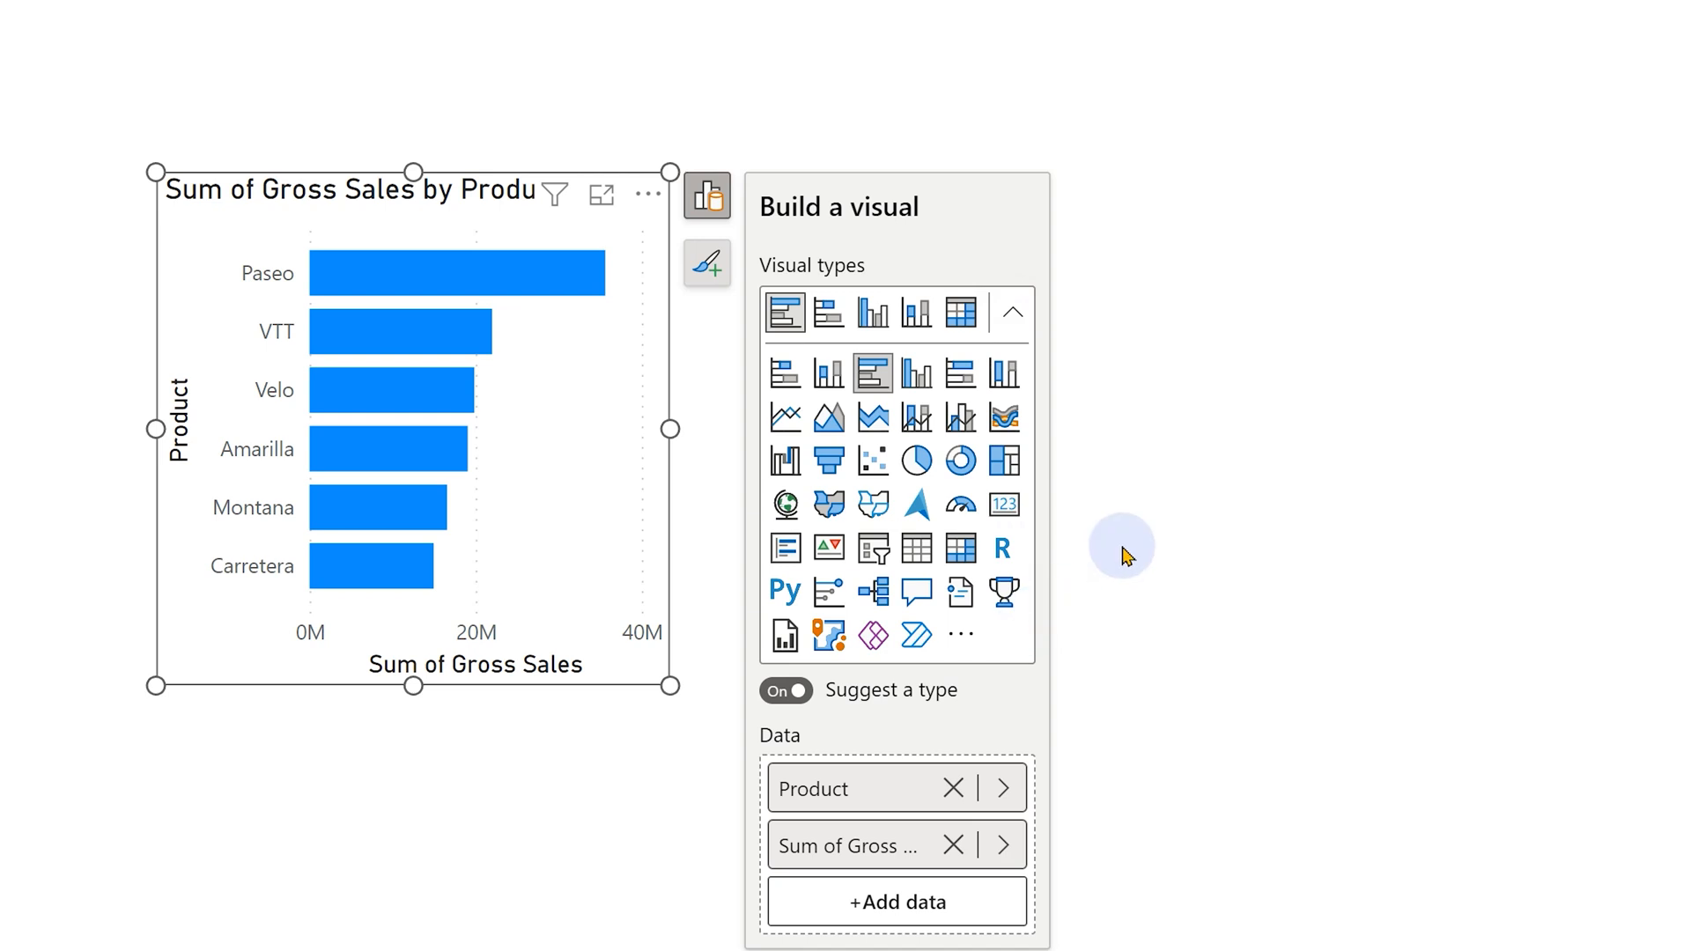
click(1013, 313)
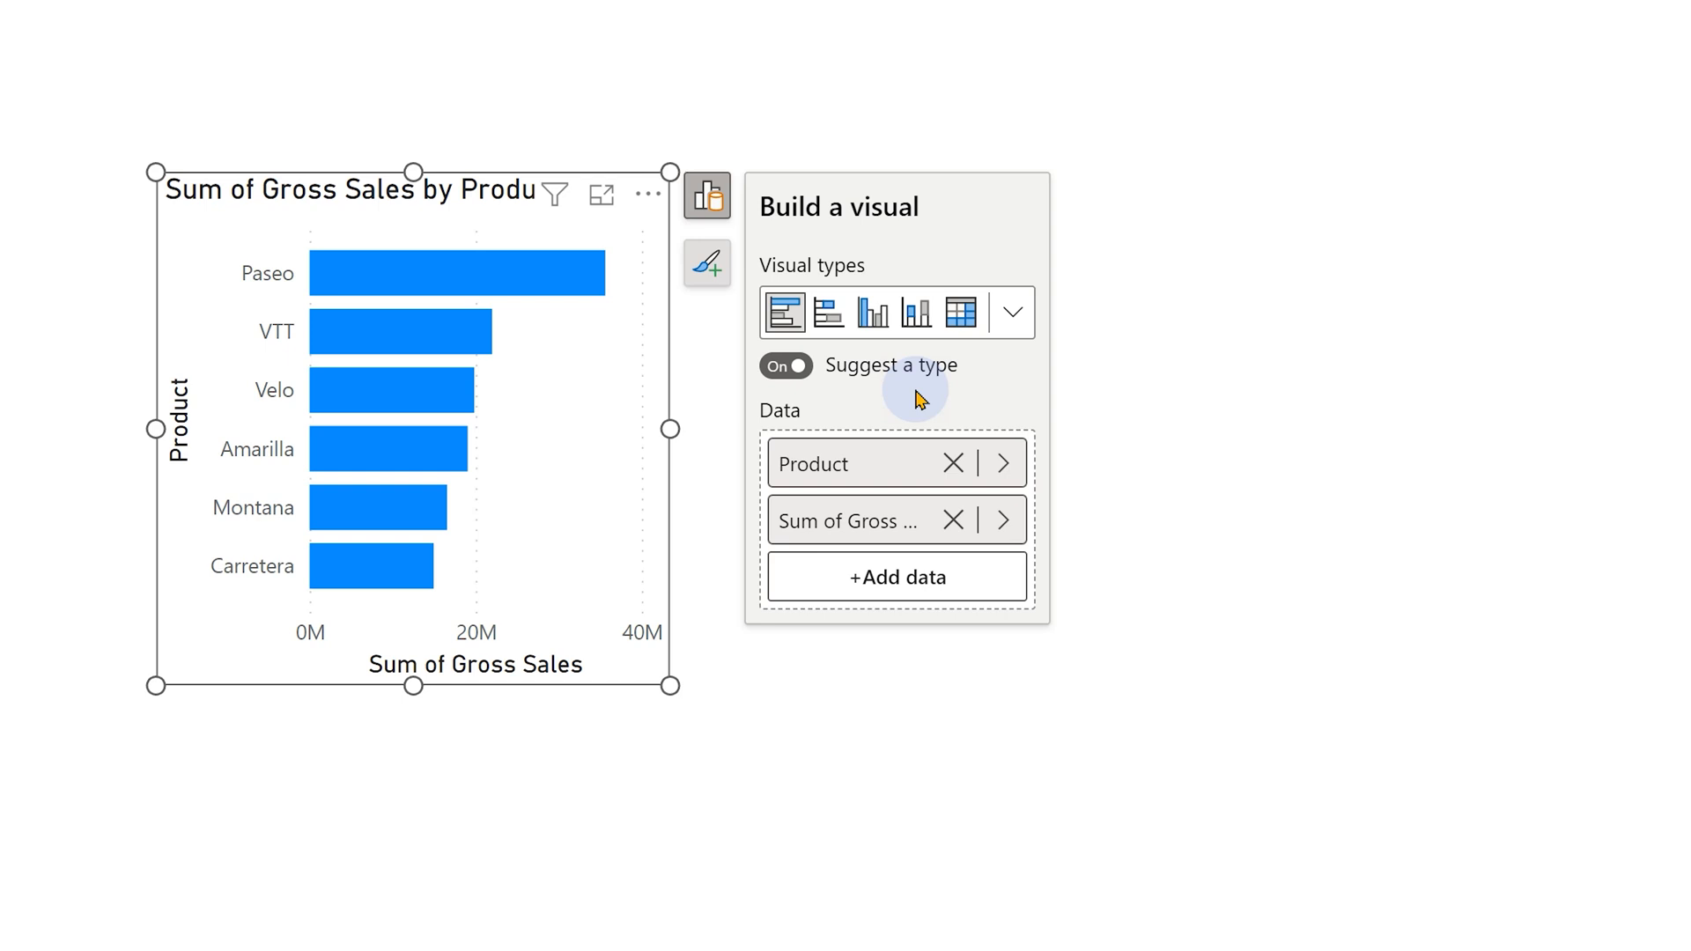
mouse_move(1191, 416)
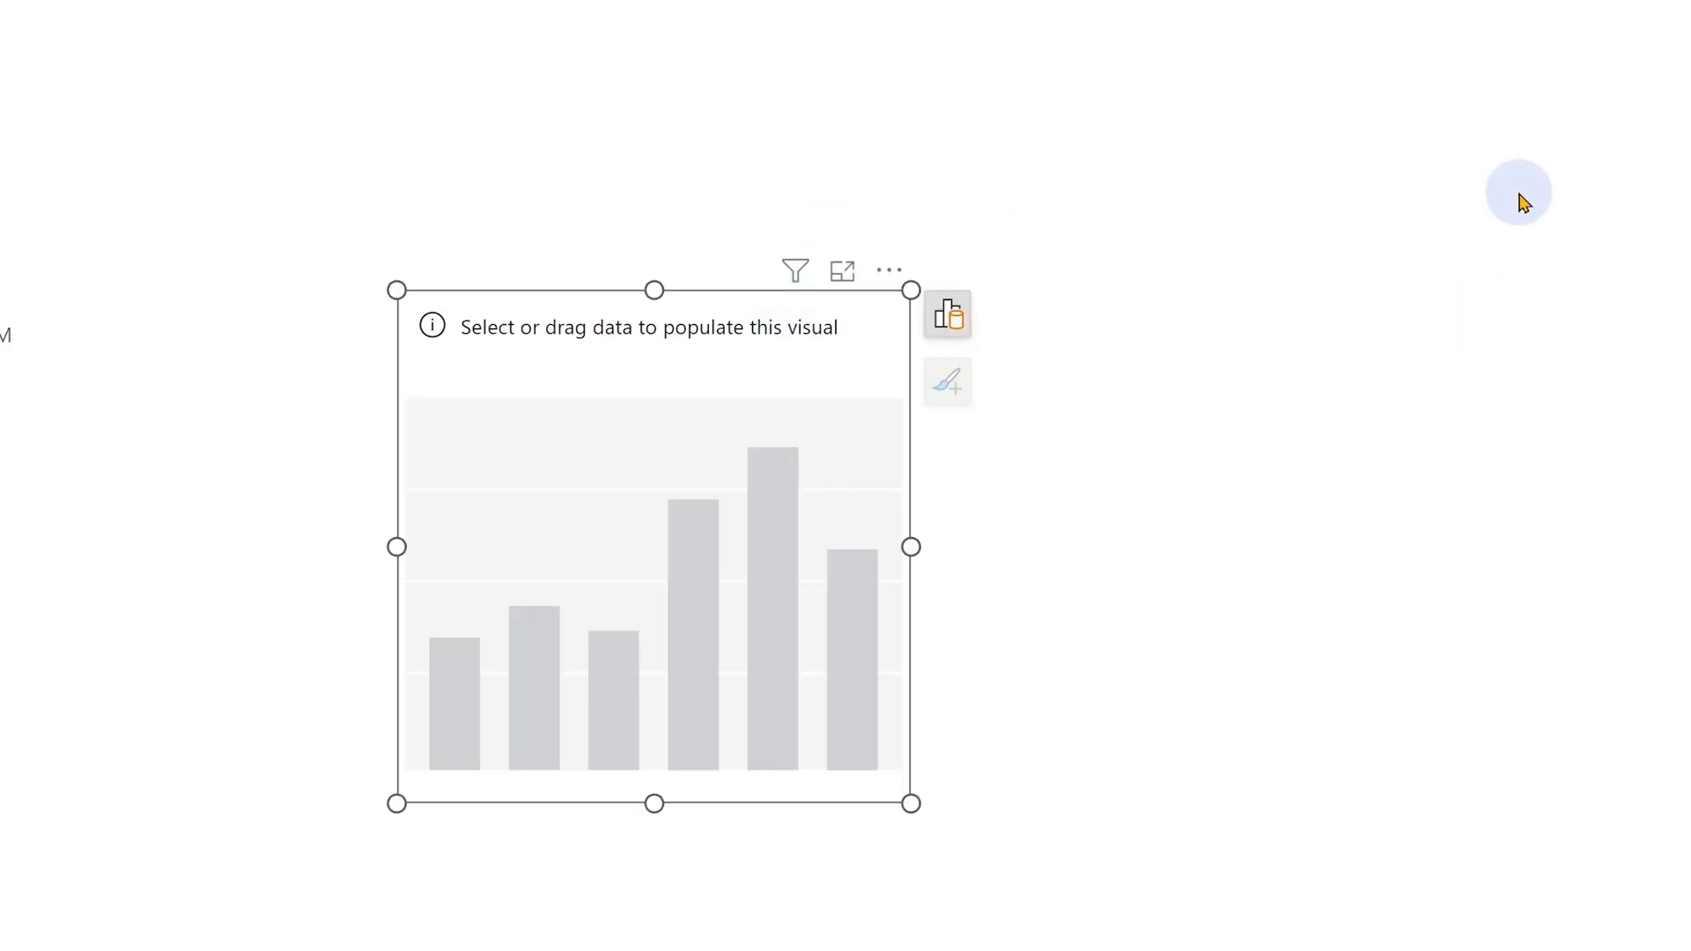
mouse_move(1598, 282)
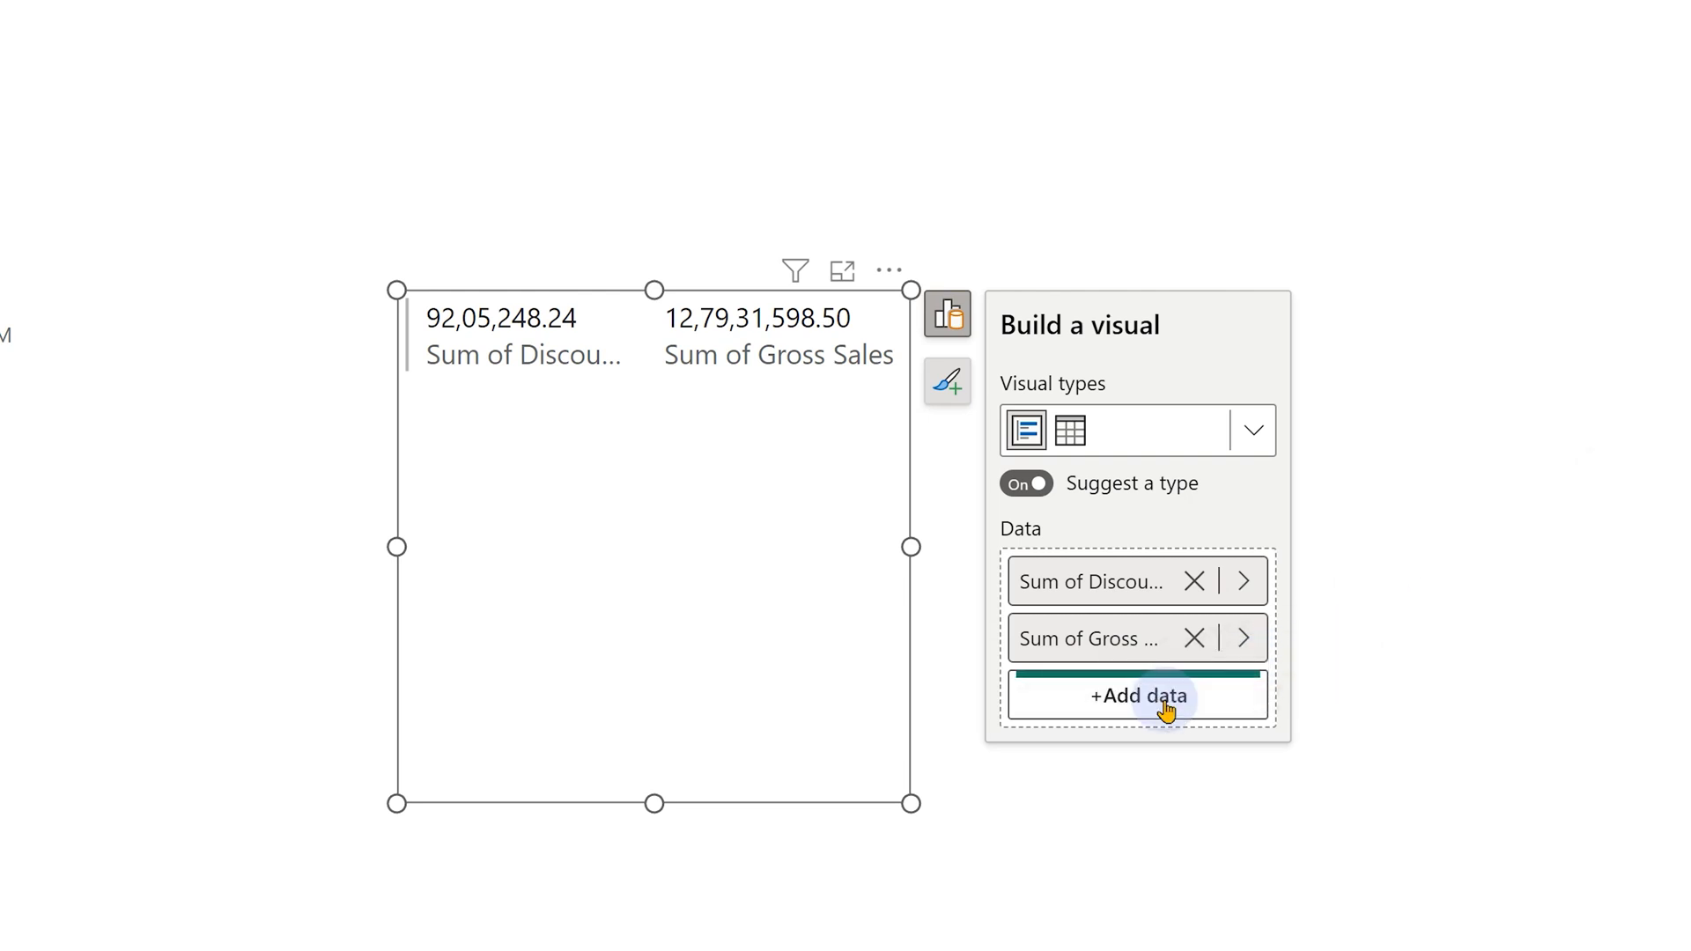
Chart Discounts and Gross Sales by Product, trying clustered bar, stacked bar and clustered column layouts
click(1138, 696)
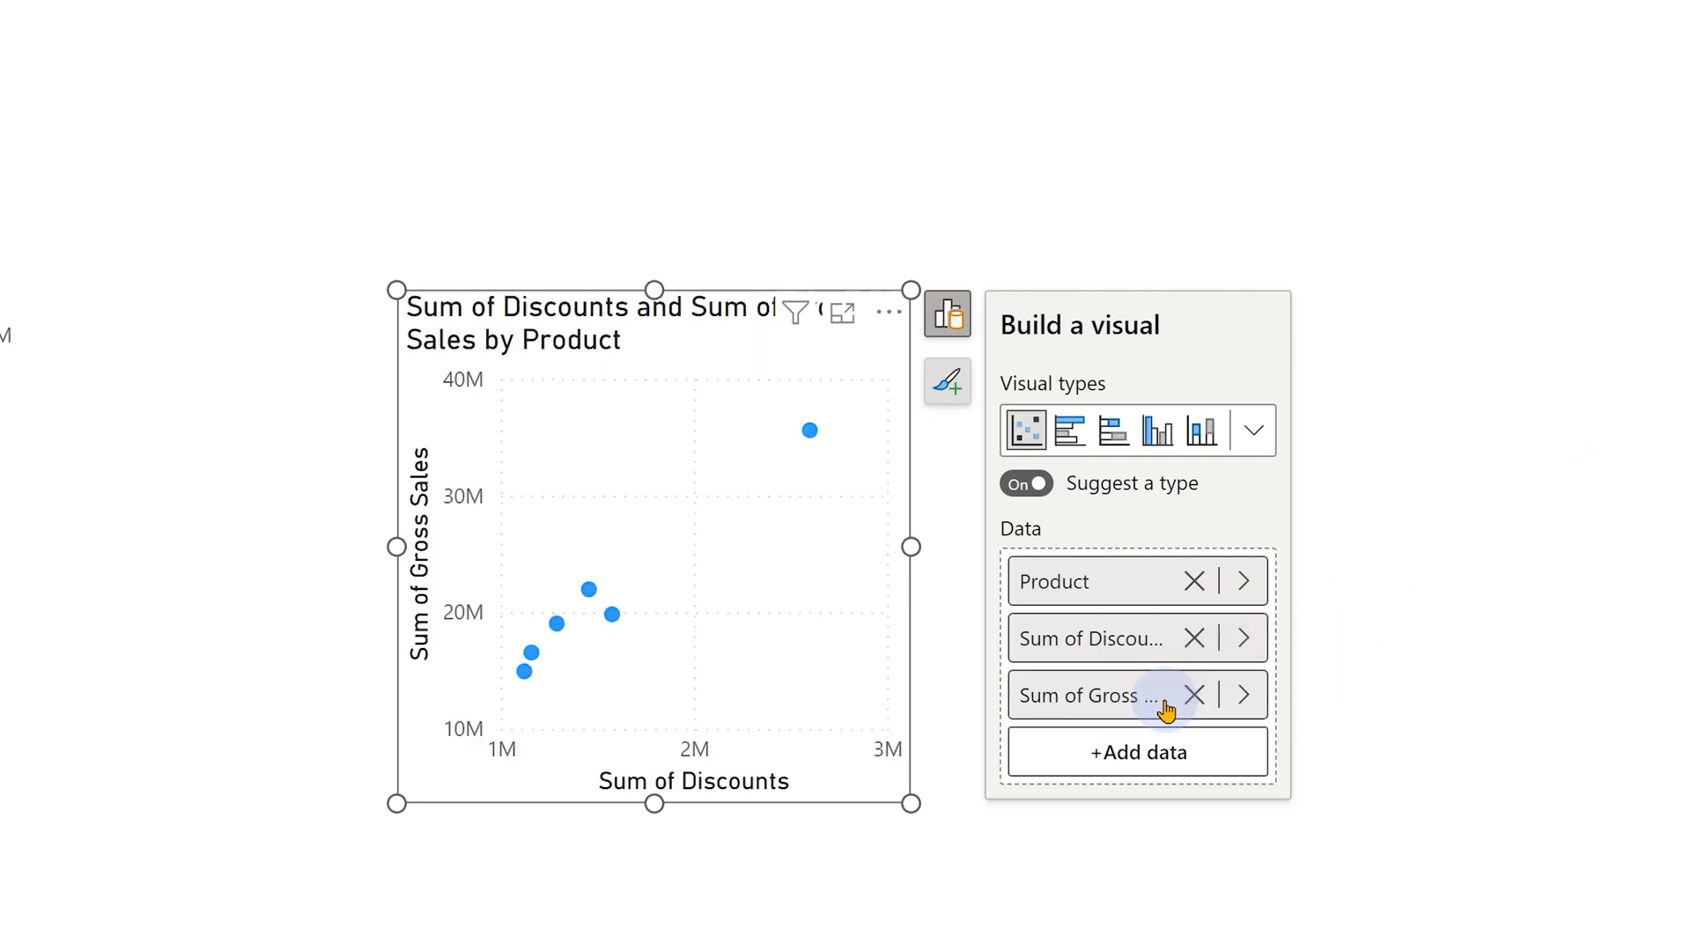
mouse_move(1124, 673)
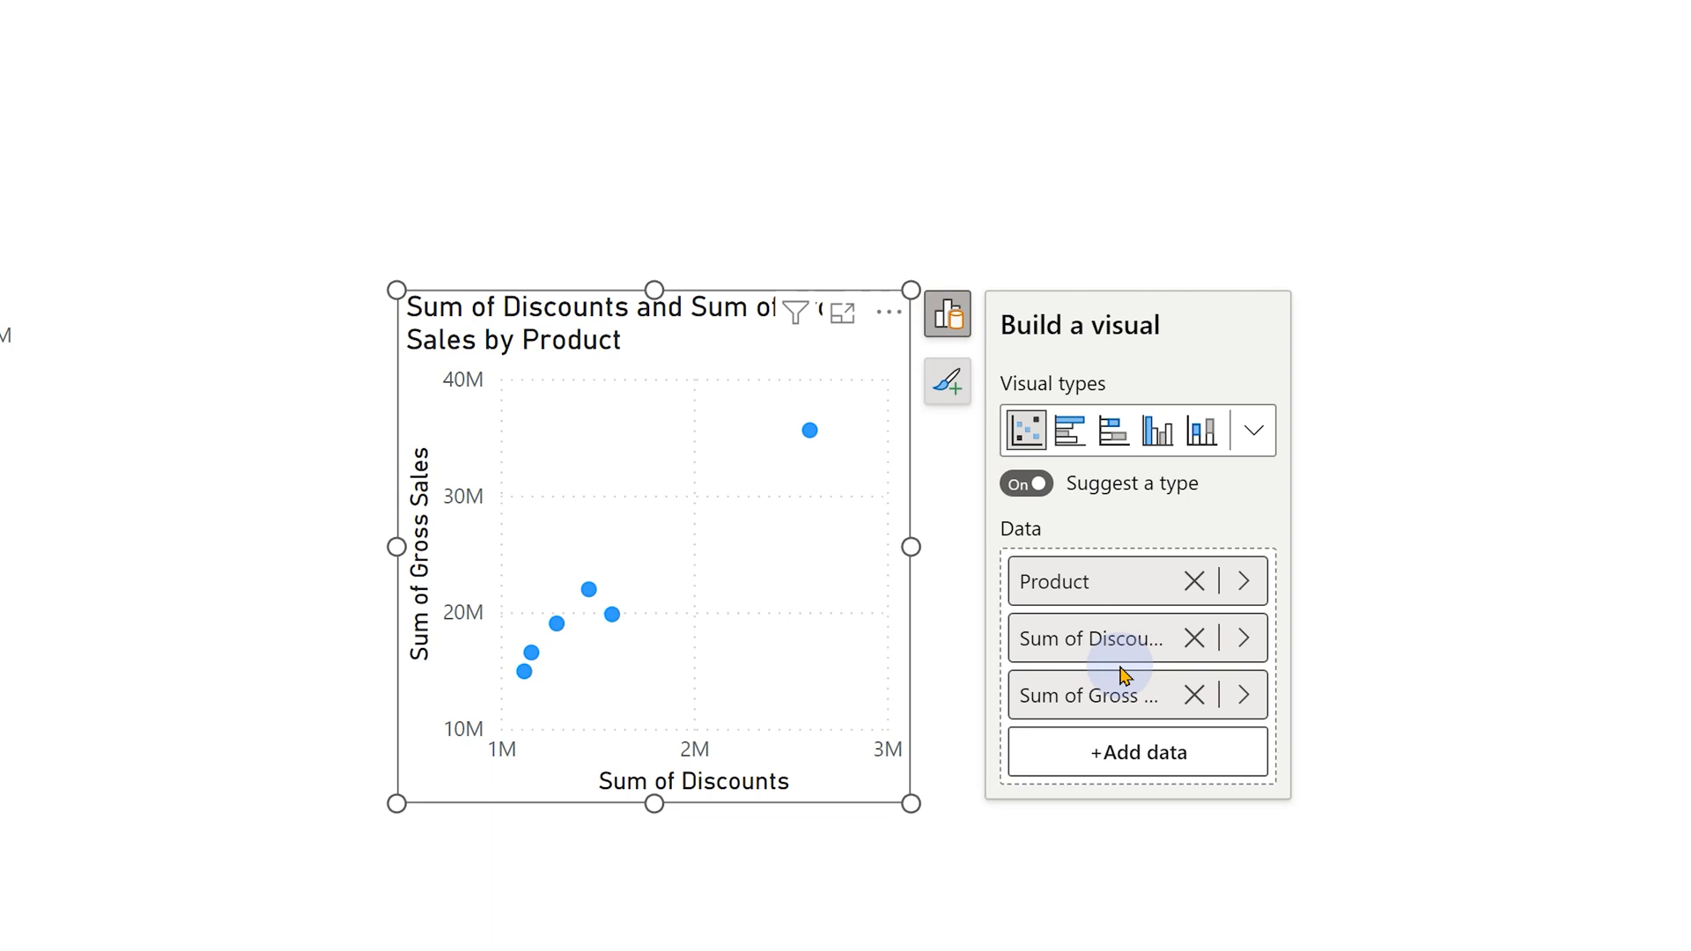
mouse_move(1170, 486)
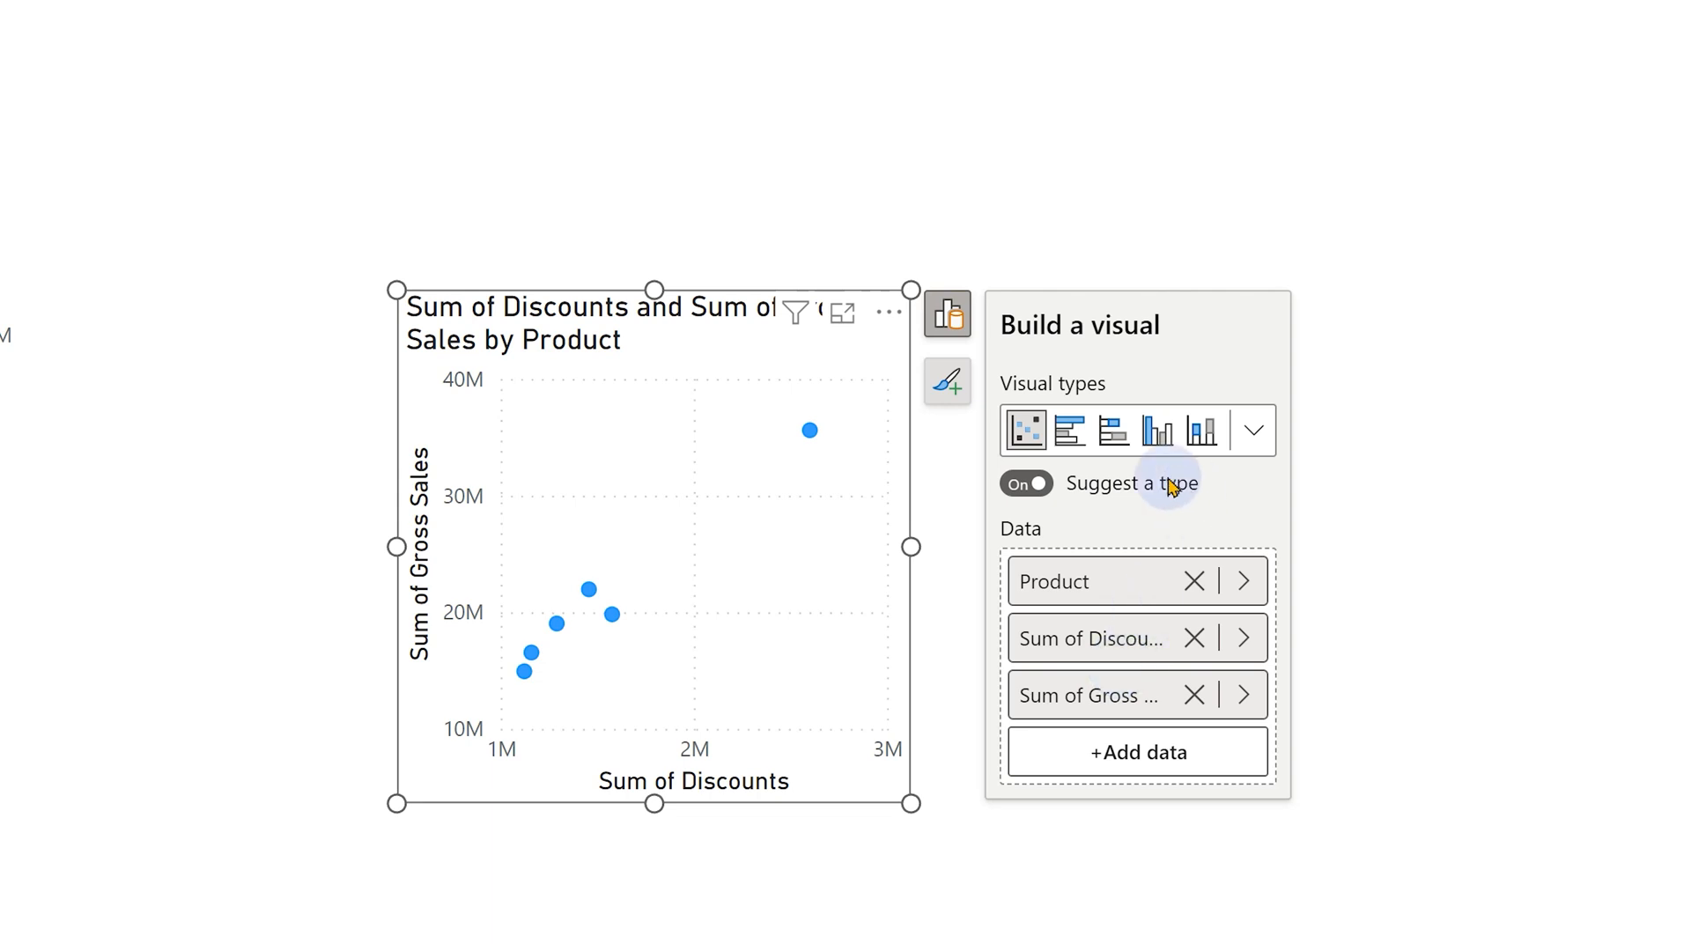
click(1069, 430)
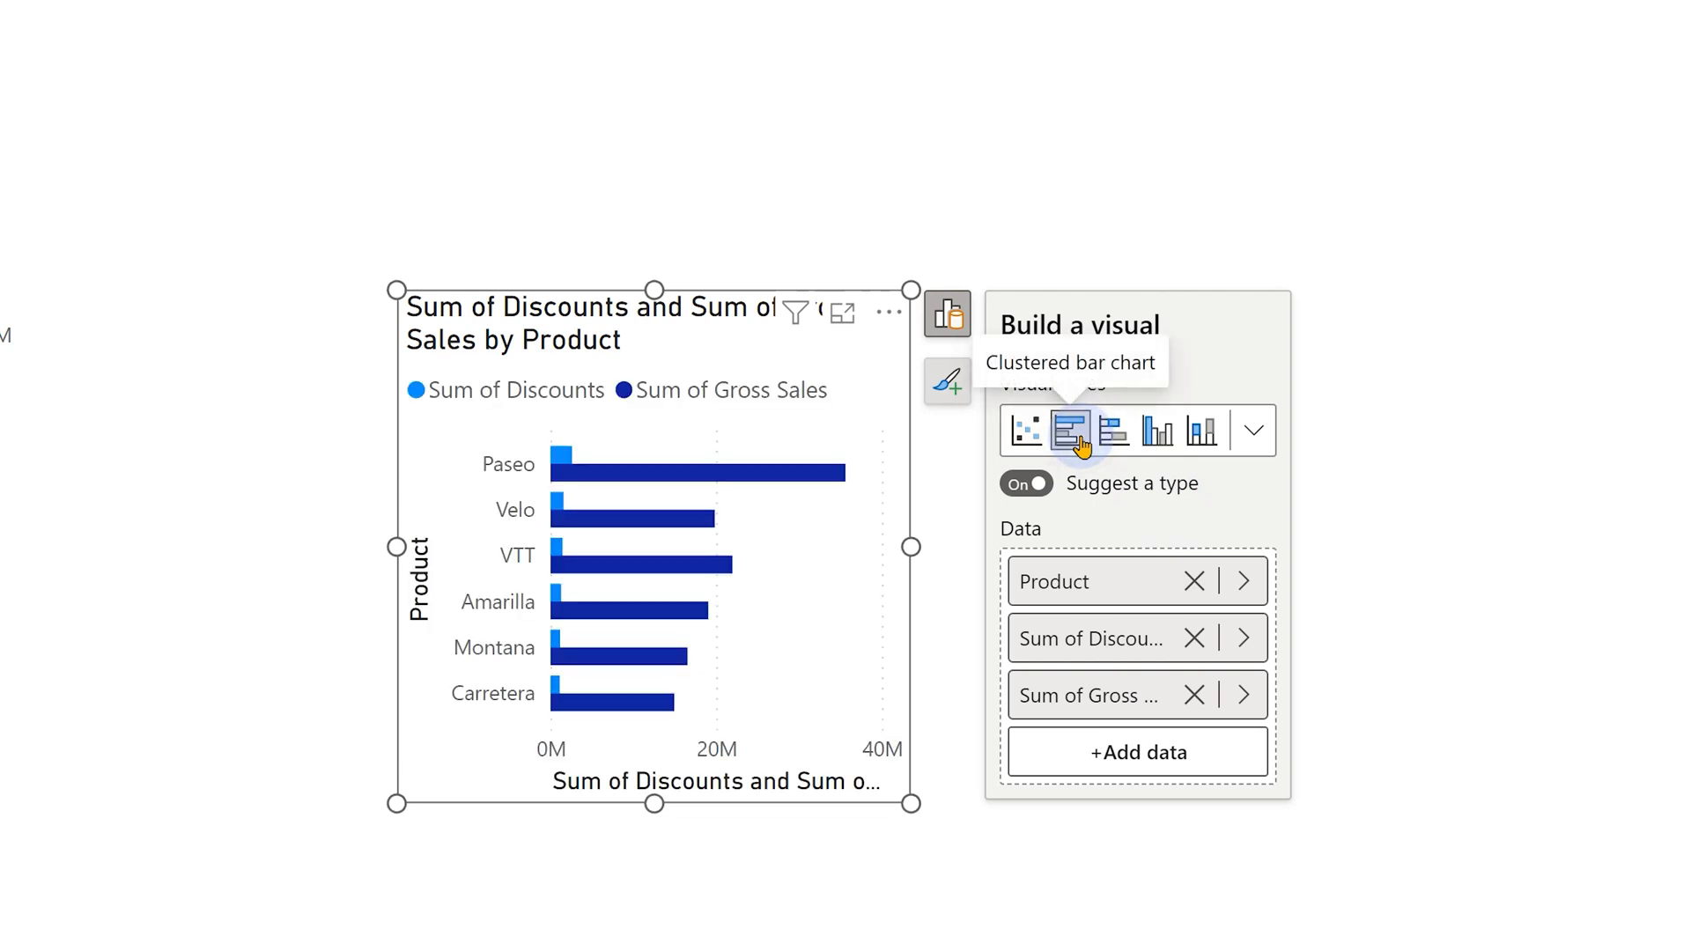
click(1110, 430)
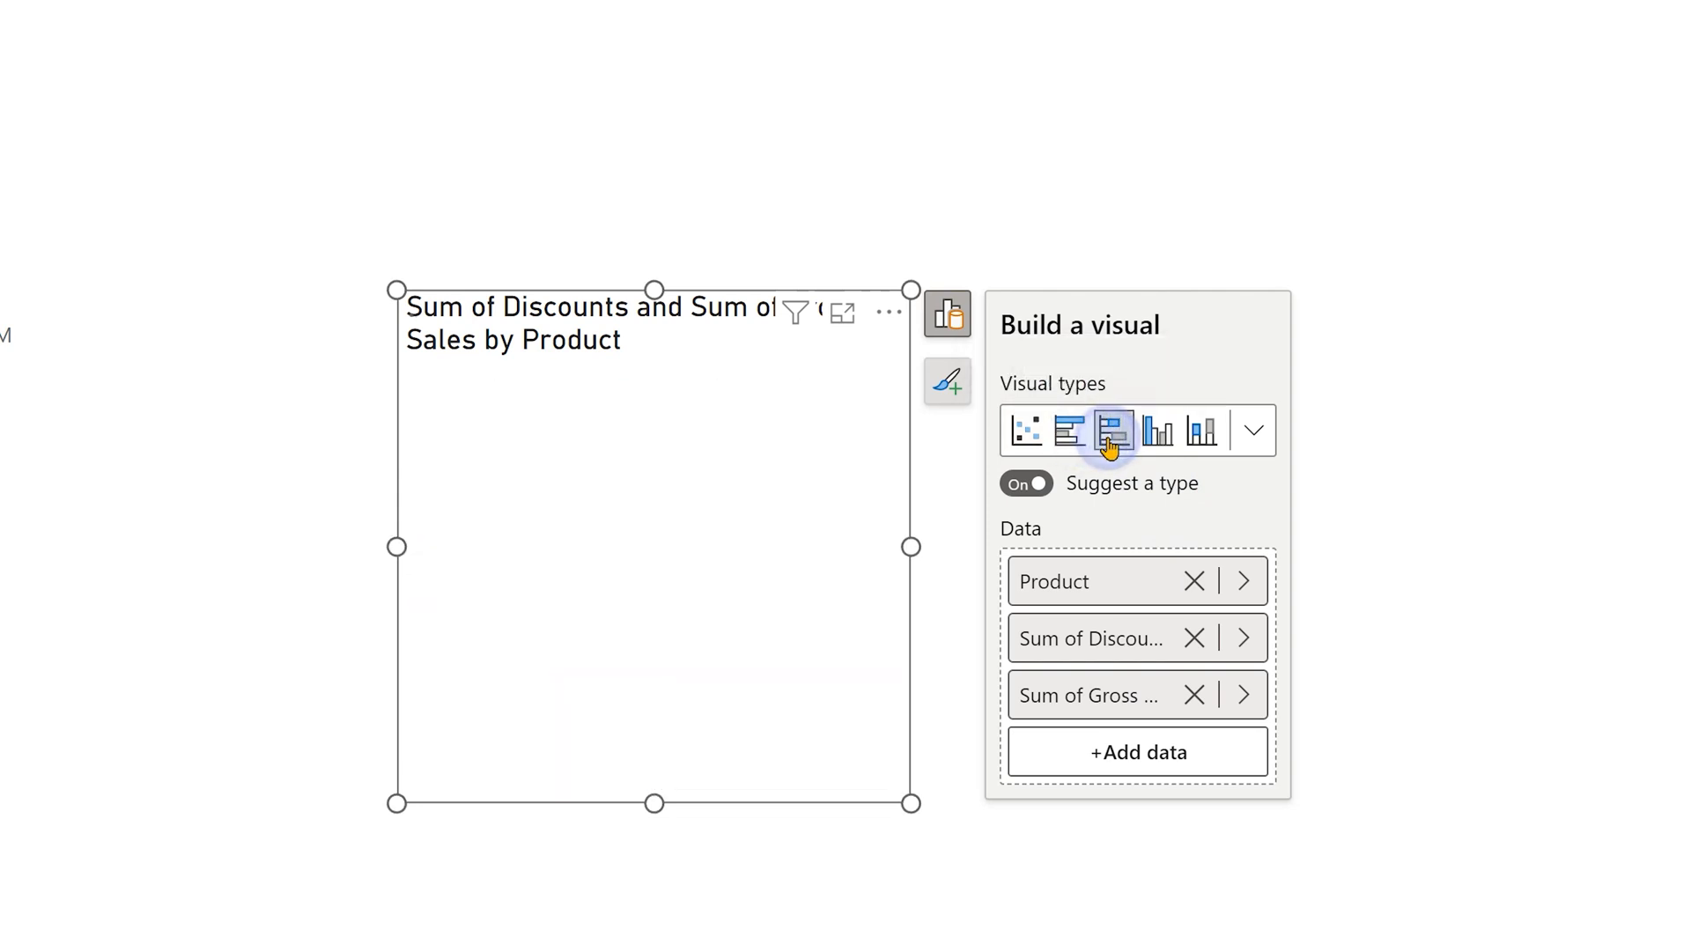
click(1114, 429)
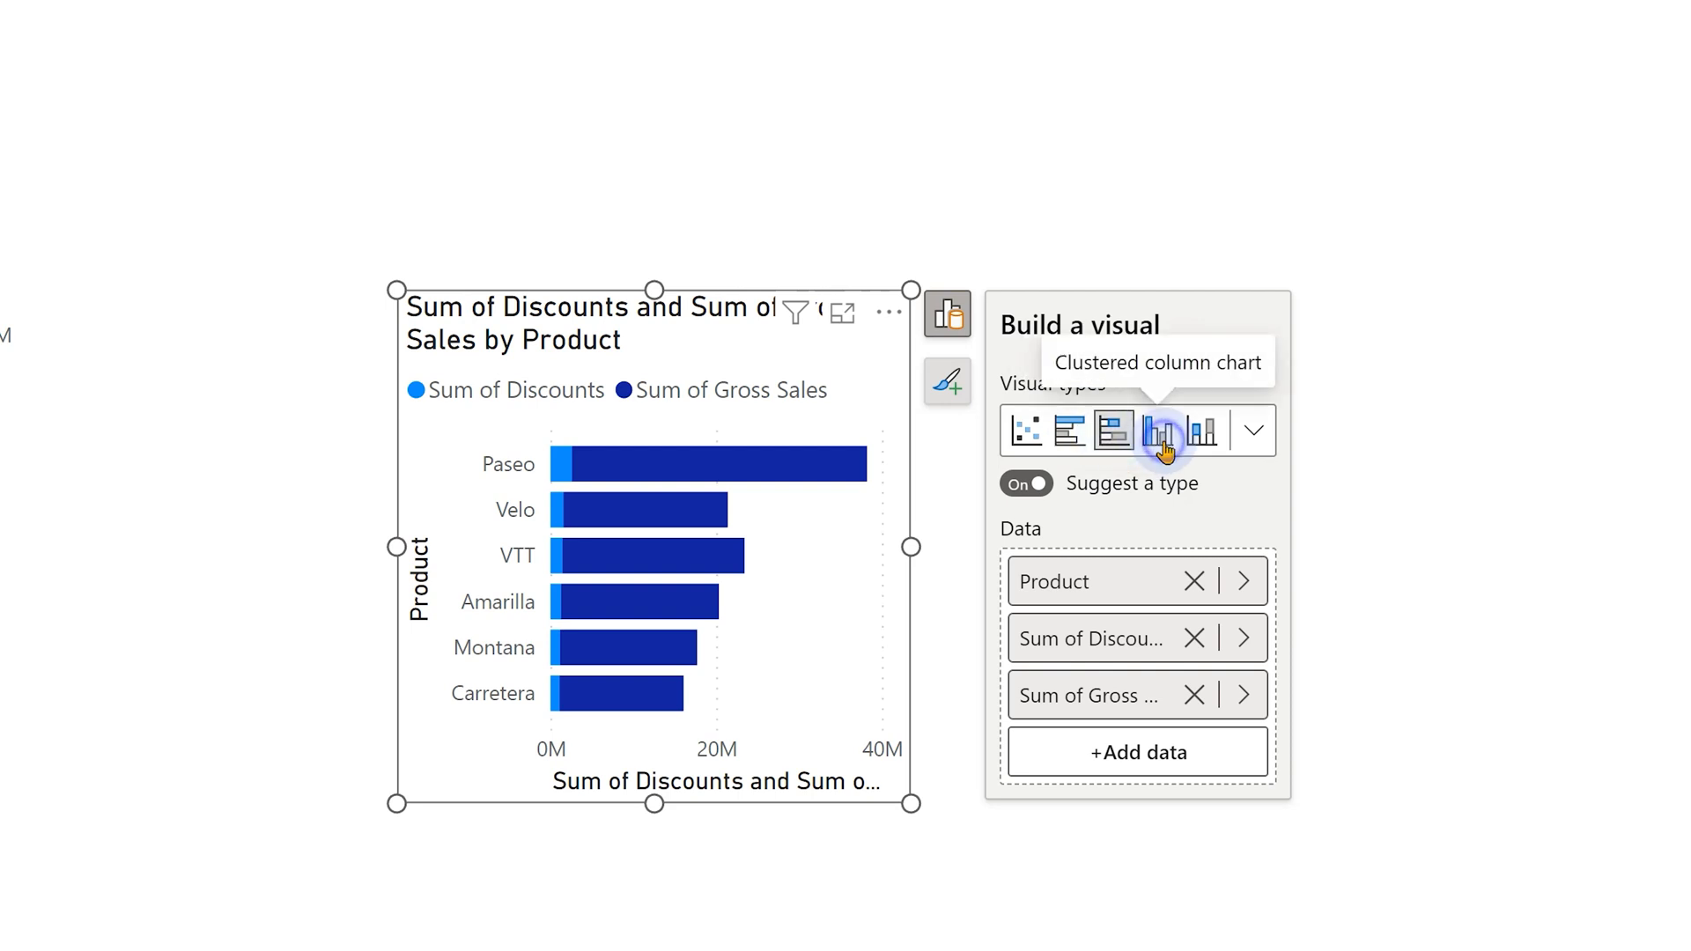
click(1160, 430)
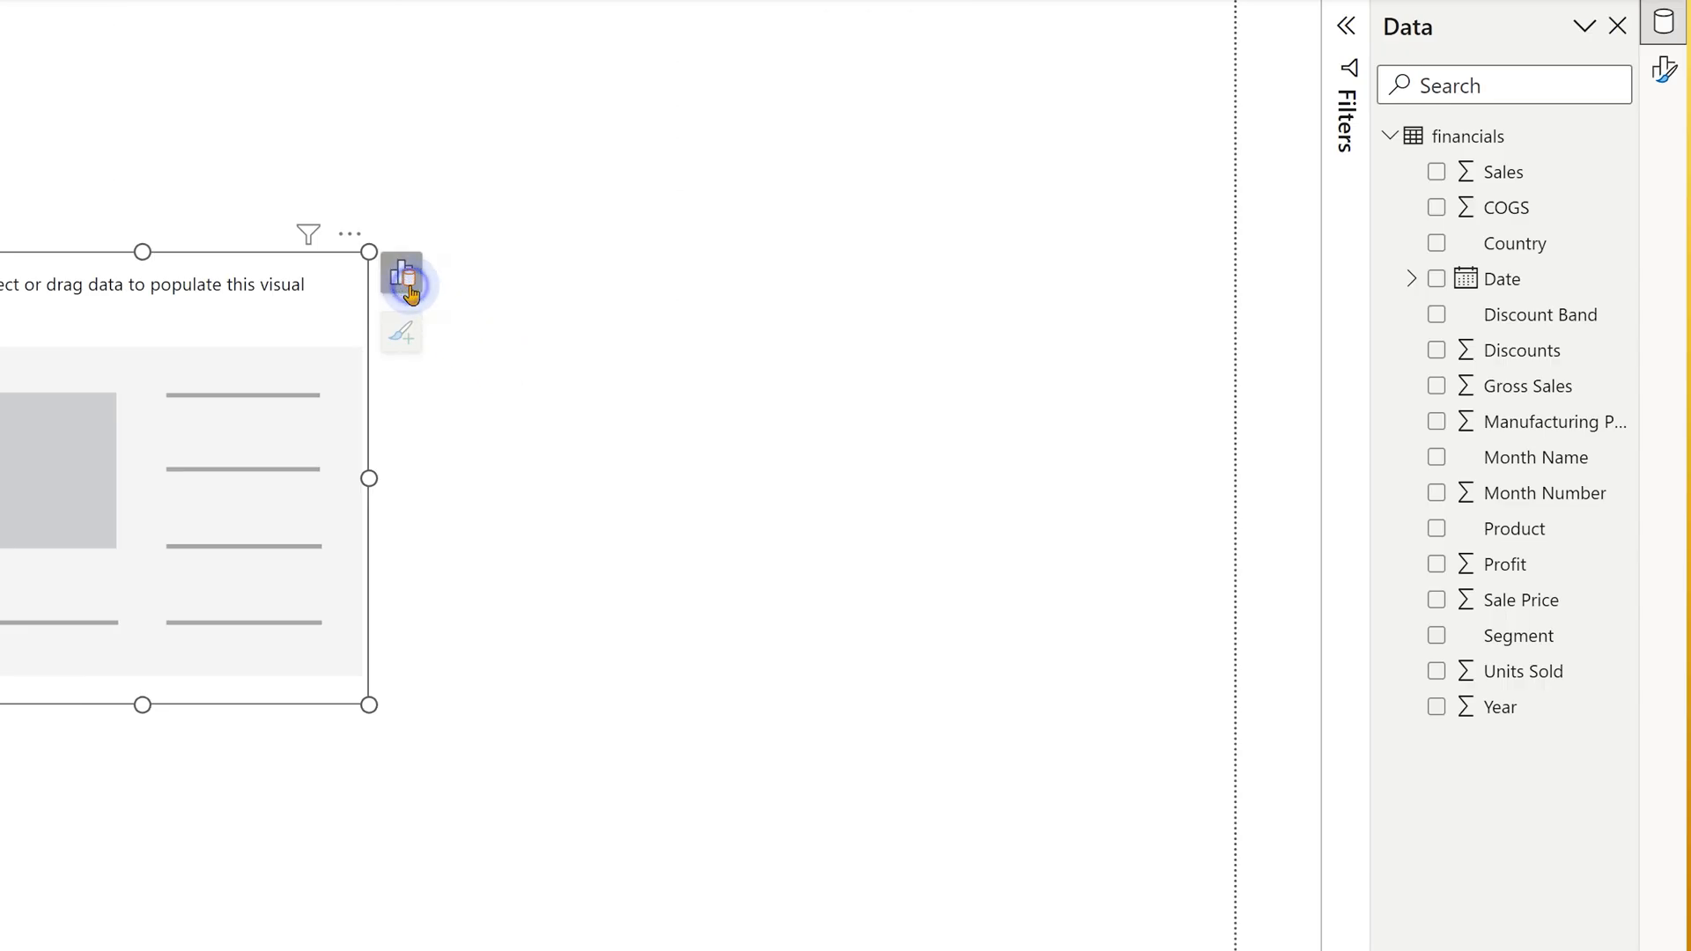
Add Product, Gross Sales and Segment to the empty visual and review the Sum of Gross Sales field settings
click(402, 271)
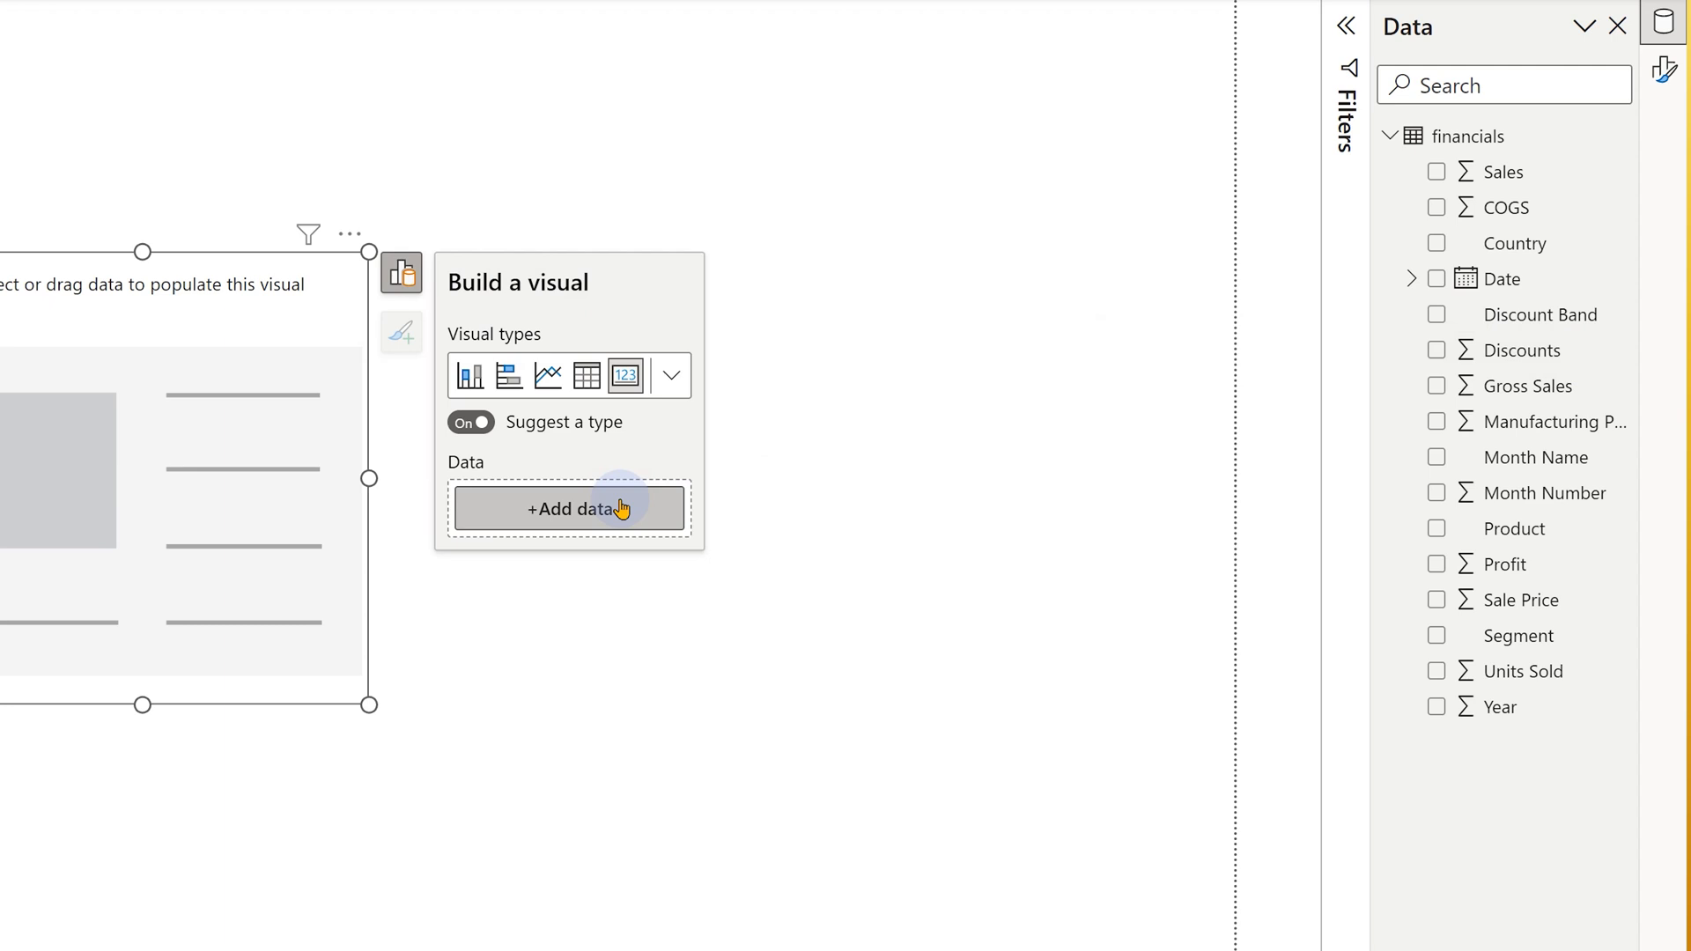
click(570, 507)
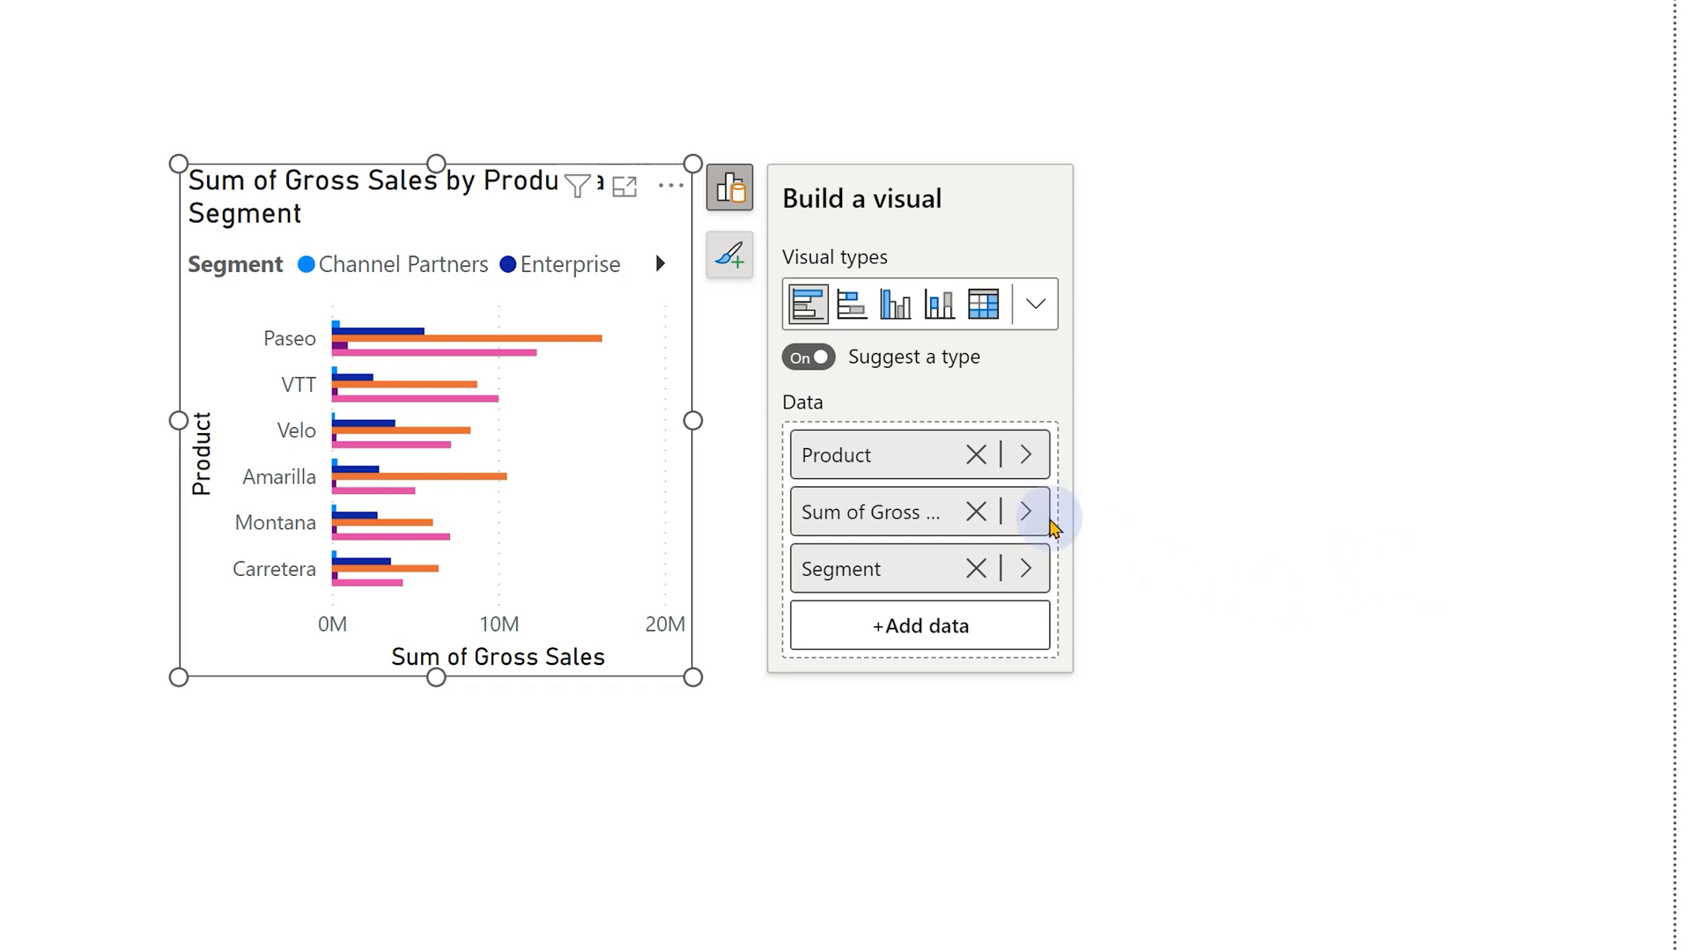
click(1028, 510)
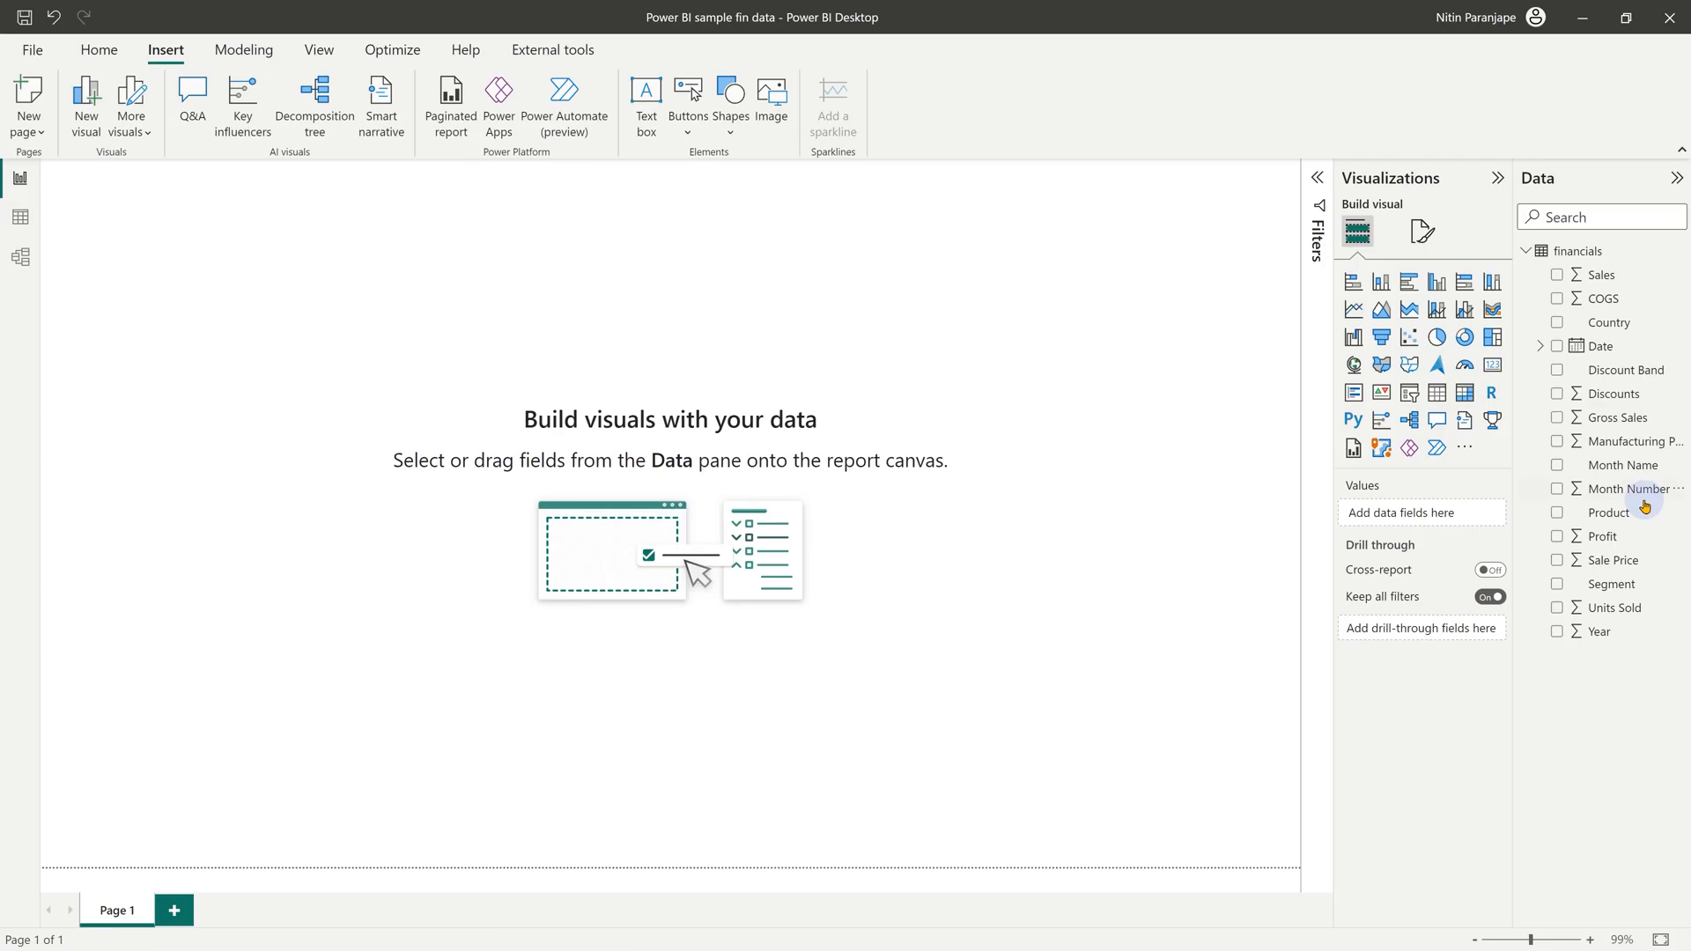
mouse_move(1227, 501)
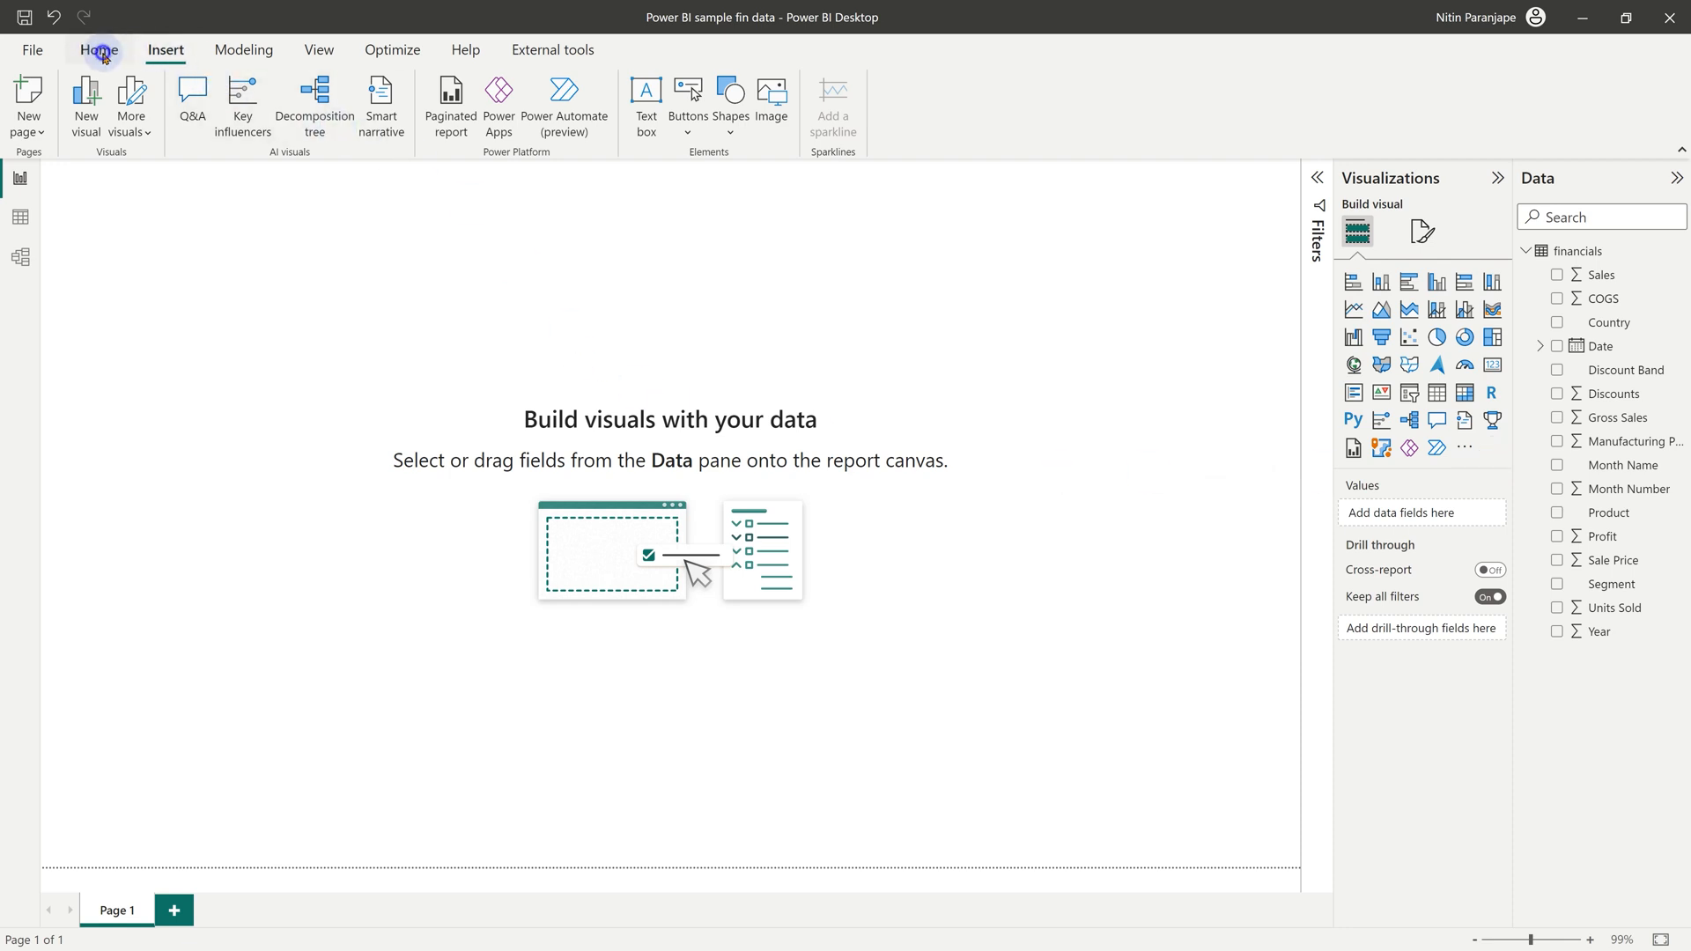
Return to the Home ribbon with the Visualizations and Data panes showing
click(97, 50)
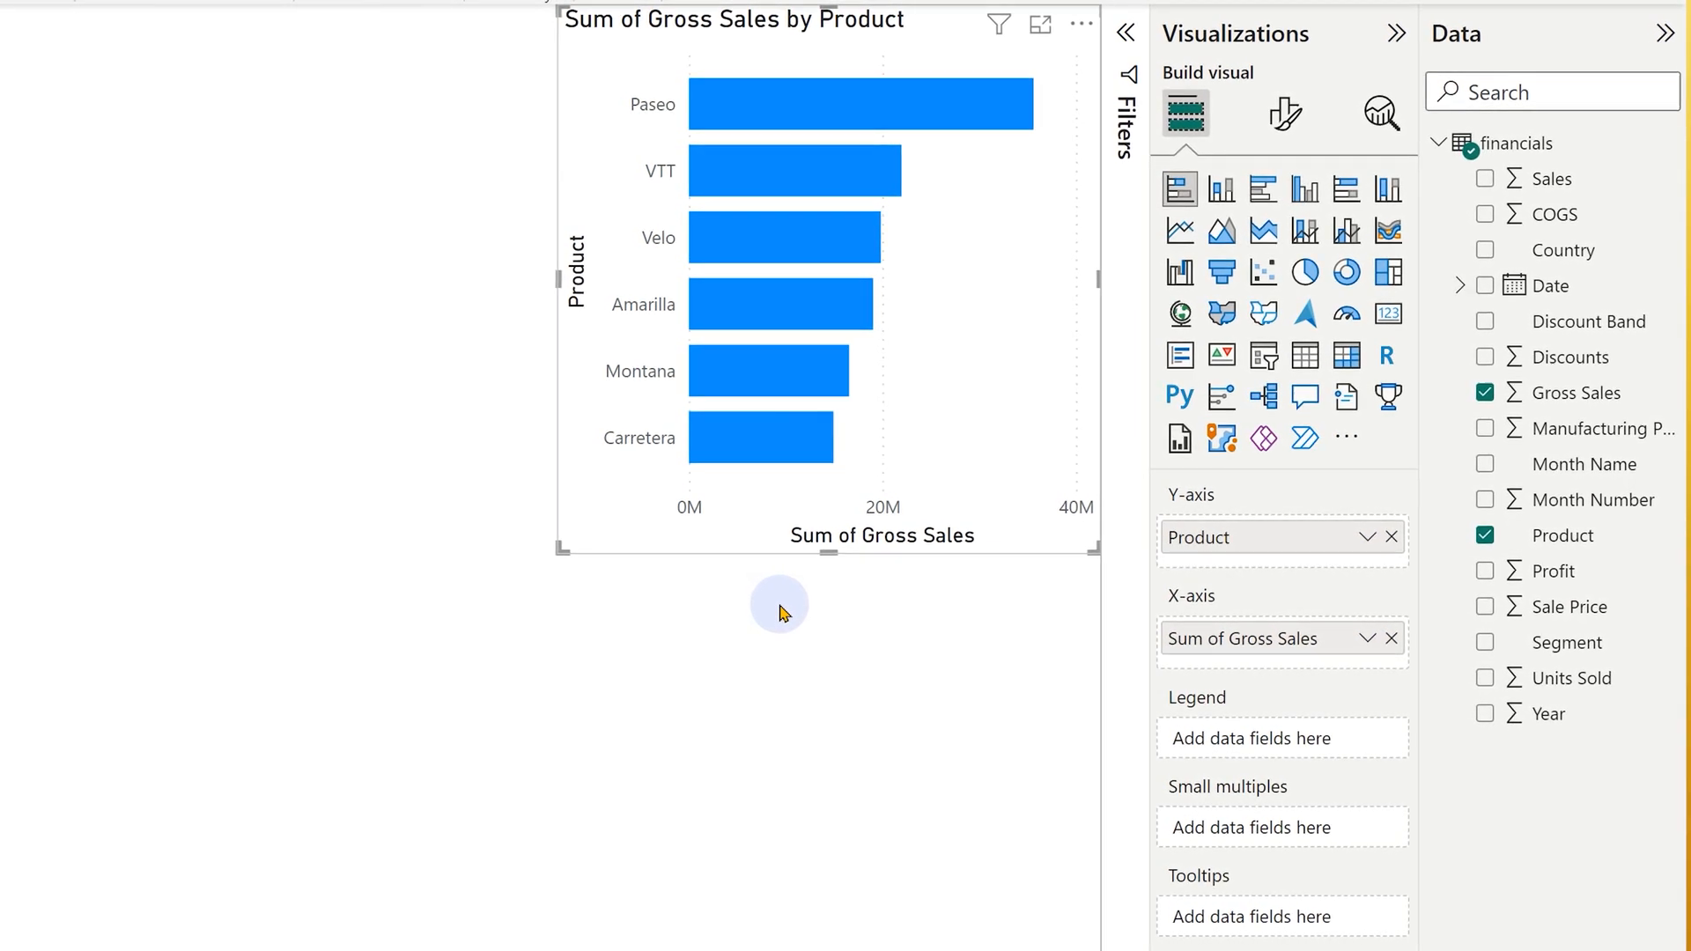
mouse_move(792, 603)
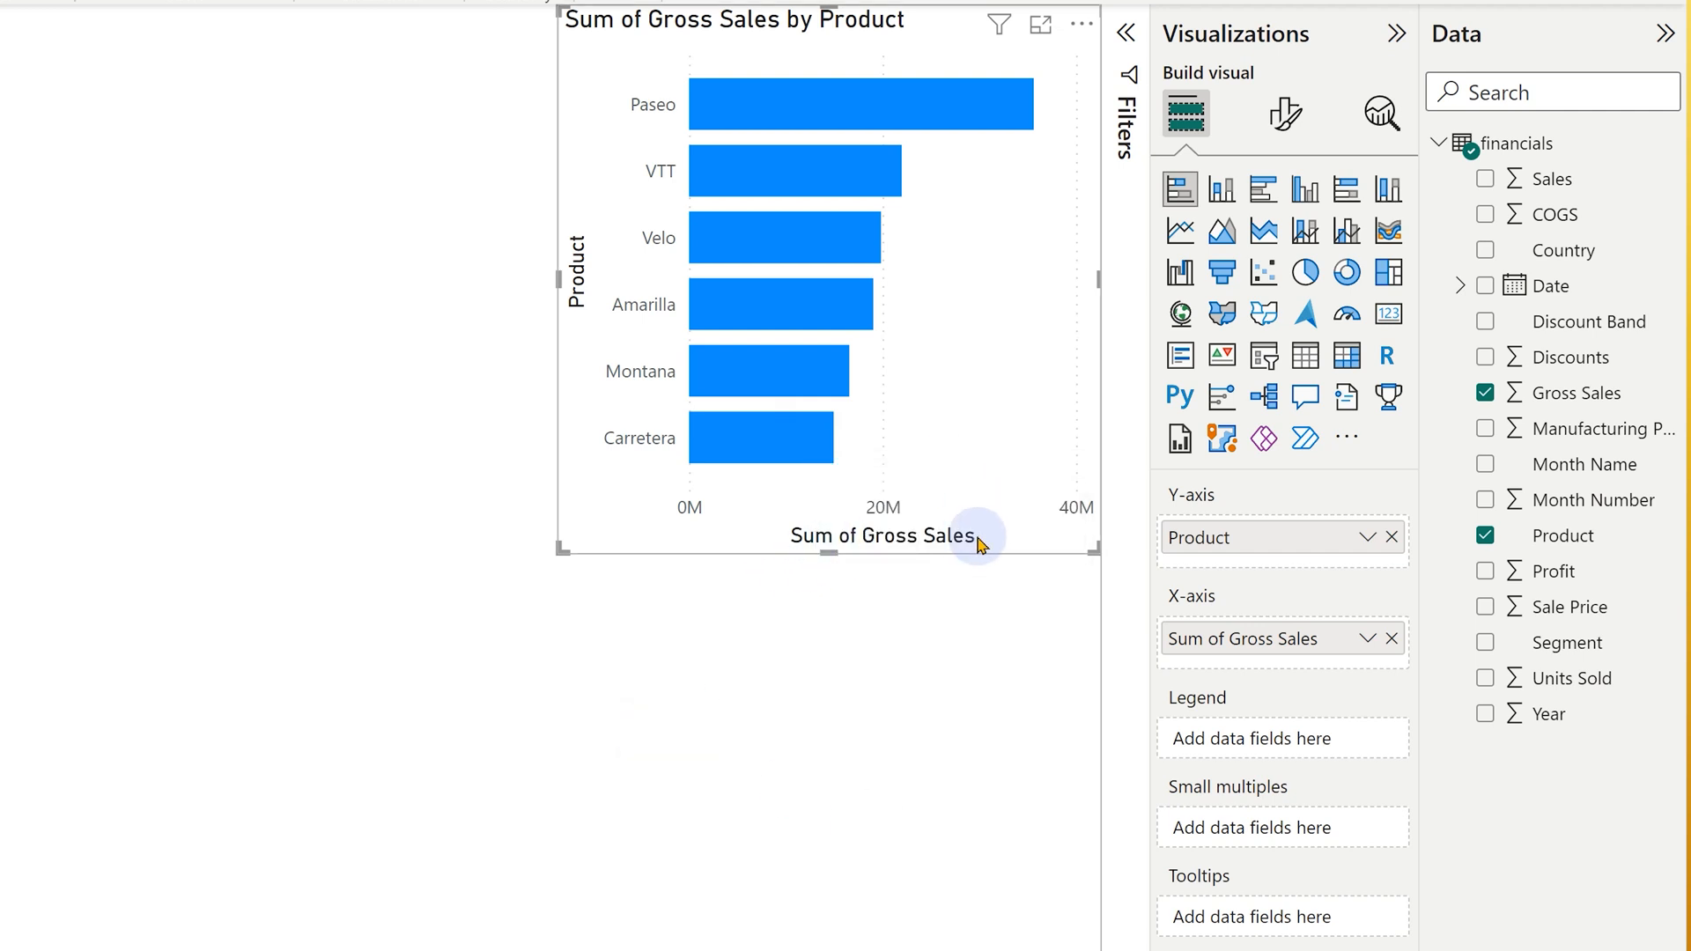
mouse_move(1202, 124)
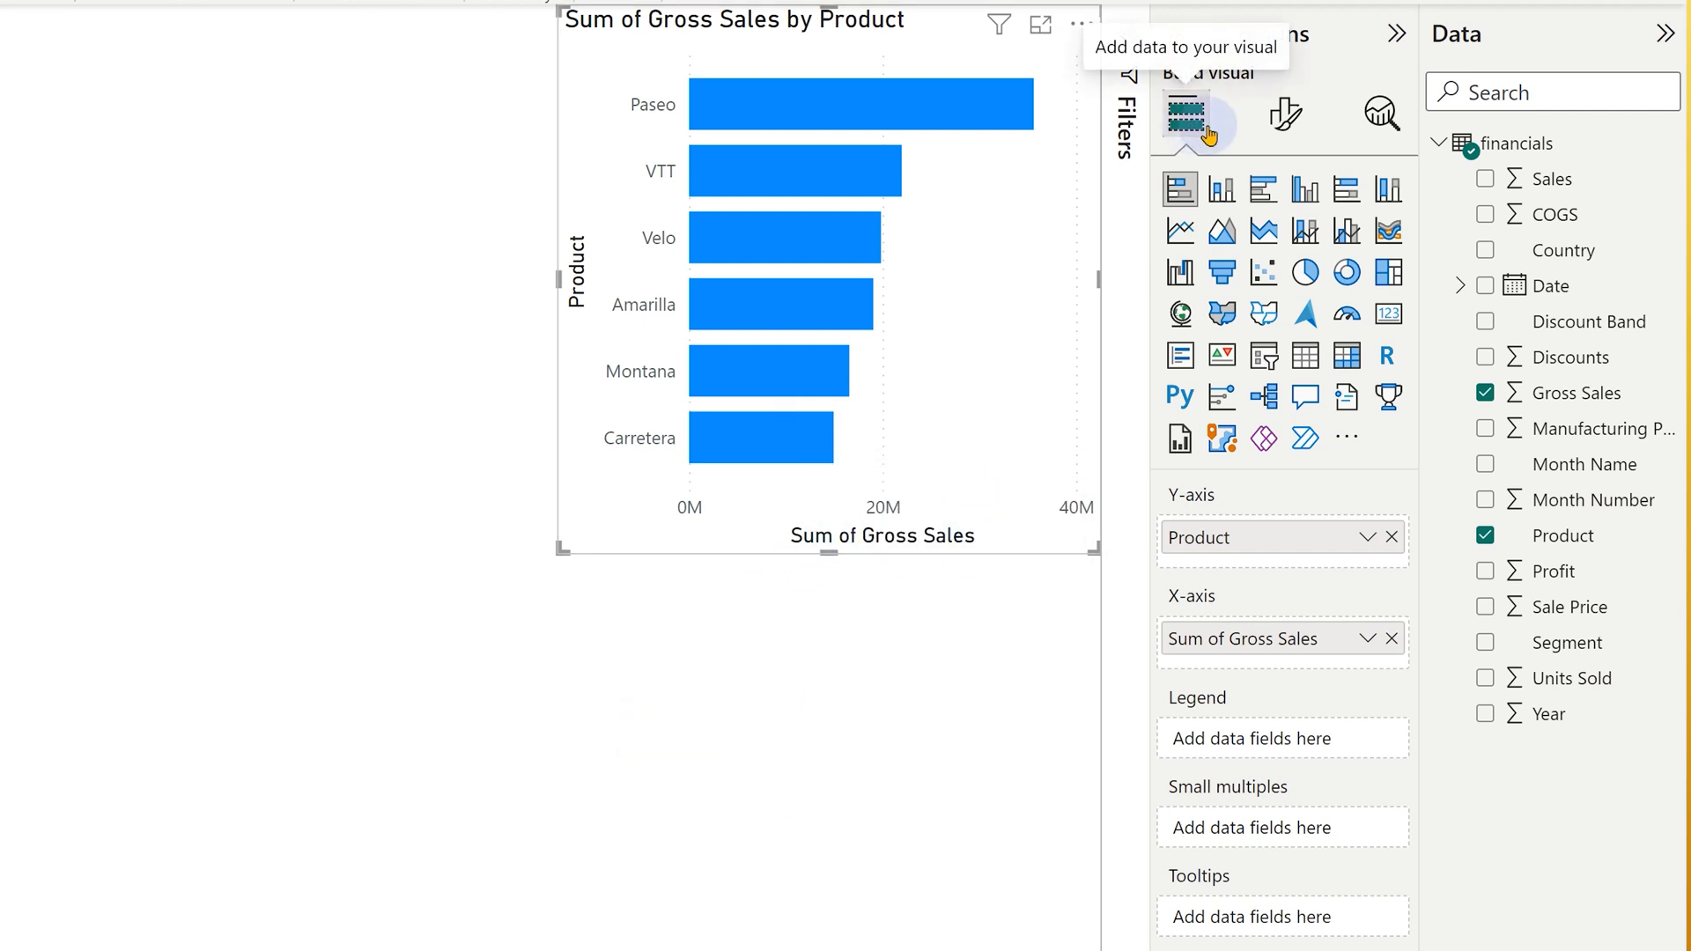
Show the bar chart's Format your visual pane and expand the Y-axis settings
click(1282, 115)
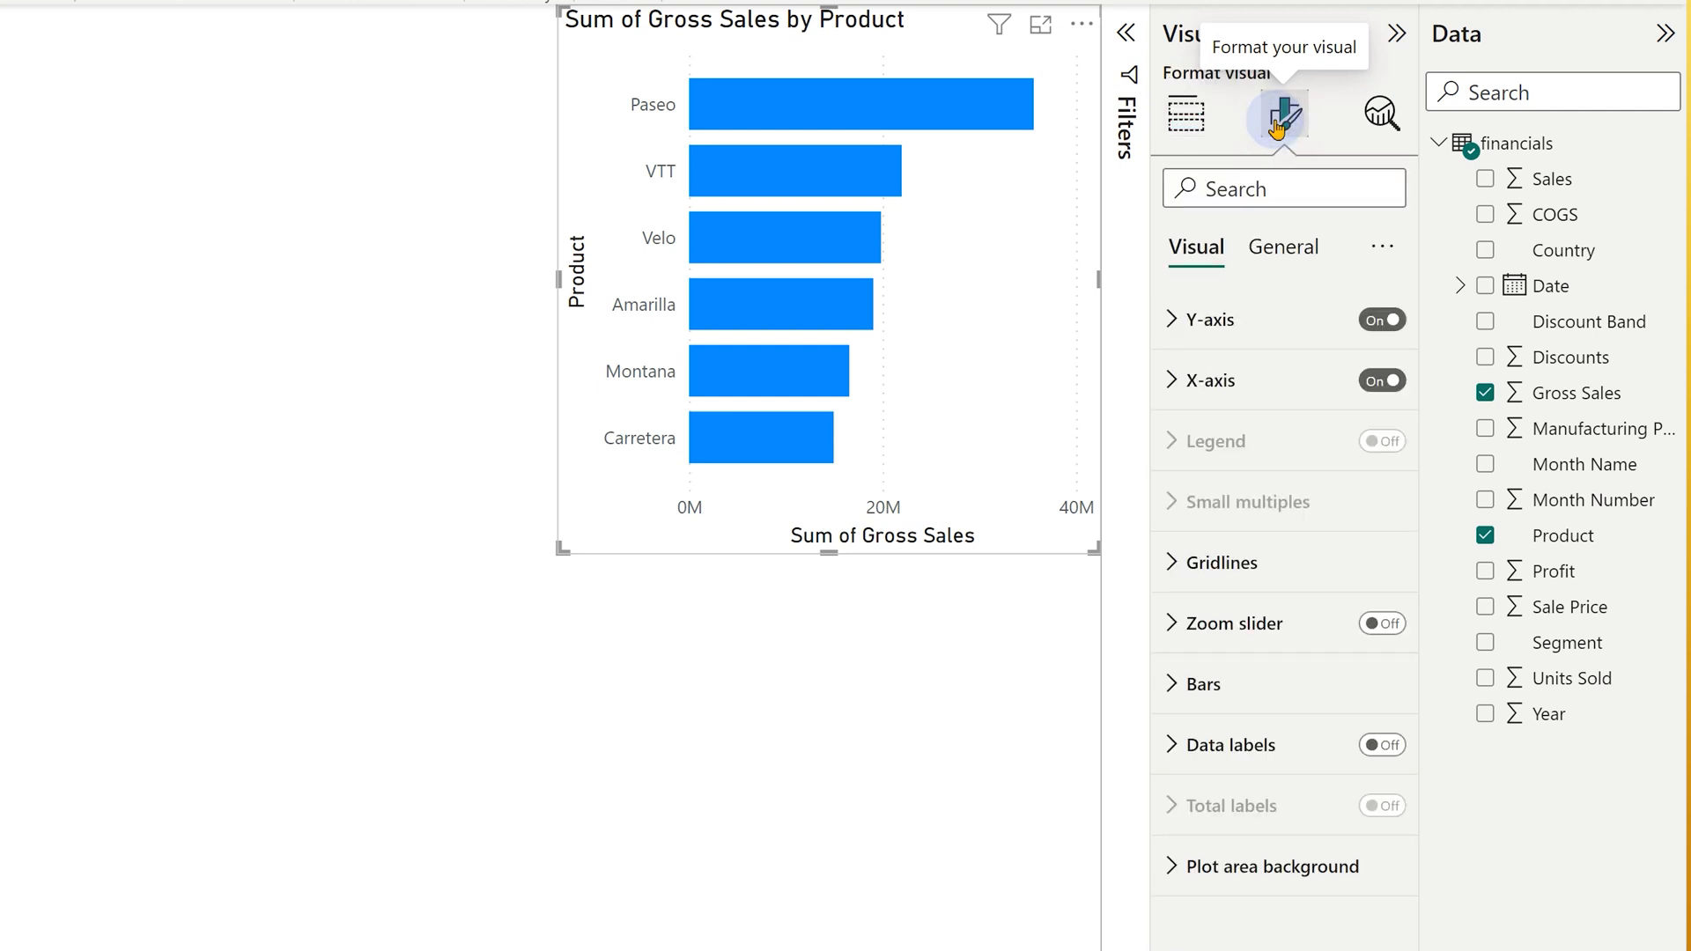
mouse_move(1230, 719)
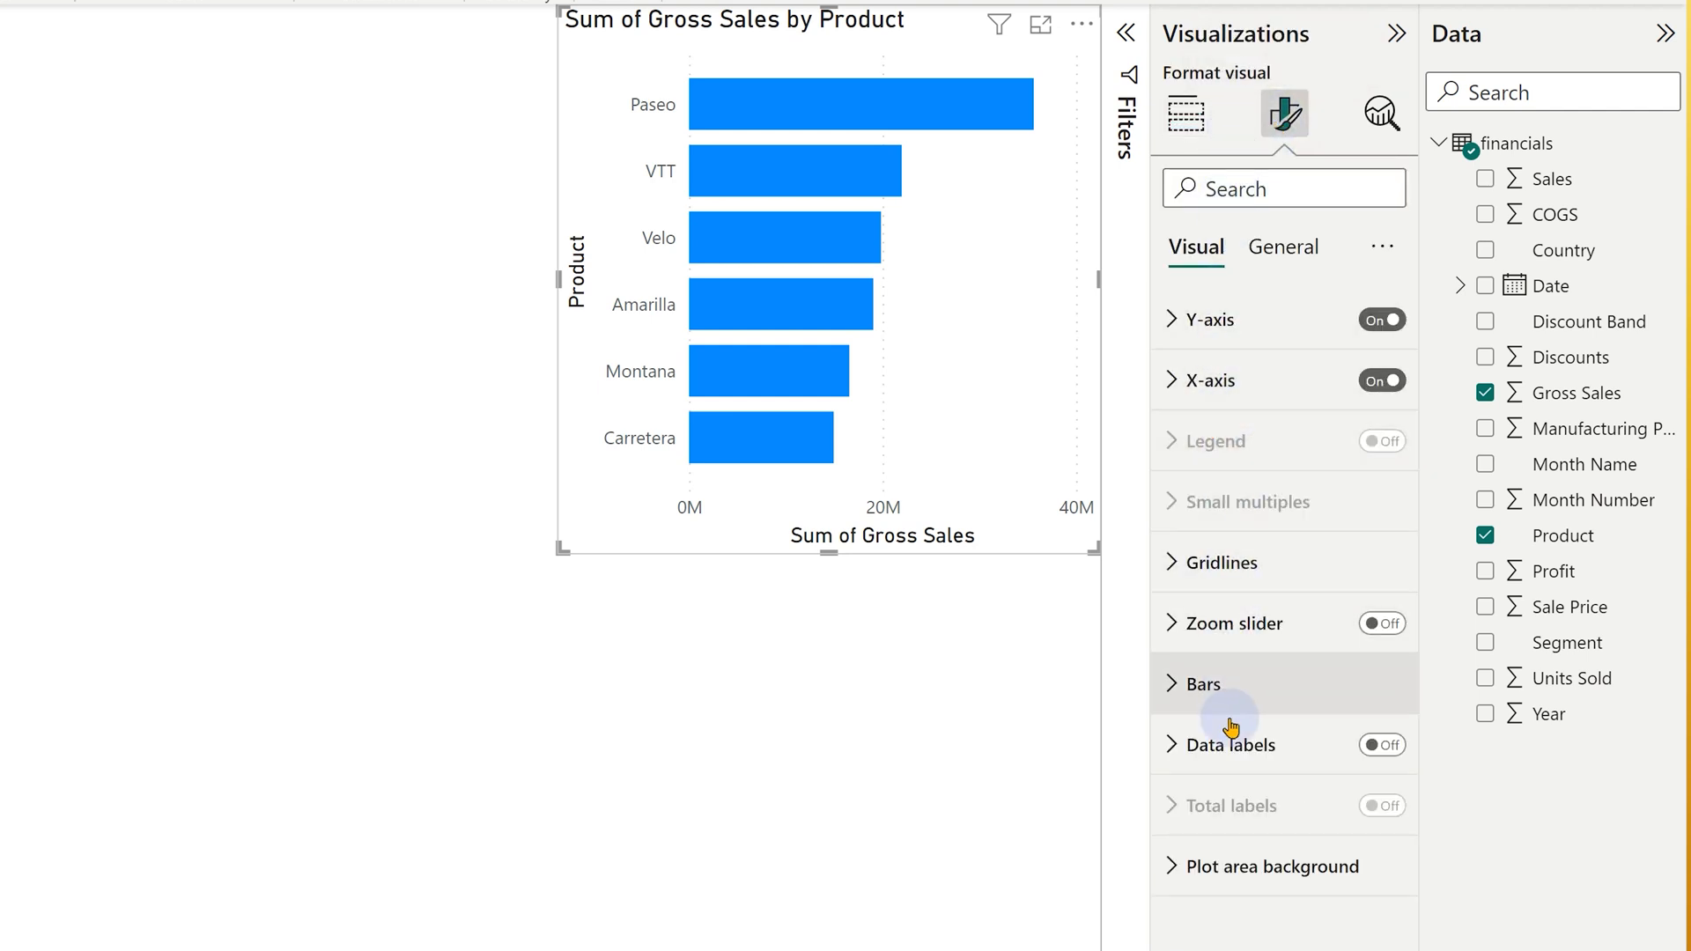
mouse_move(1215, 572)
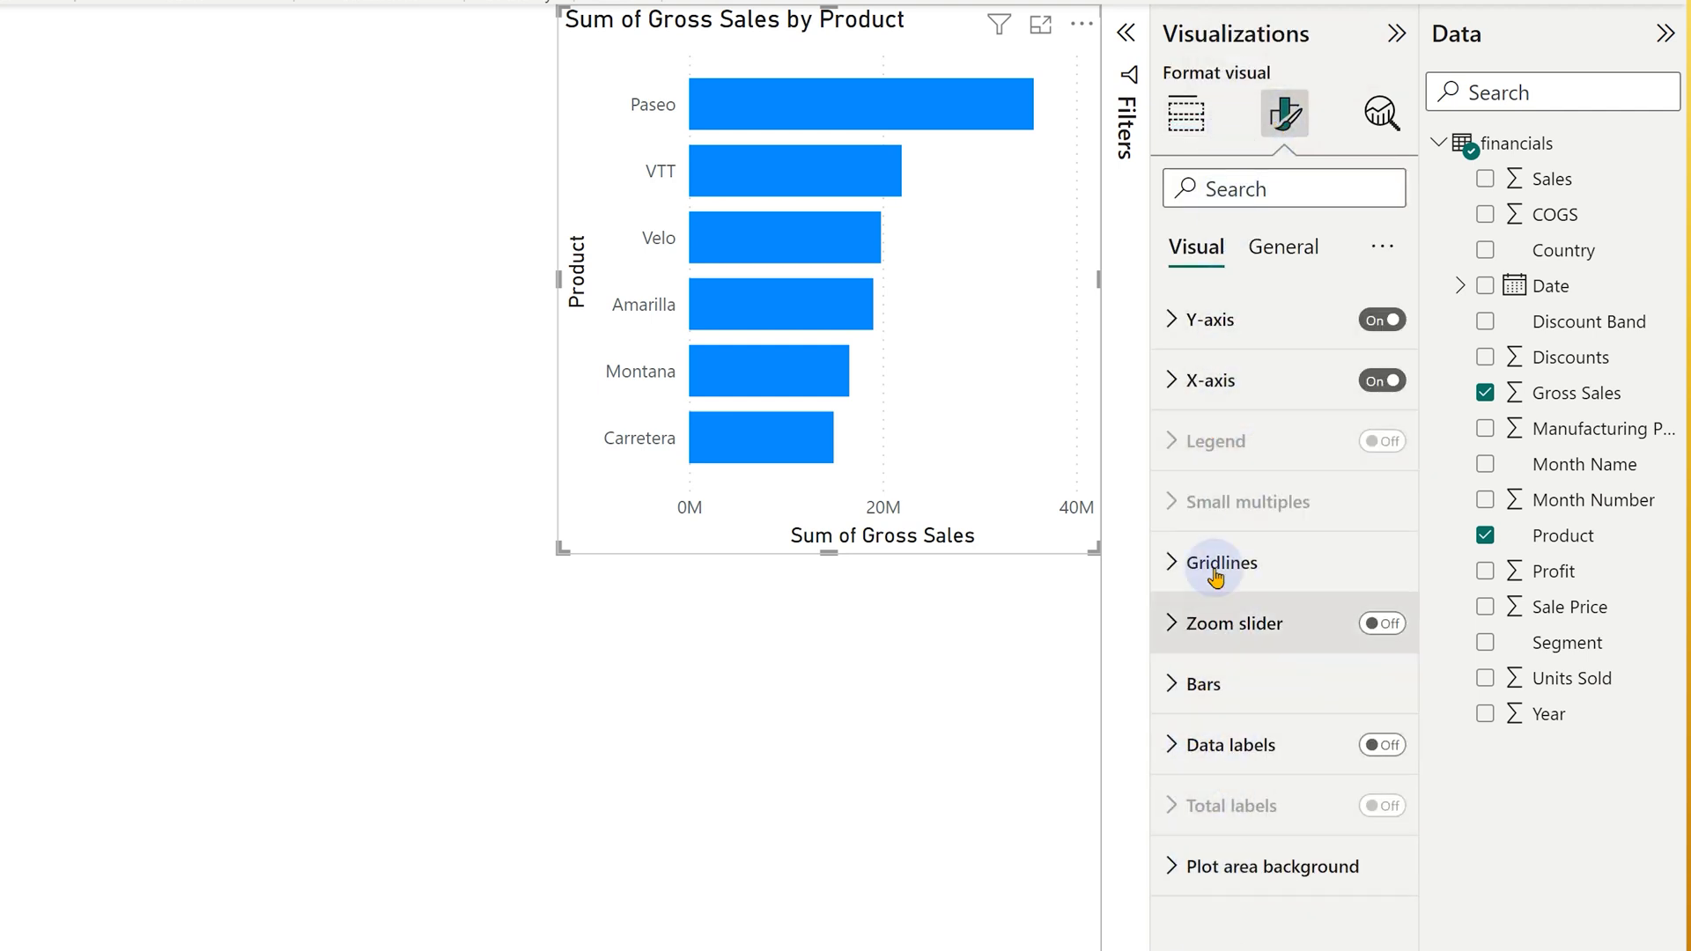
click(1173, 319)
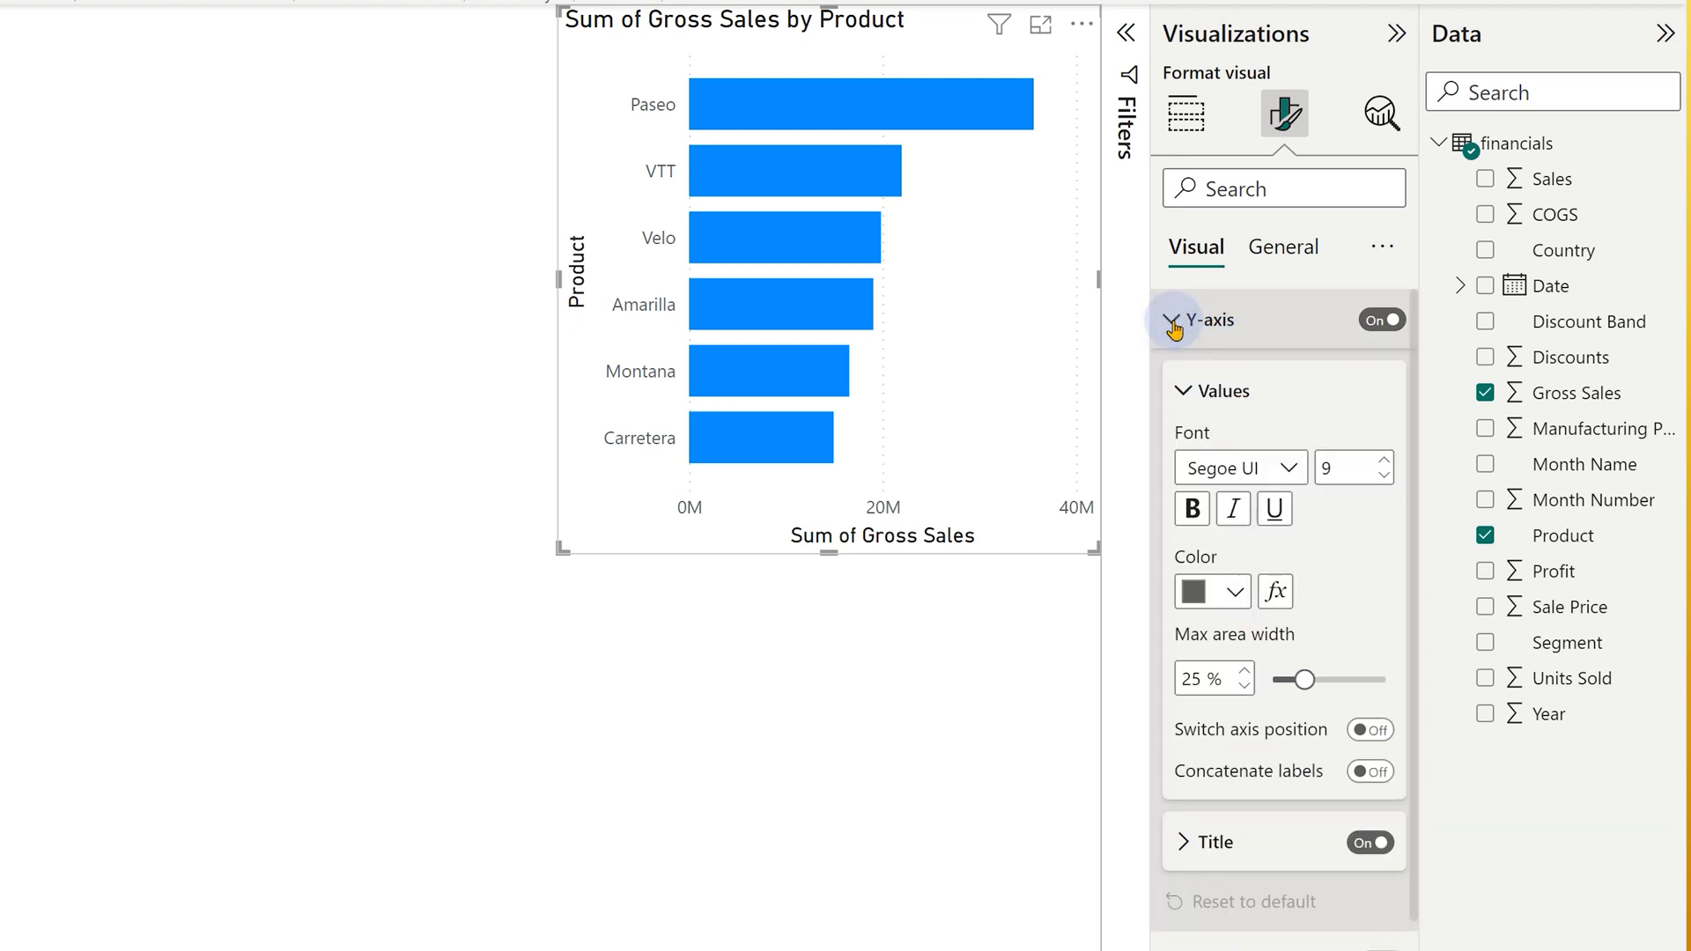
click(1173, 319)
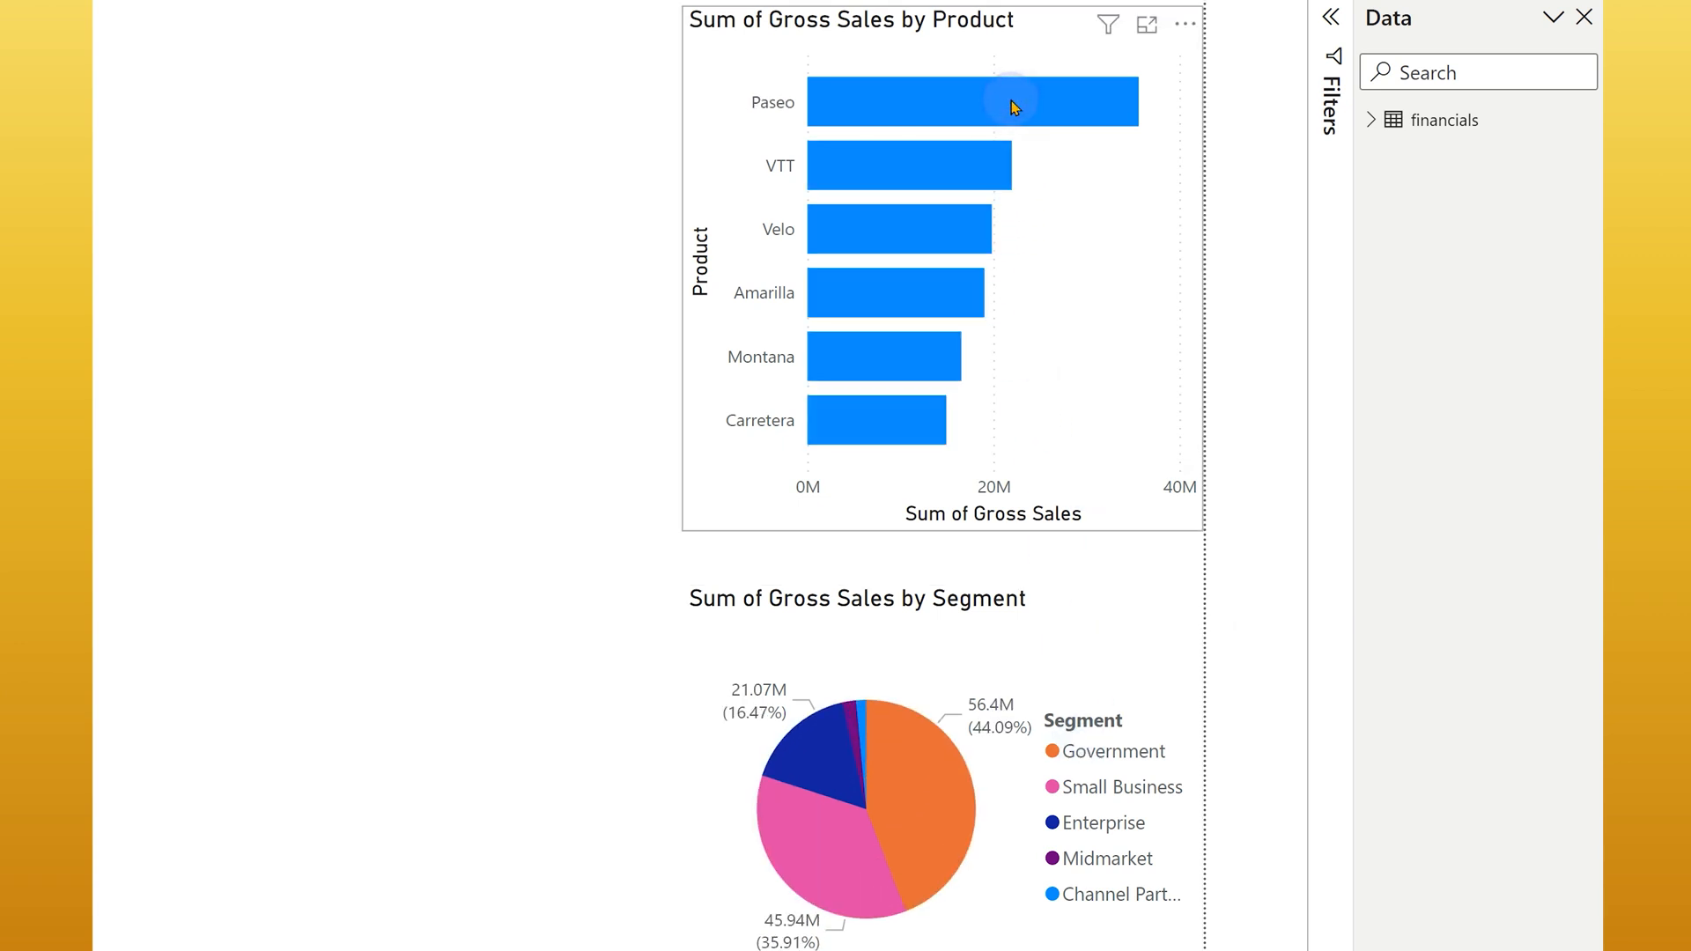
mouse_move(1092, 333)
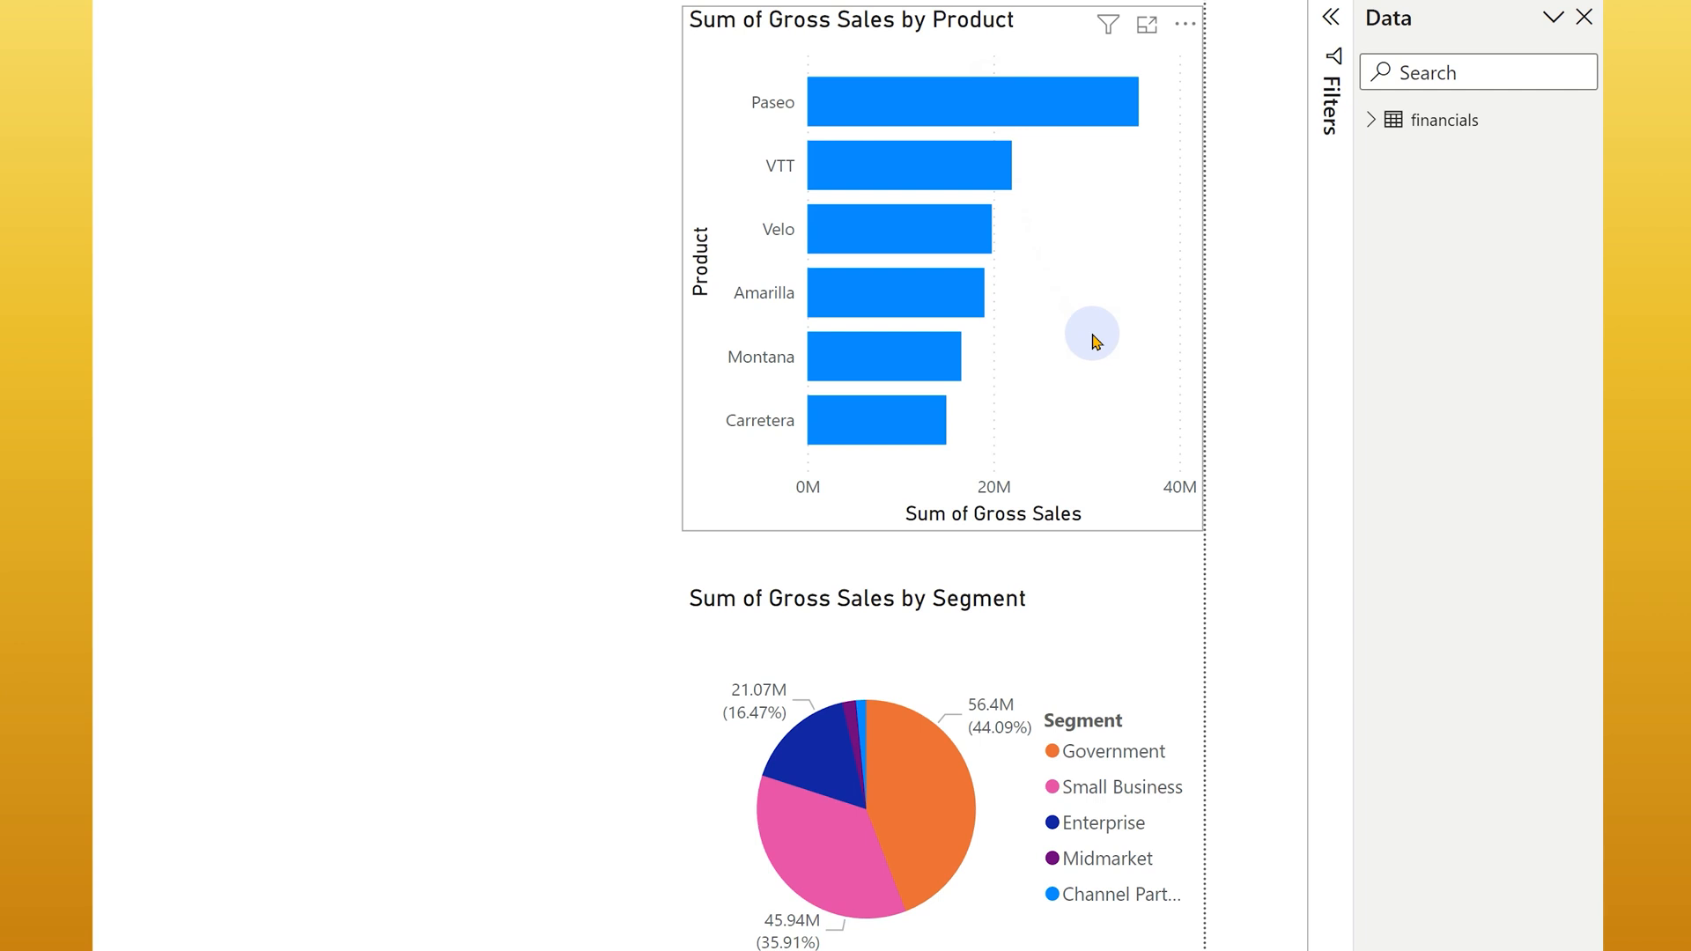
mouse_move(1263, 264)
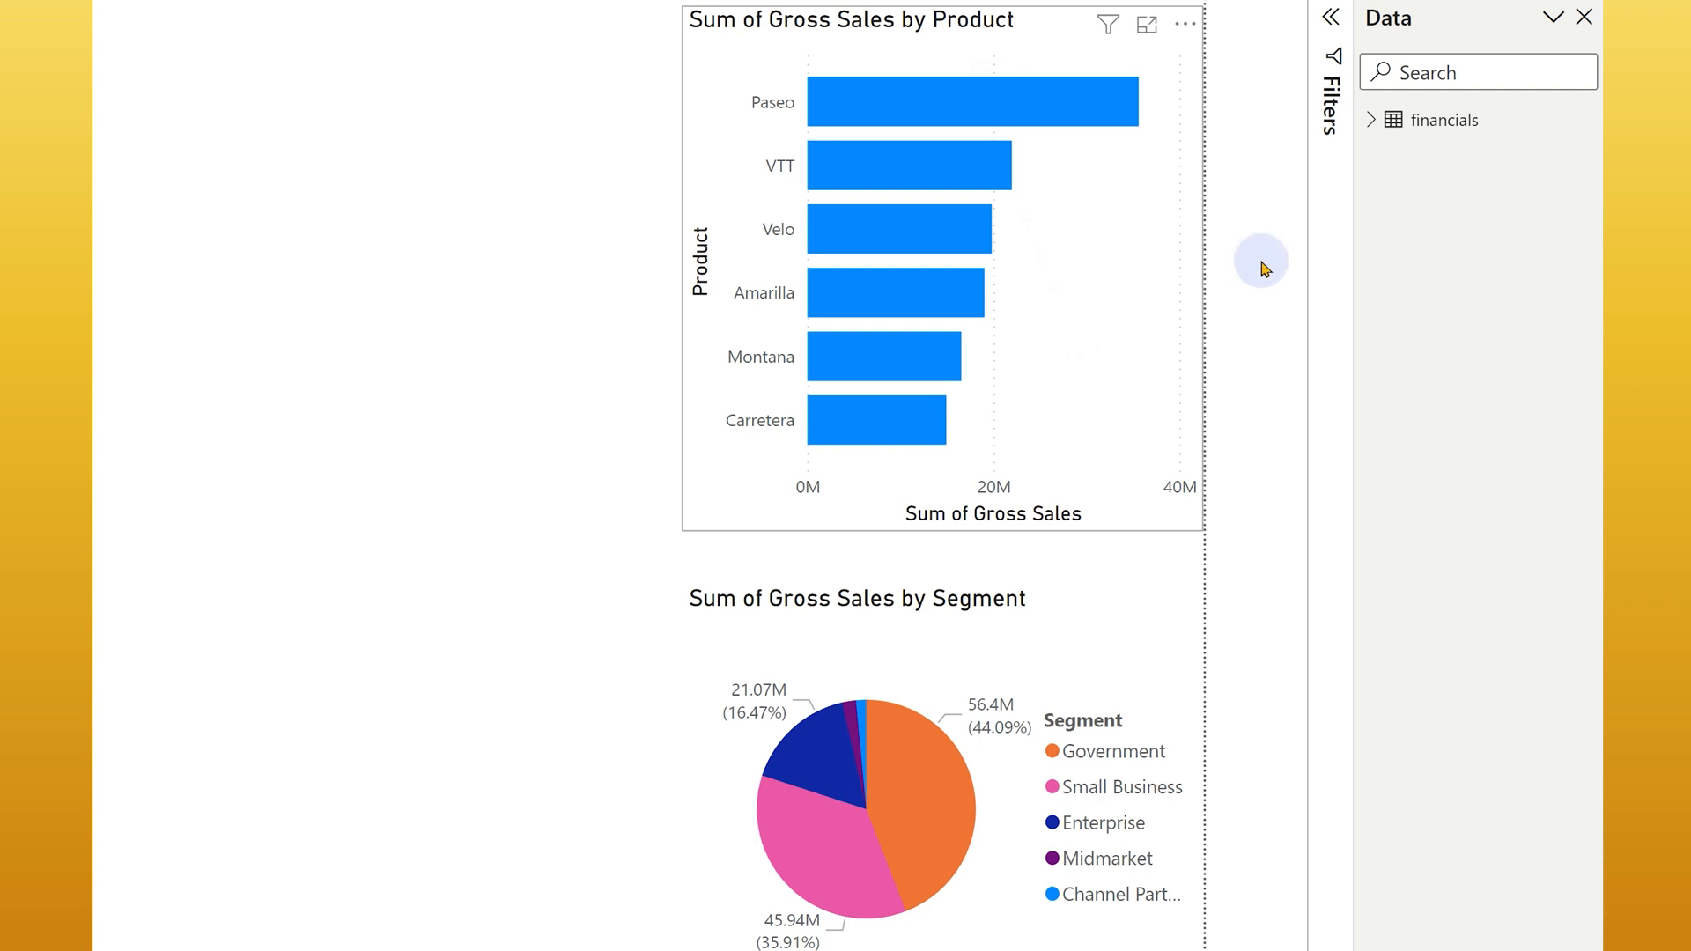
Select the Sum of Gross Sales by Product bar chart so its fields show in the Data pane
click(1378, 120)
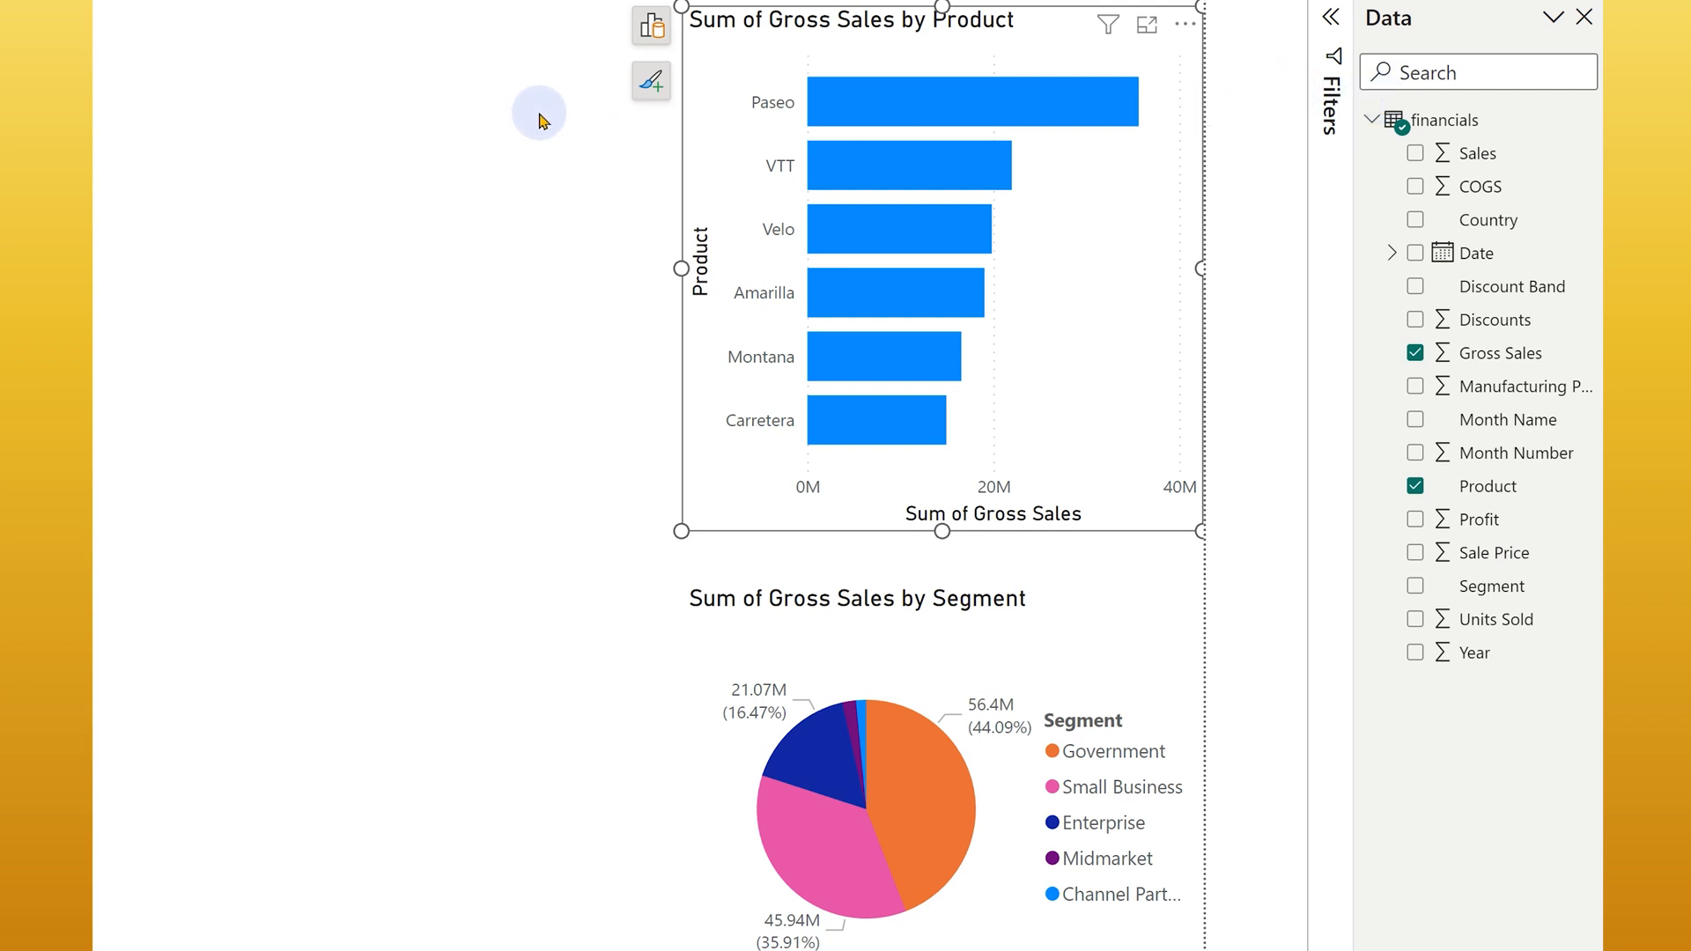
mouse_move(649, 79)
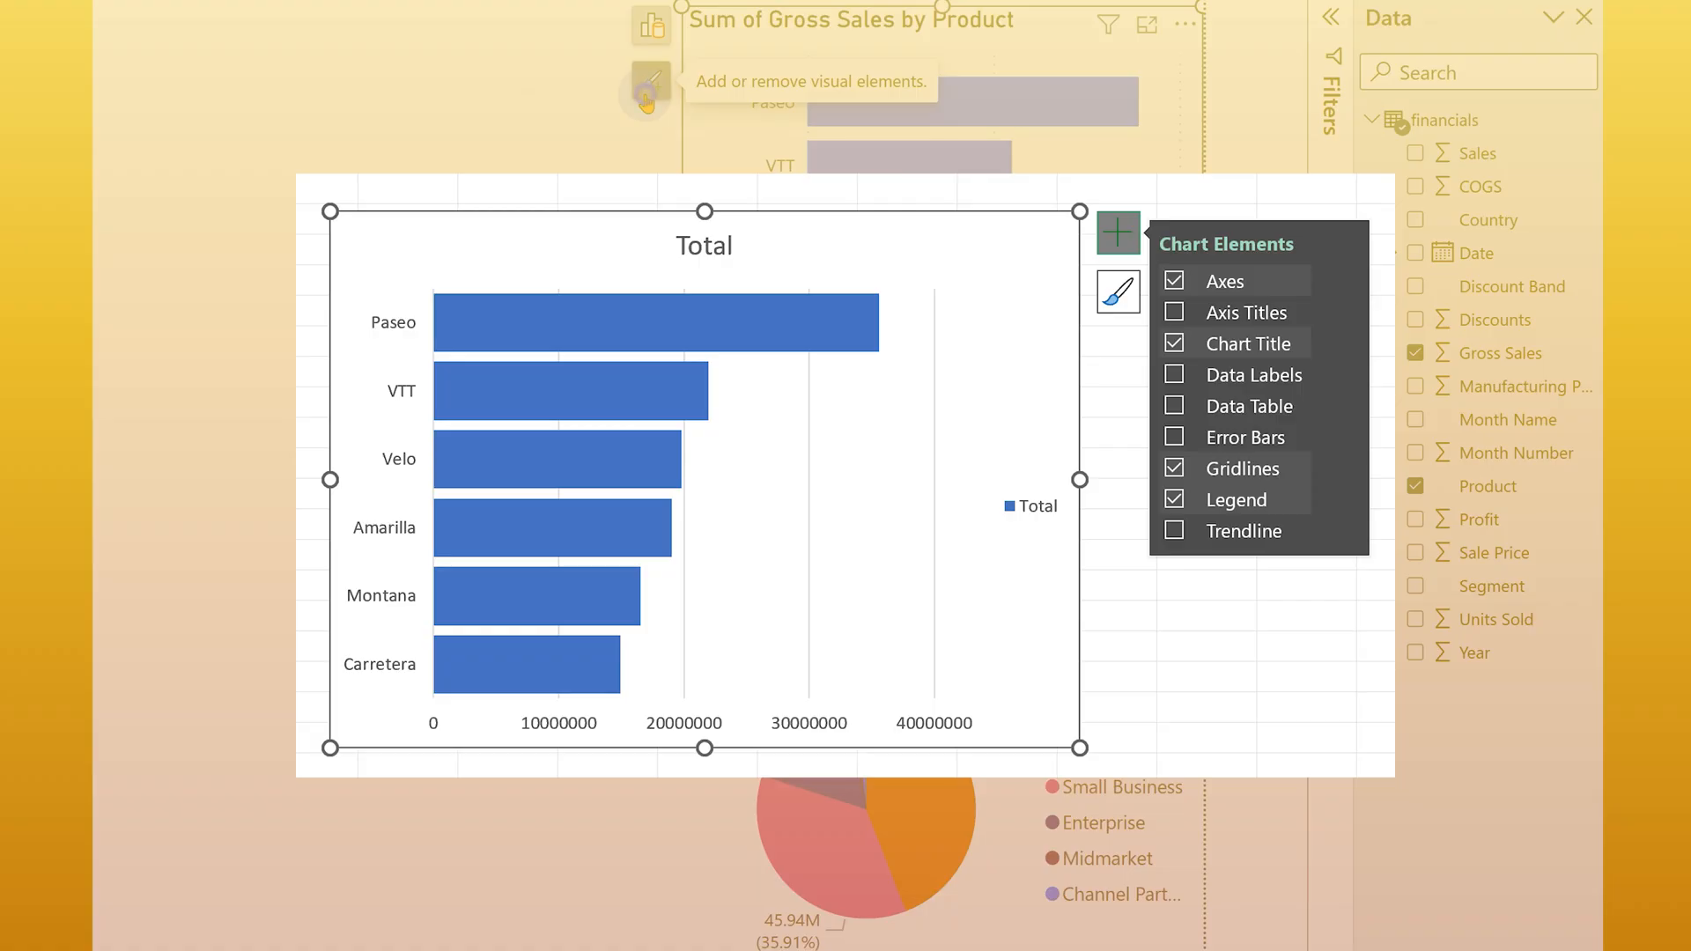
Turn on data labels for the Gross Sales by Product bars, showing values like Paseo 36M
click(652, 91)
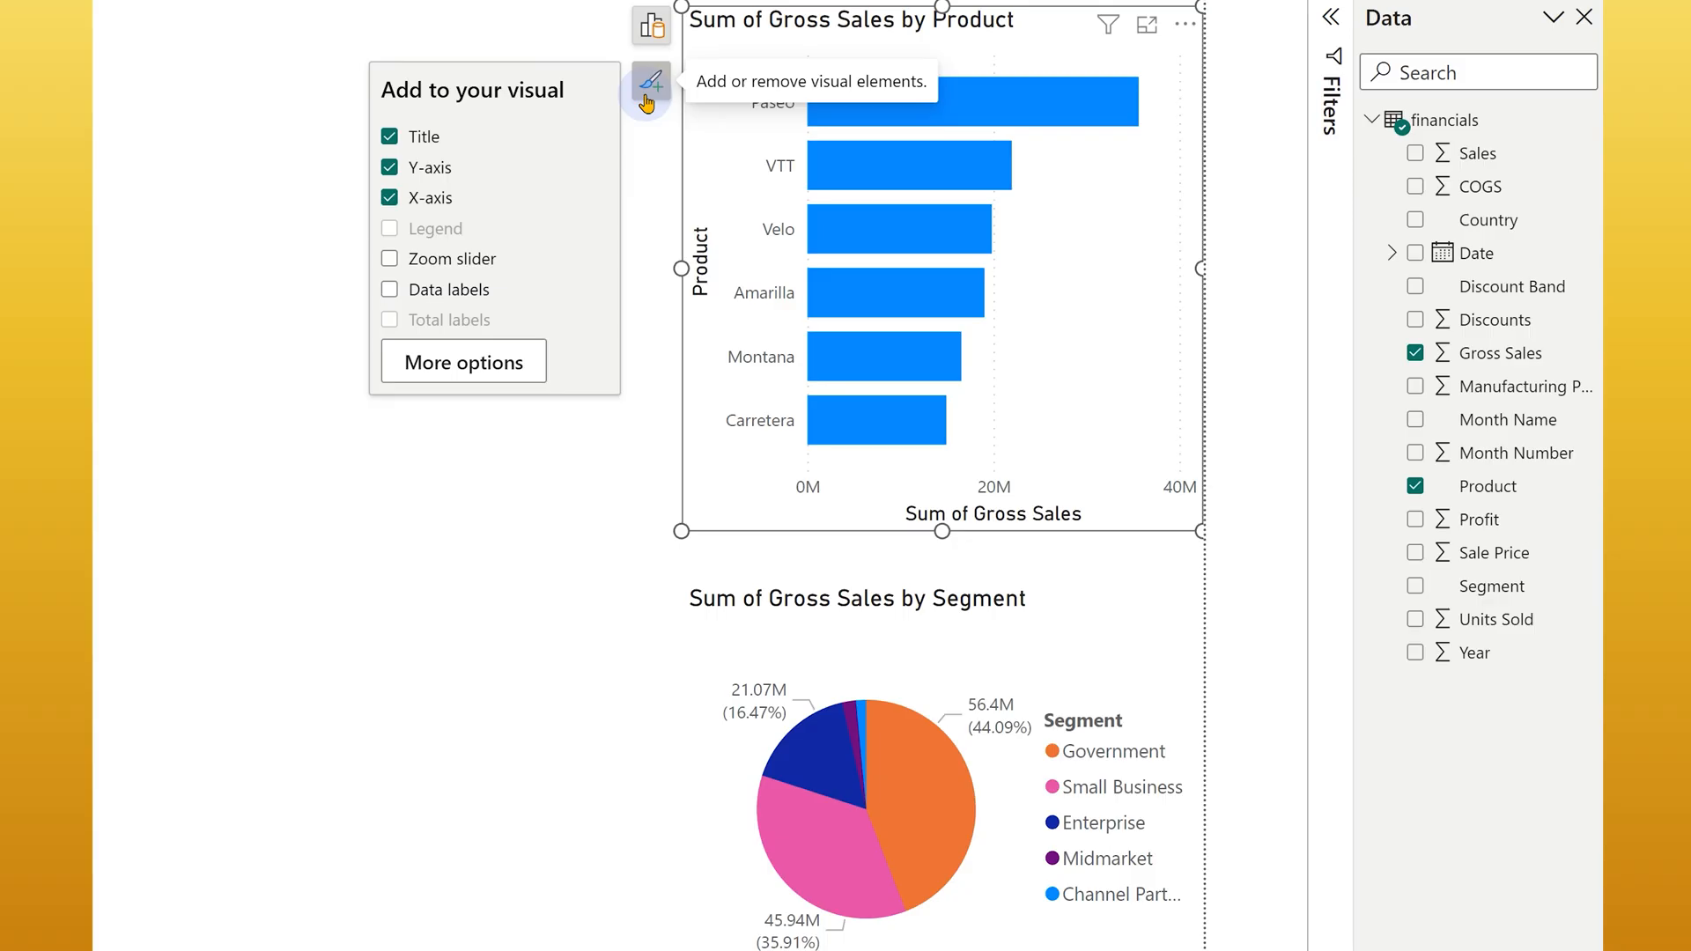
mouse_move(425, 261)
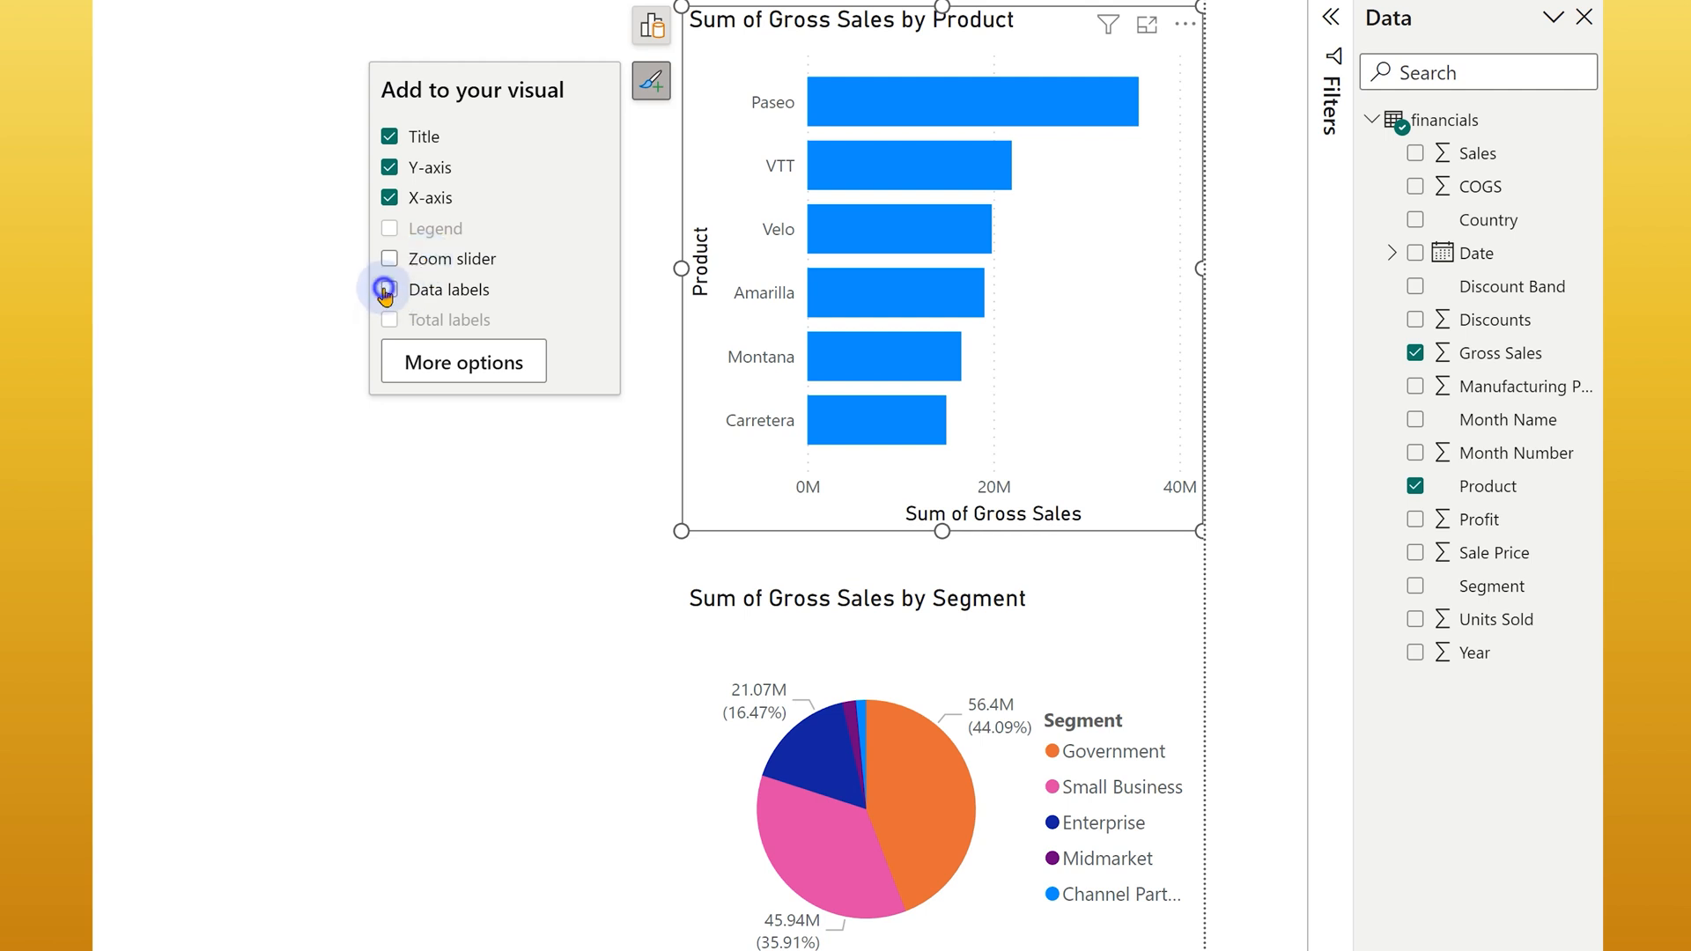
click(388, 289)
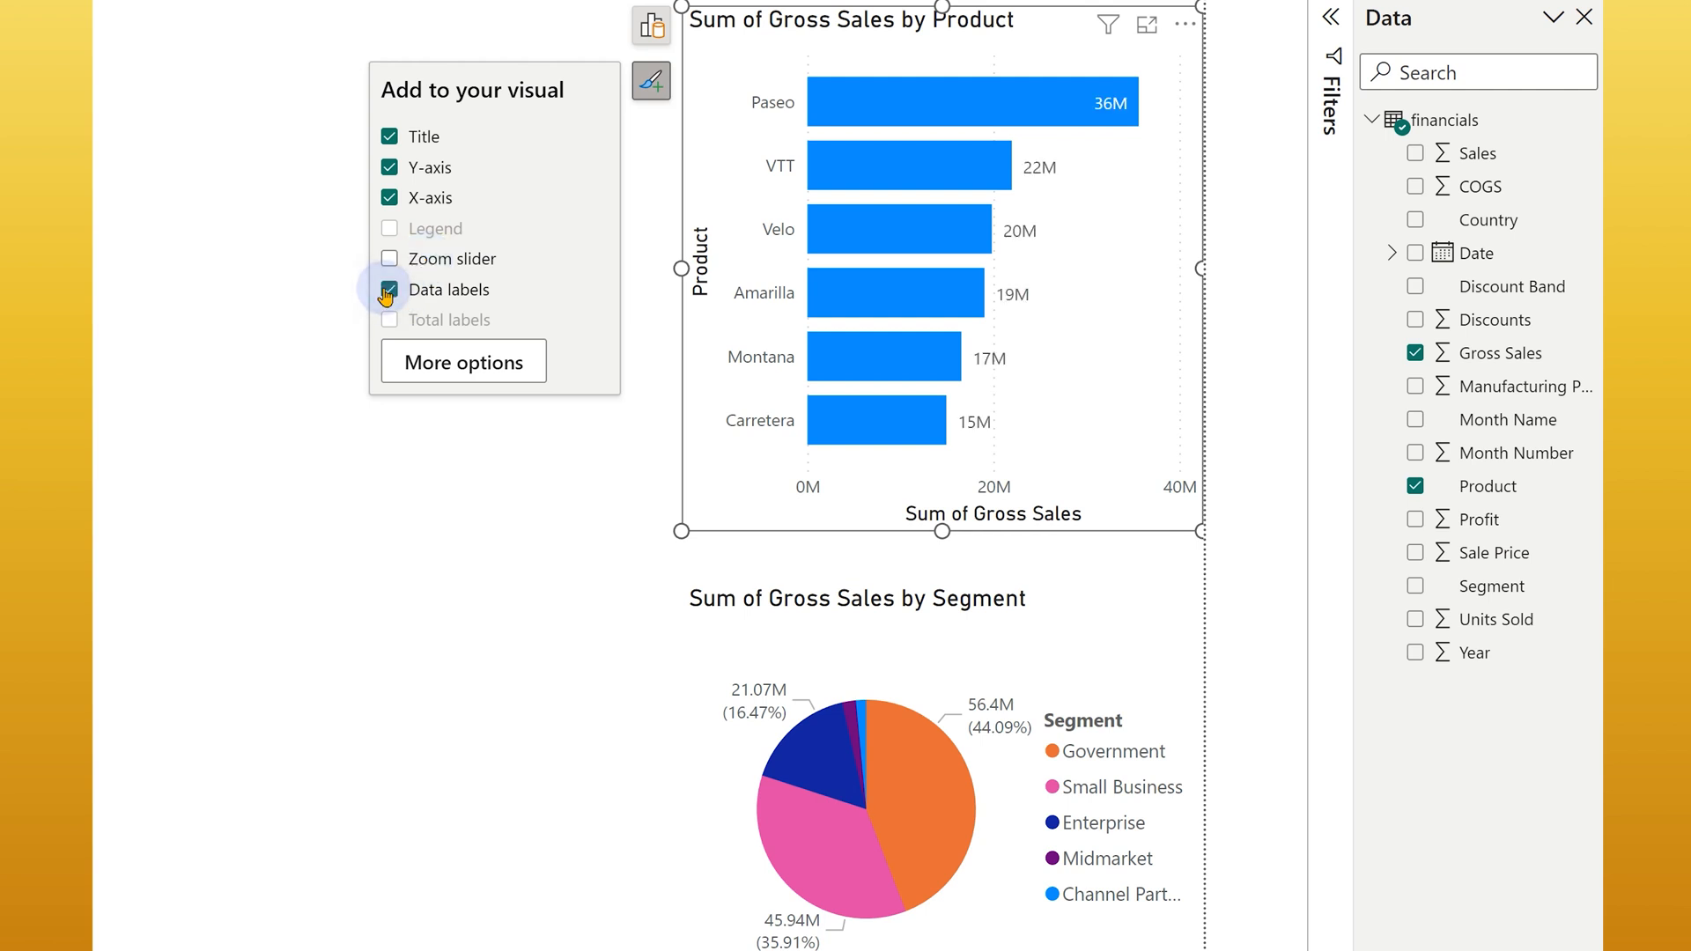
click(463, 361)
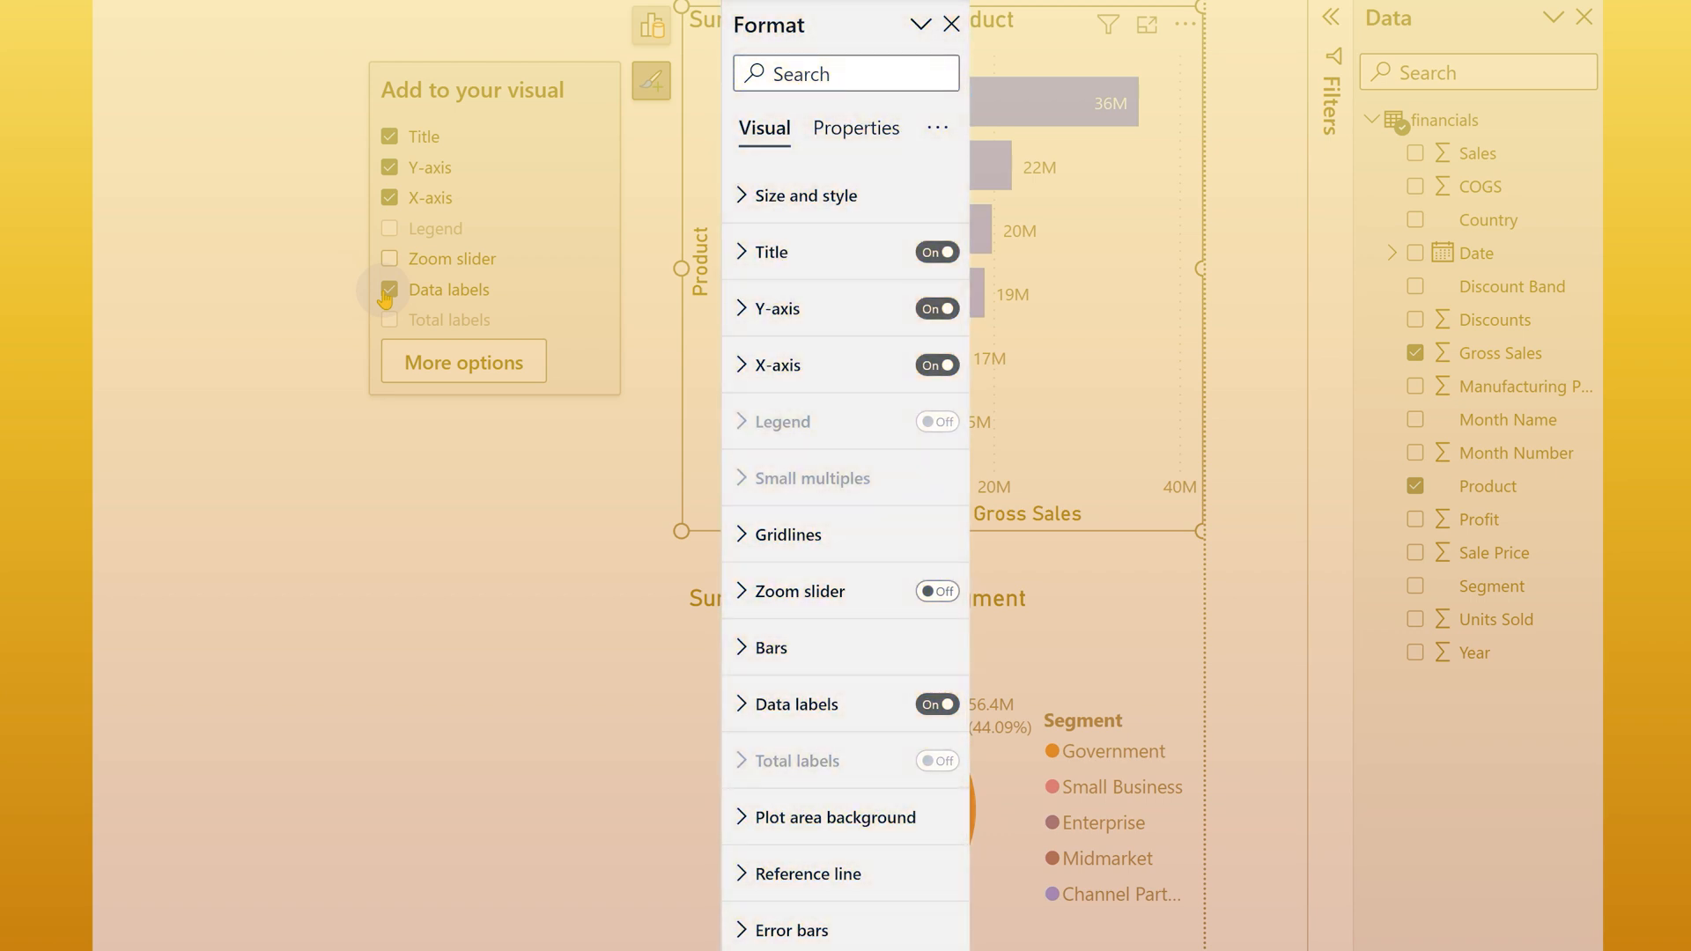
click(949, 25)
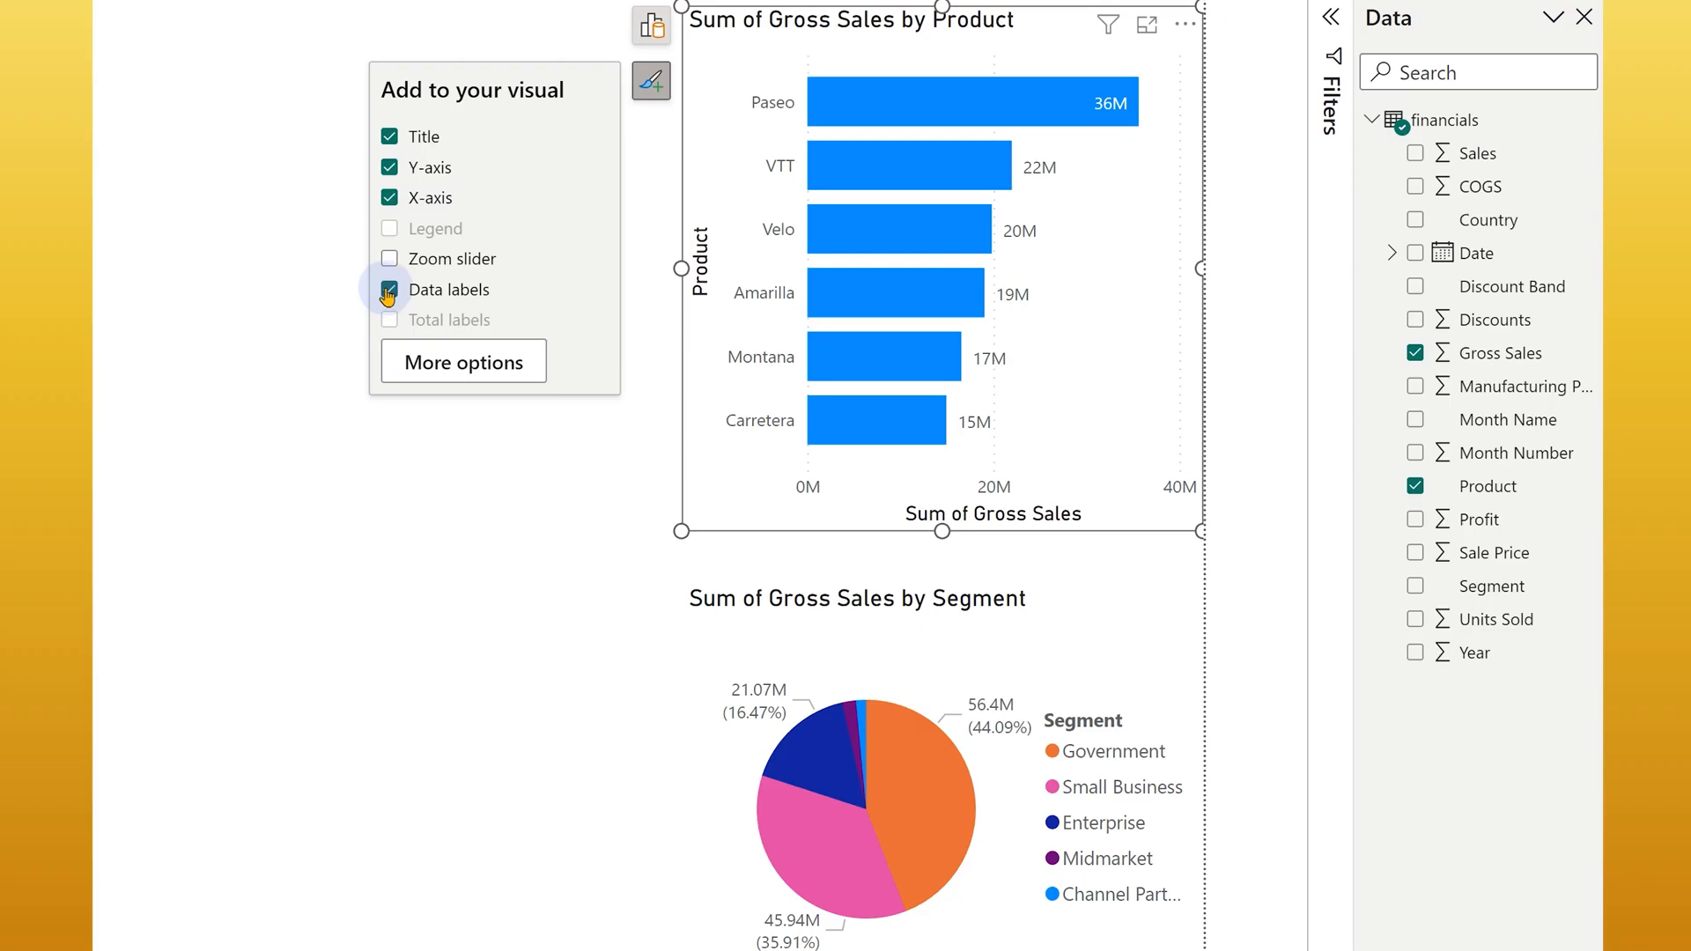
click(389, 289)
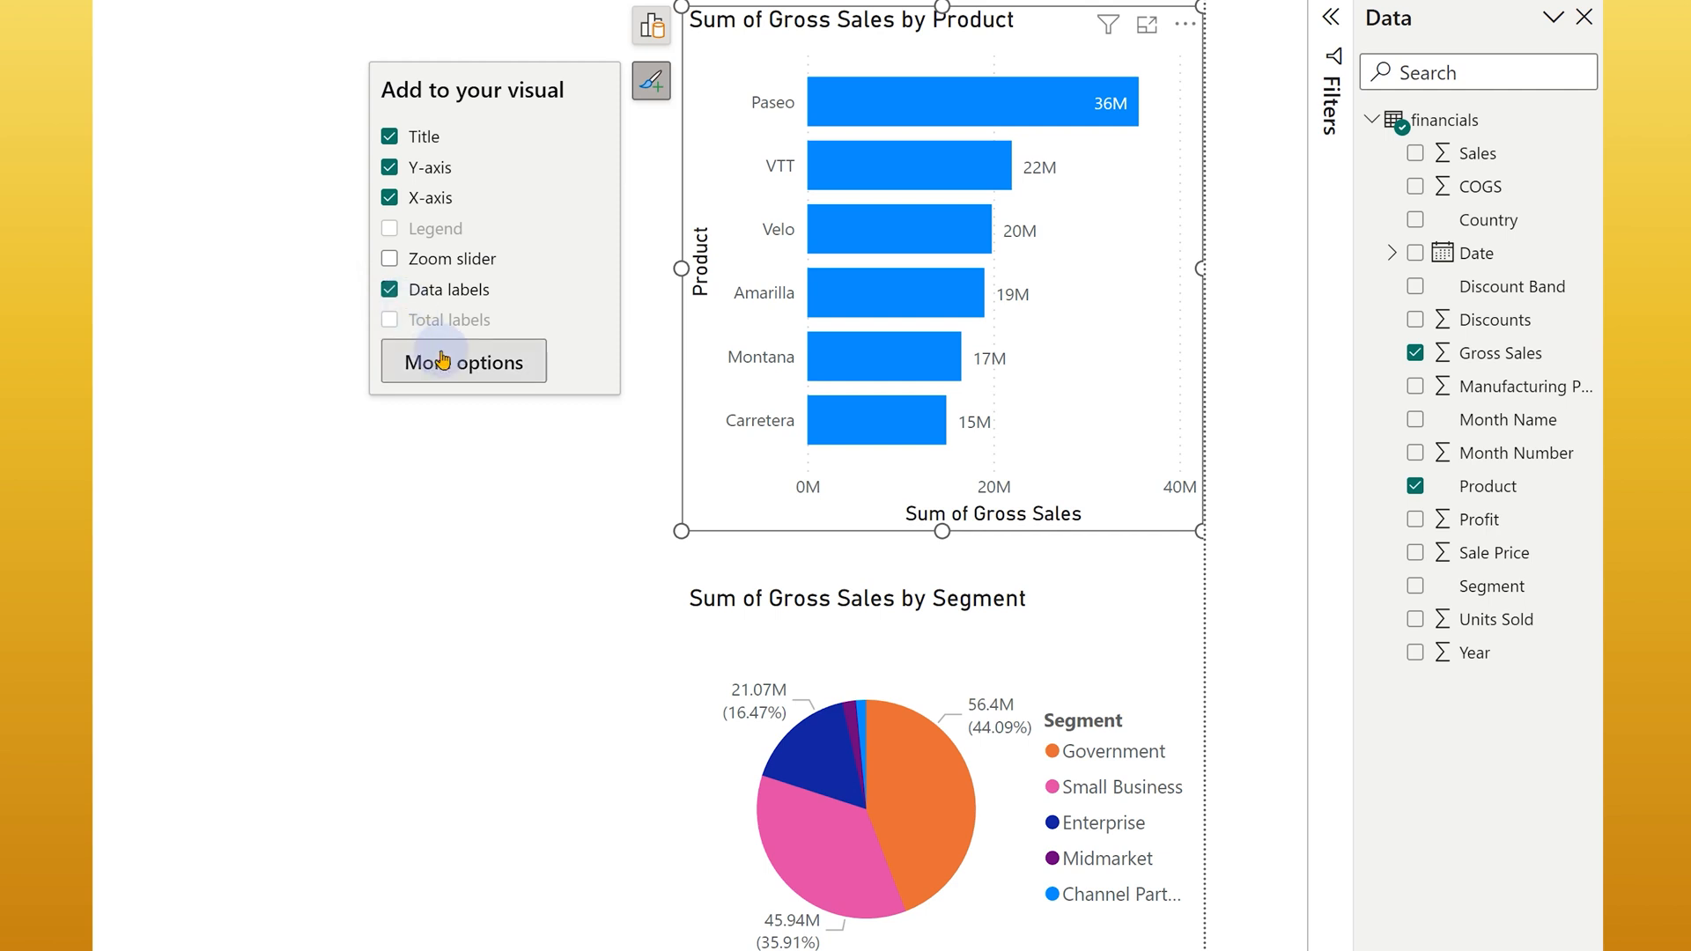
Expand the full Format pane for the Gross Sales by Product chart via More options
click(463, 362)
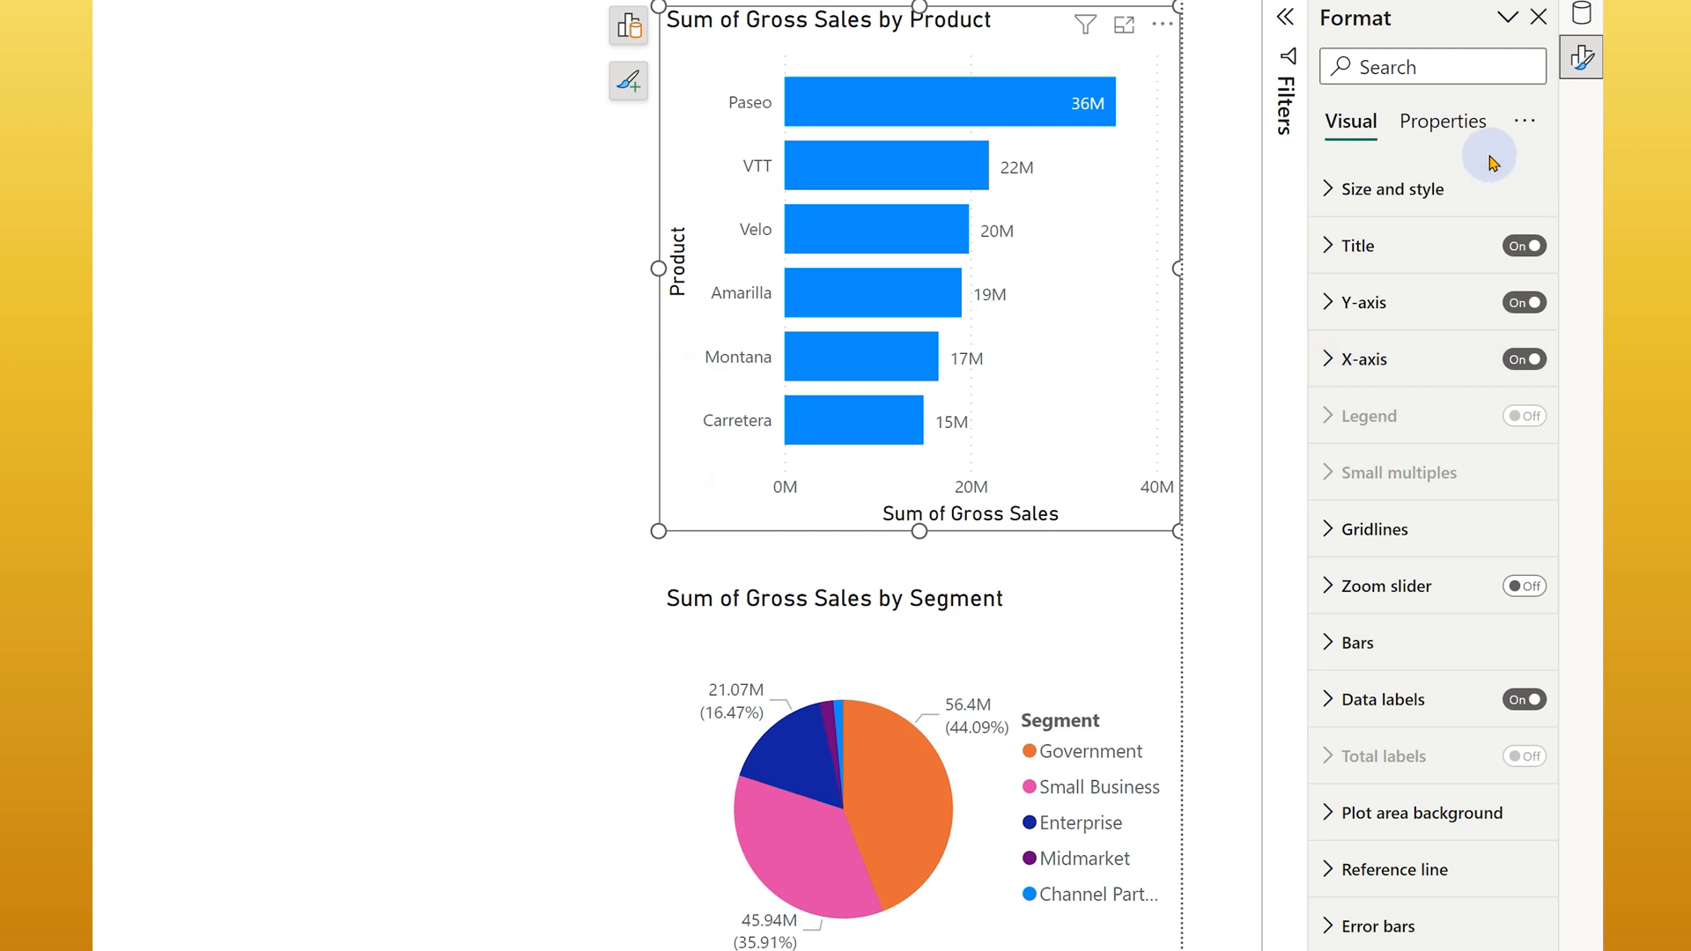
mouse_move(1420, 486)
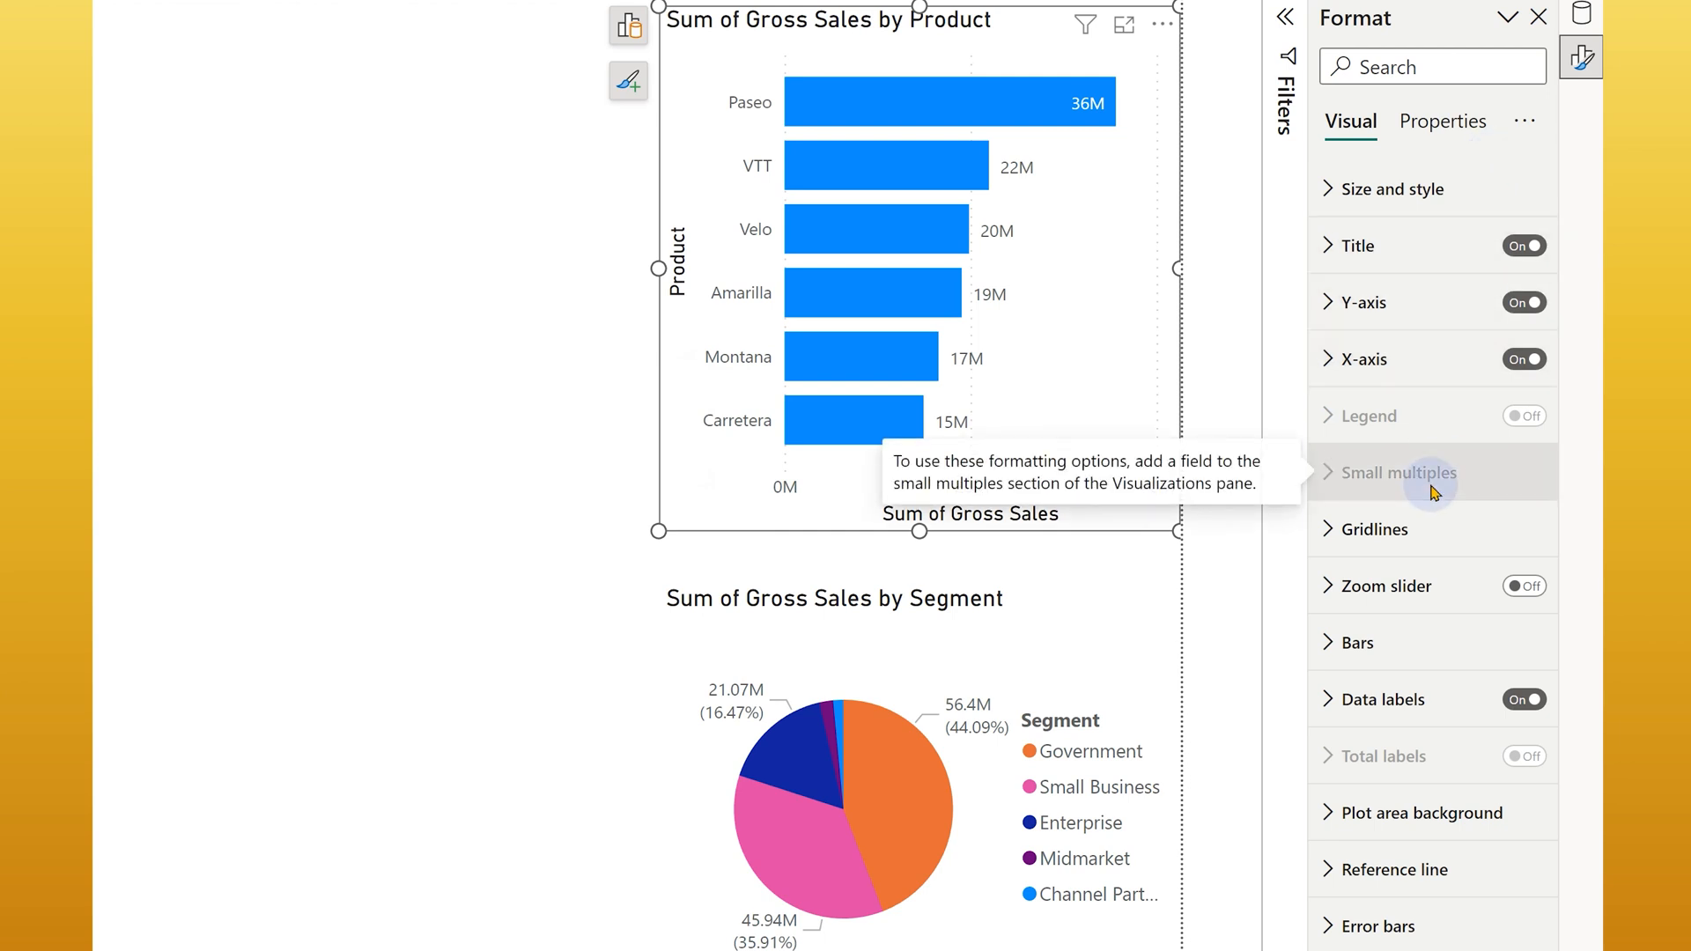
mouse_move(752, 431)
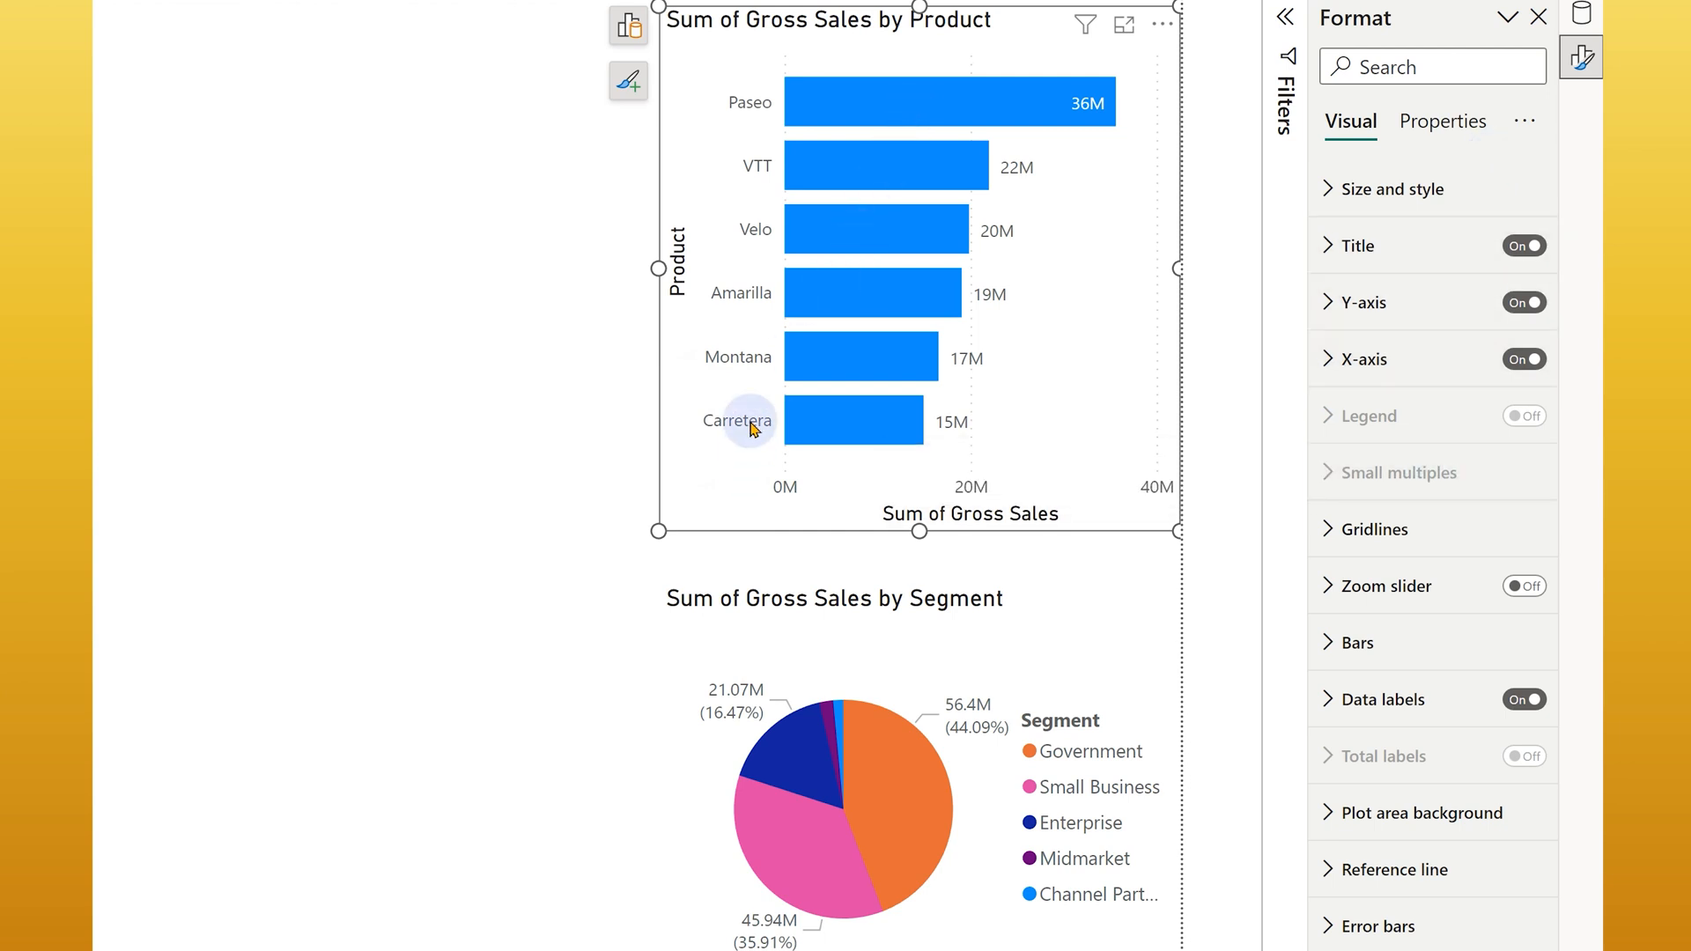
mouse_move(751, 428)
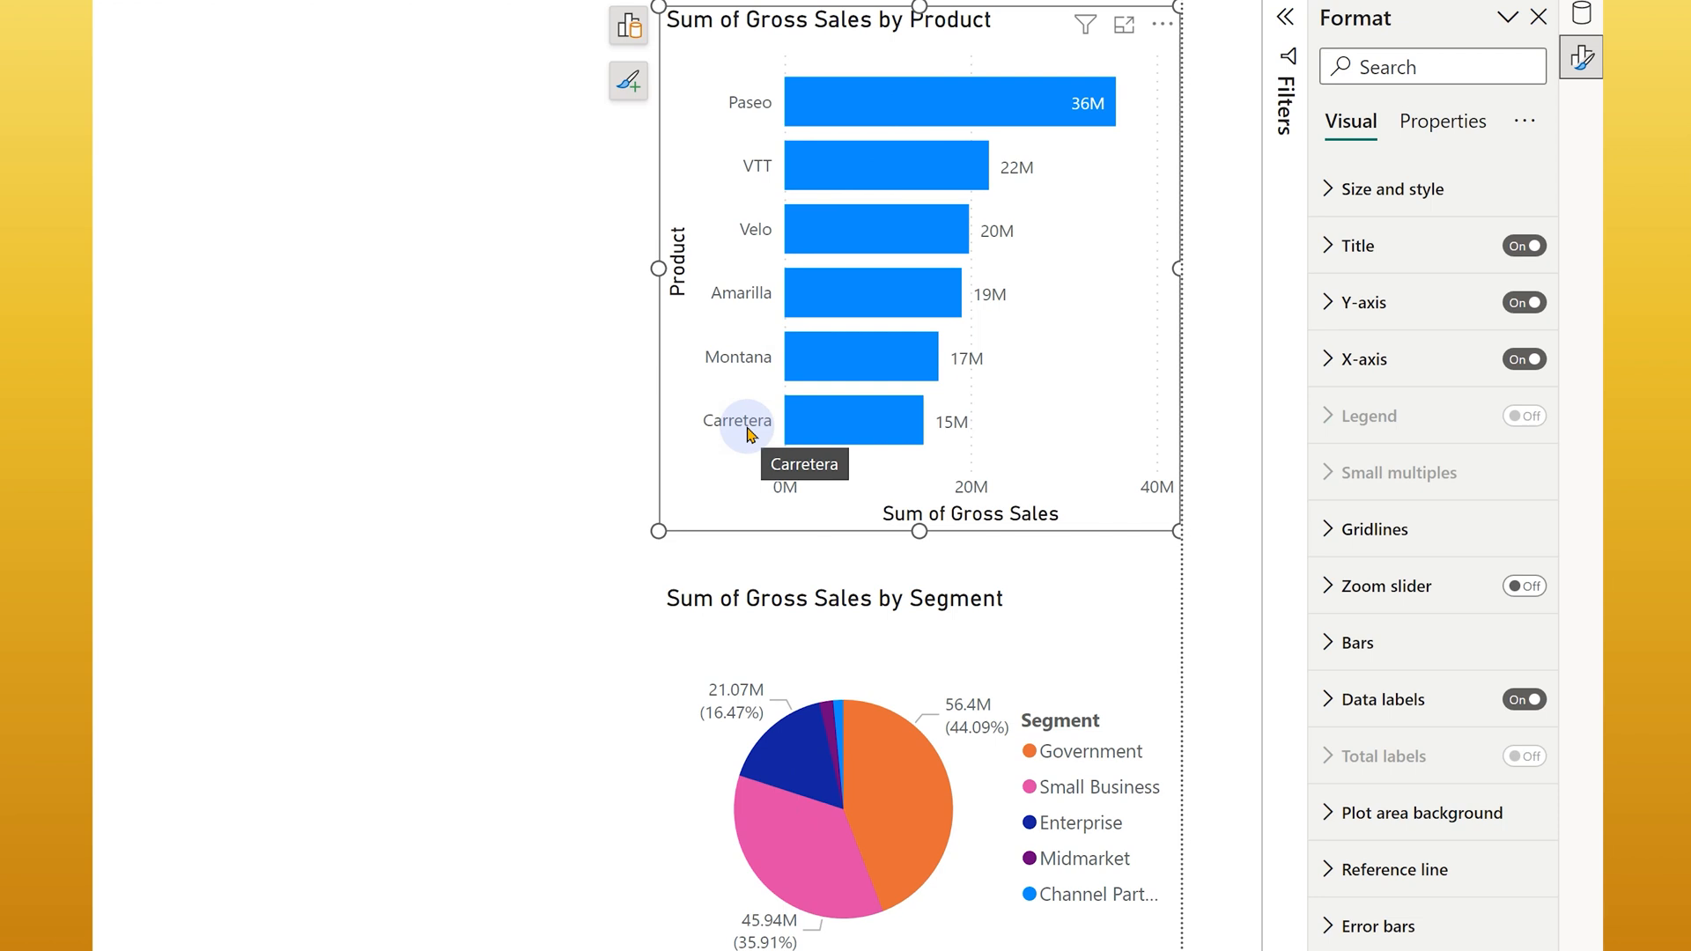
right_click(747, 424)
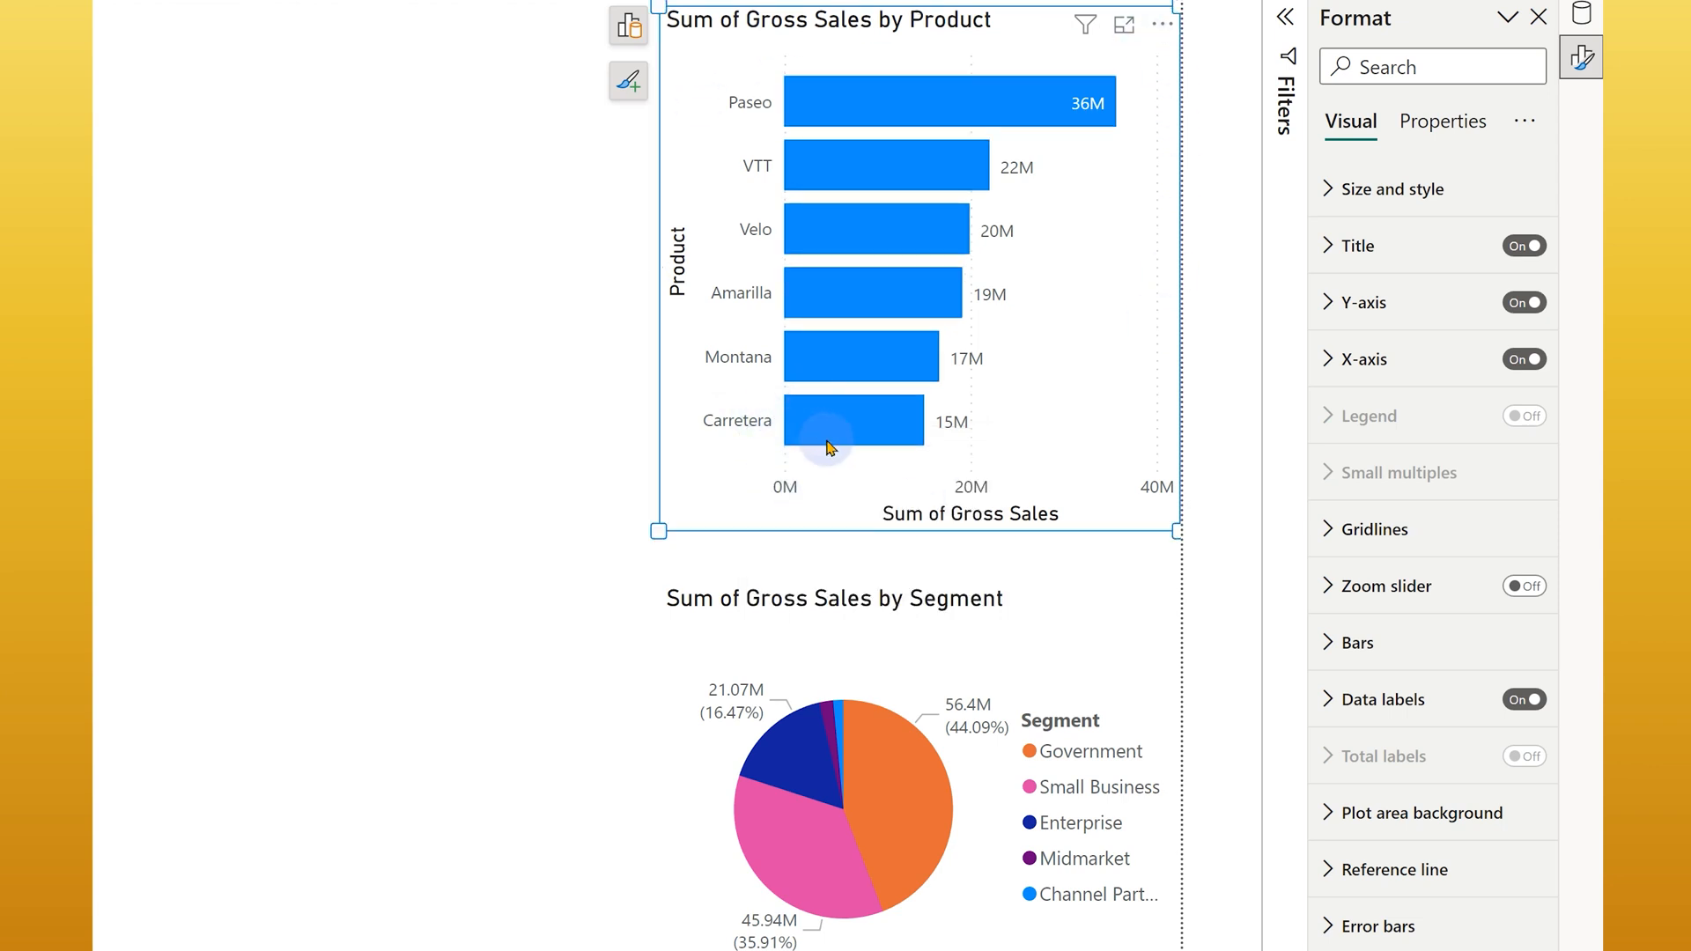
mouse_move(920, 444)
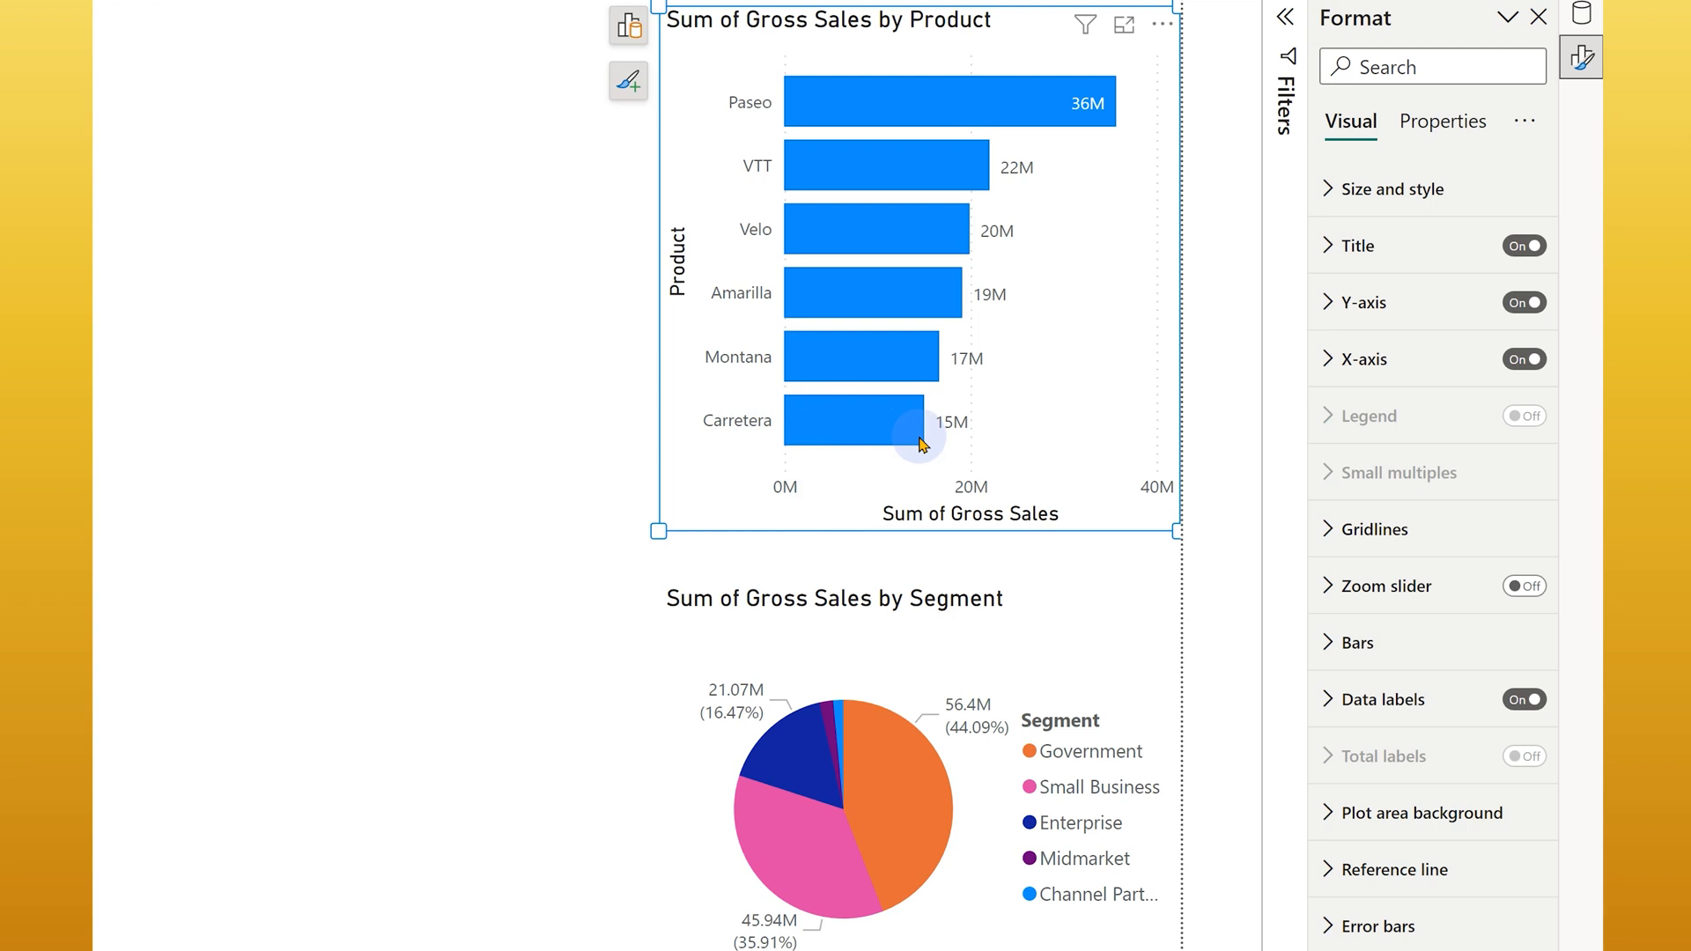
click(1356, 642)
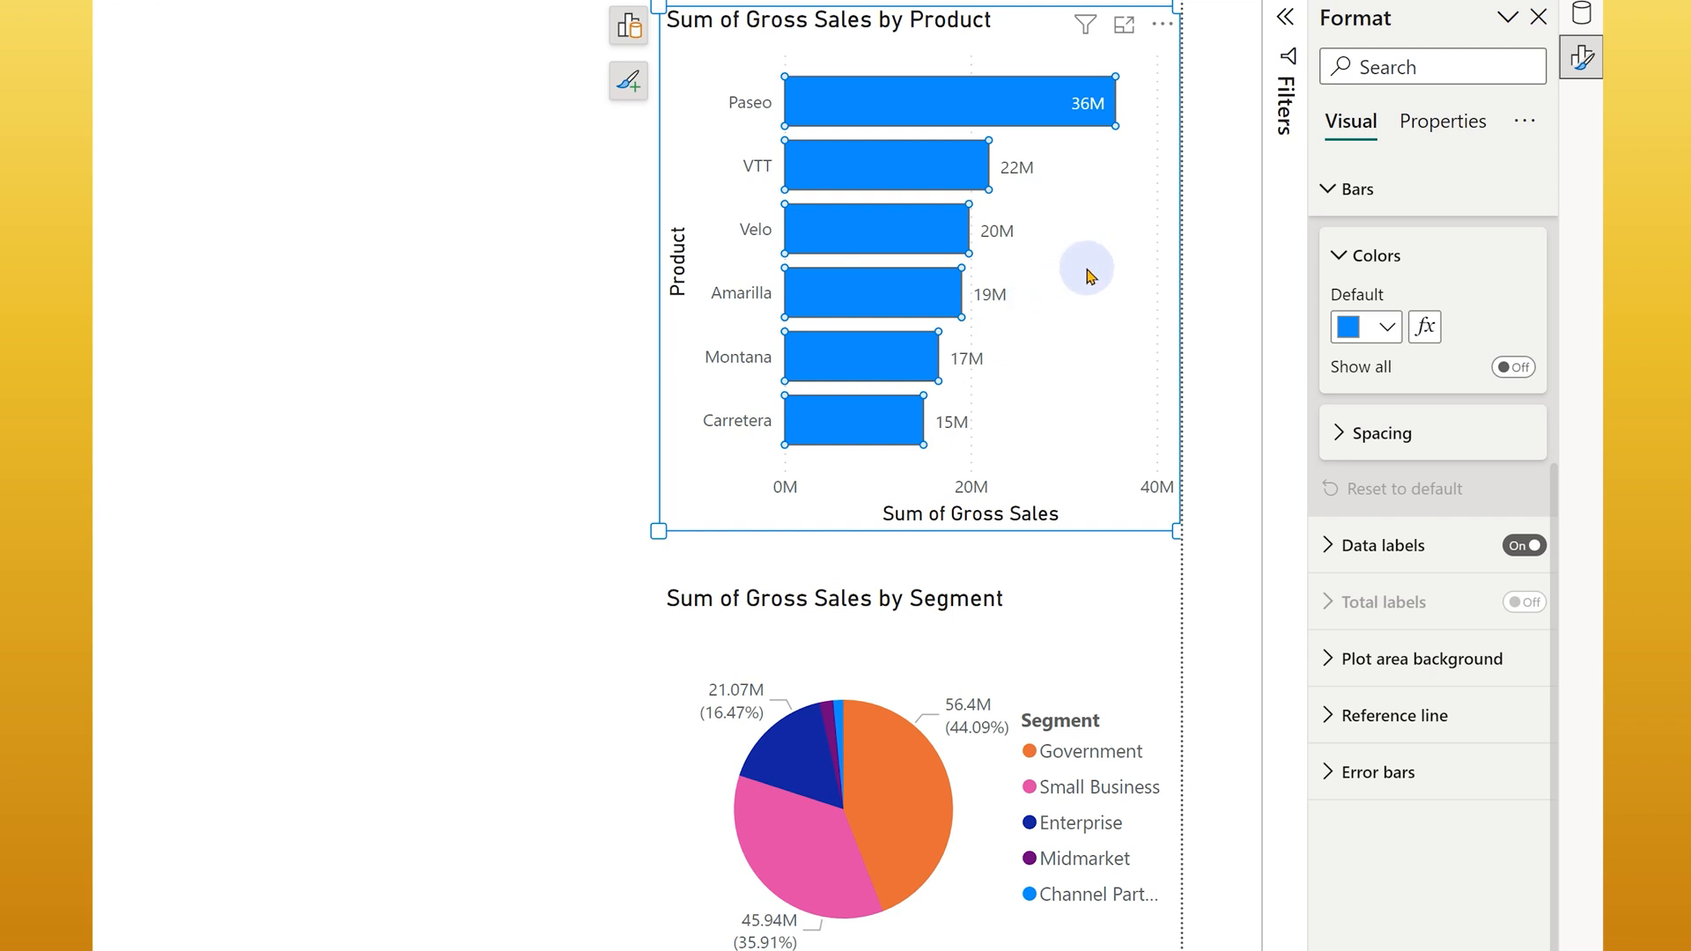
mouse_move(1048, 319)
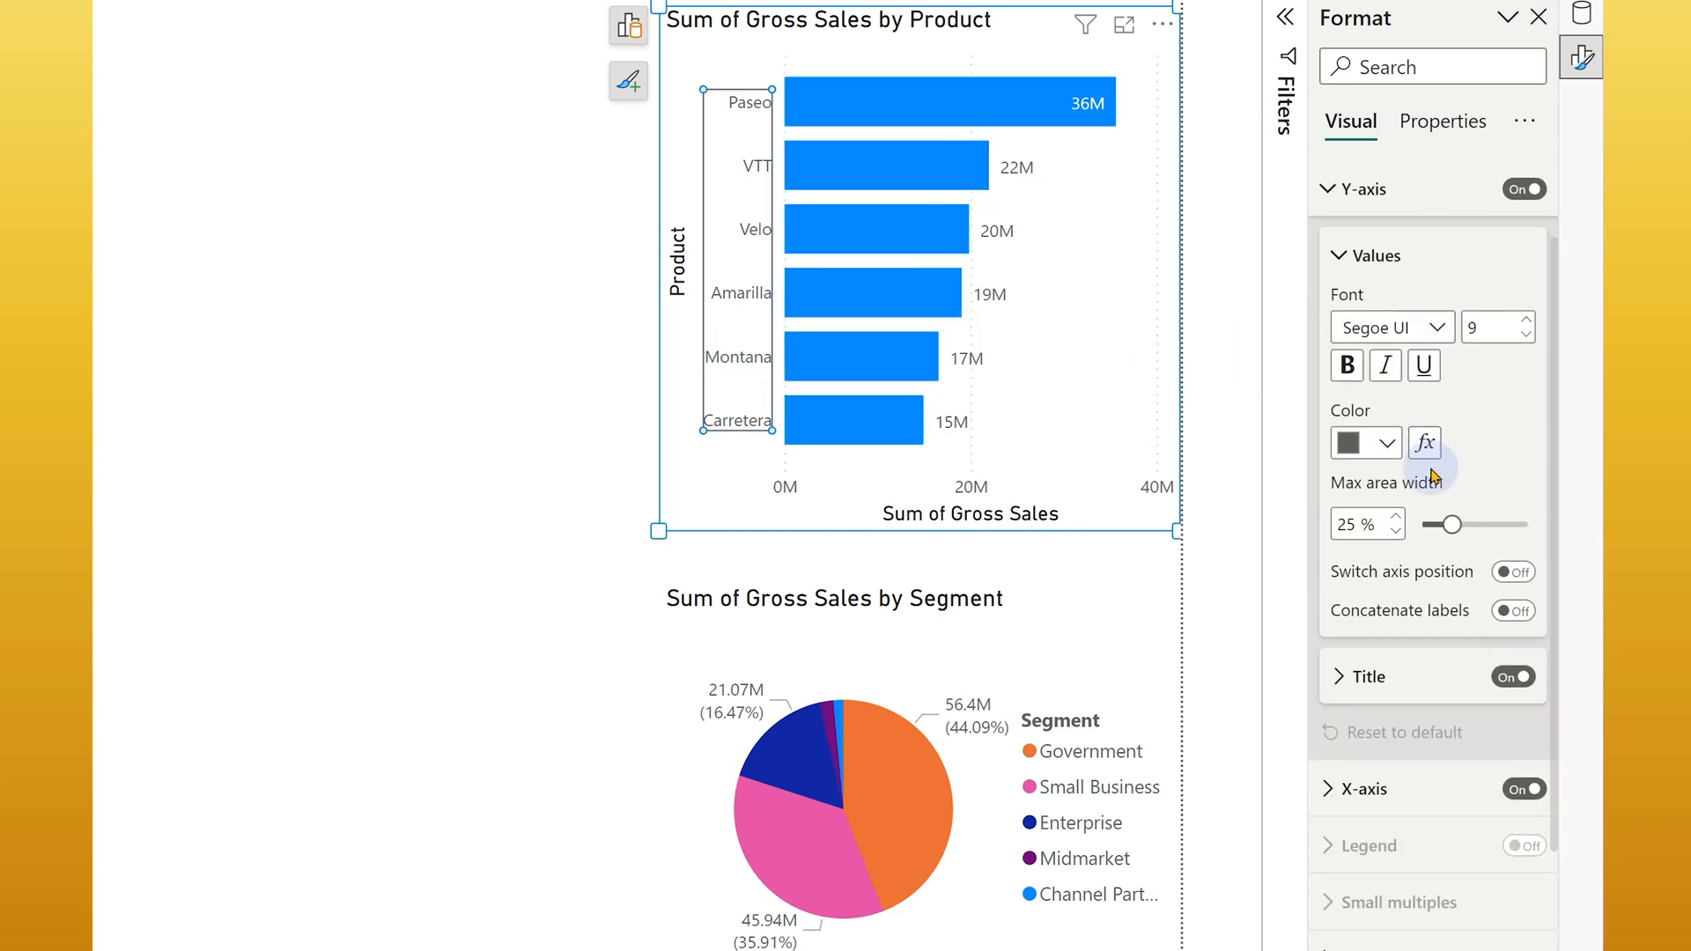
mouse_move(1428, 521)
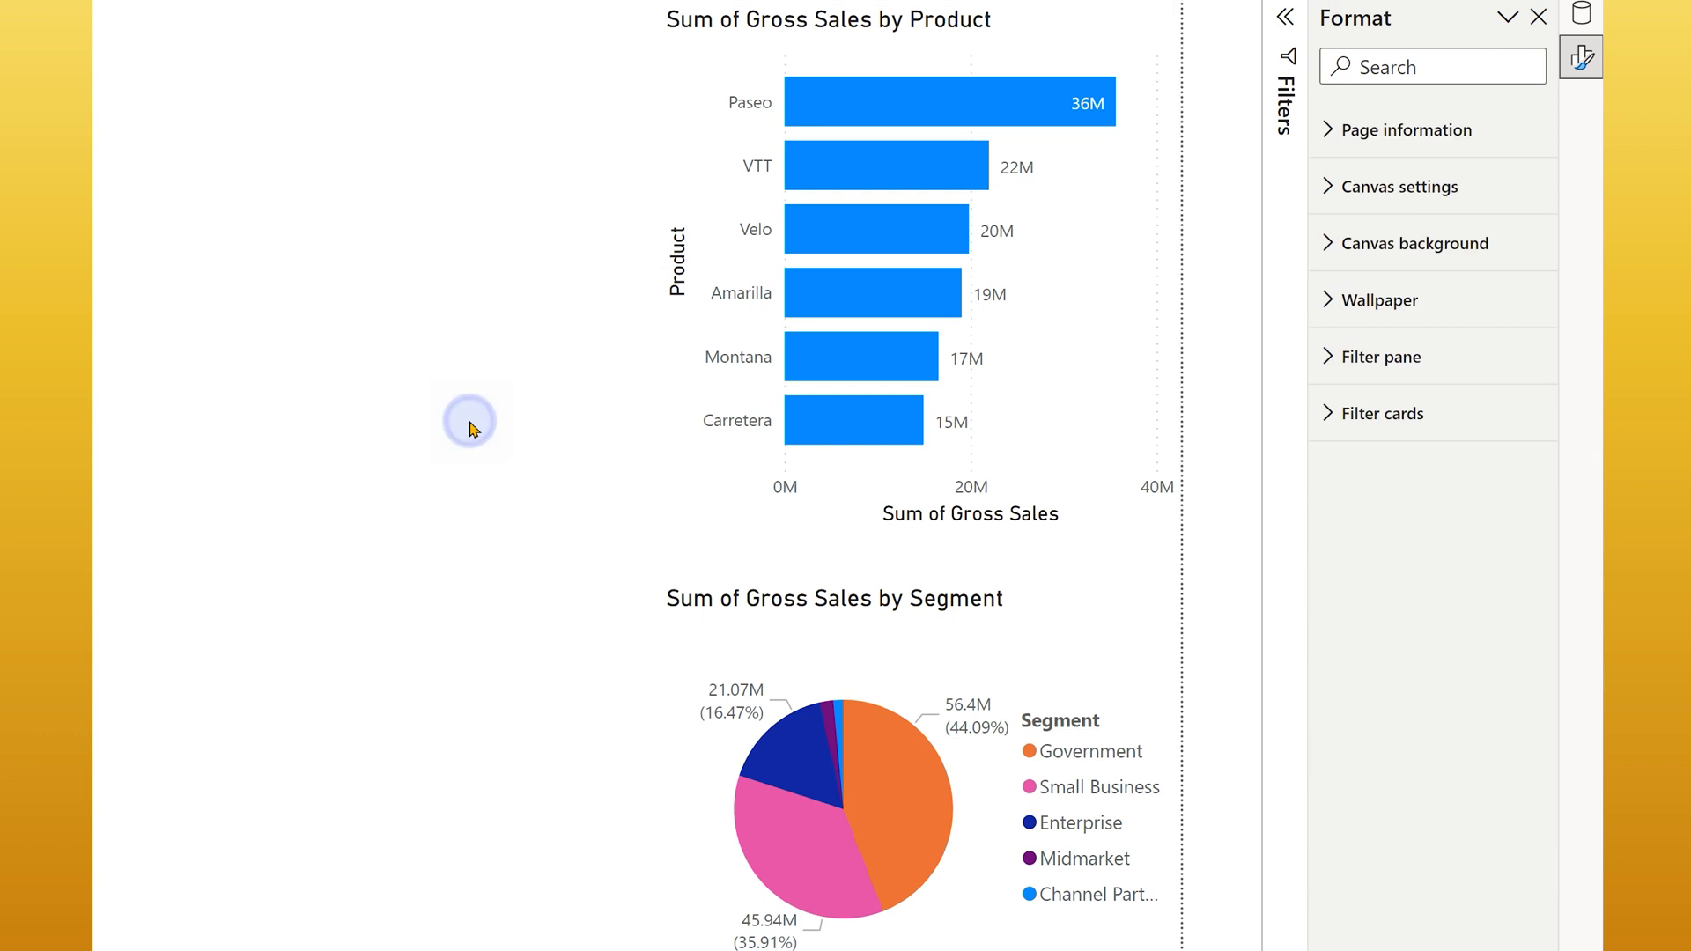
Reselect the bar chart and highlight the Paseo bar to cross-filter the segment pie
click(684, 480)
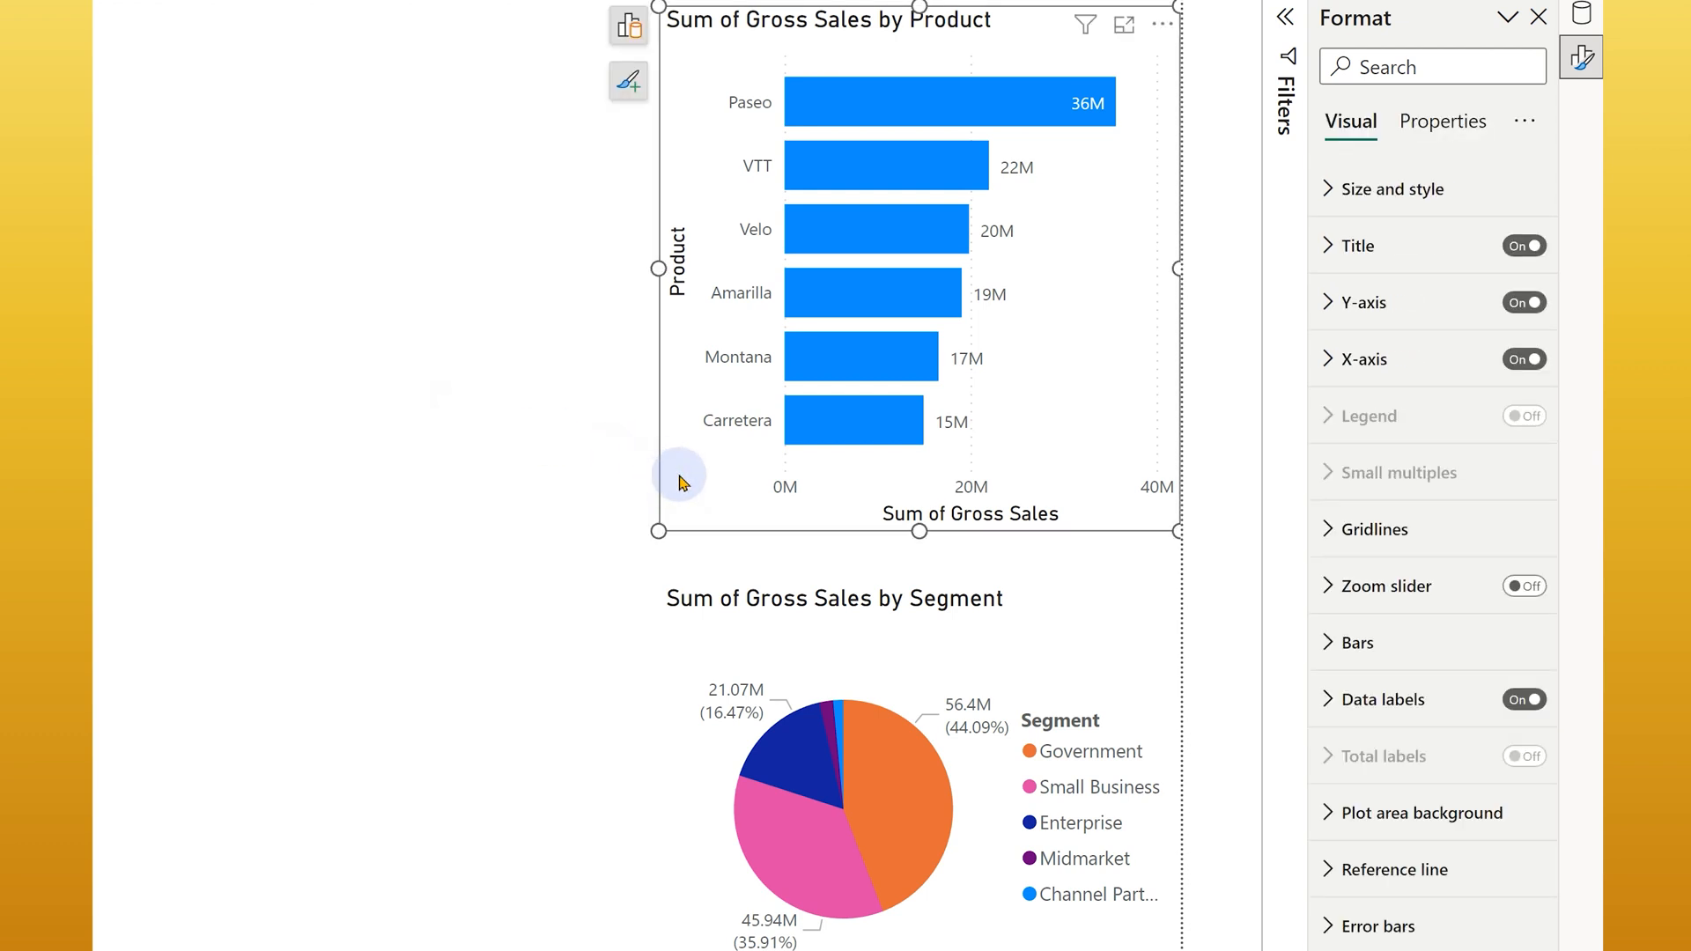
click(976, 102)
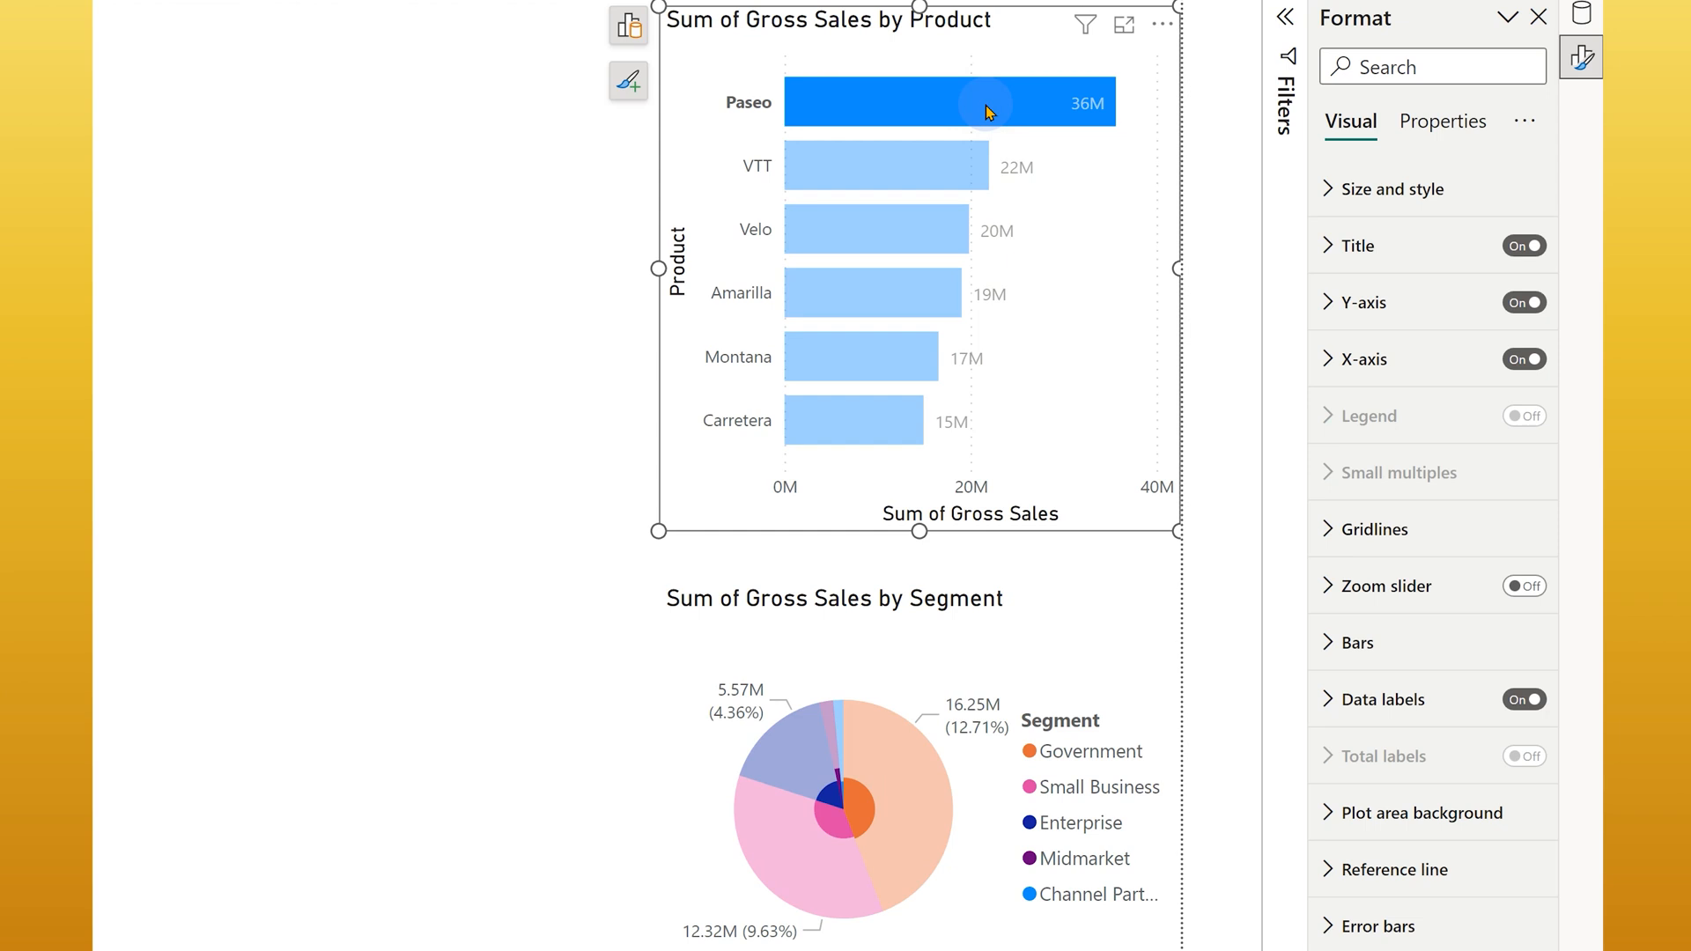
mouse_move(988, 109)
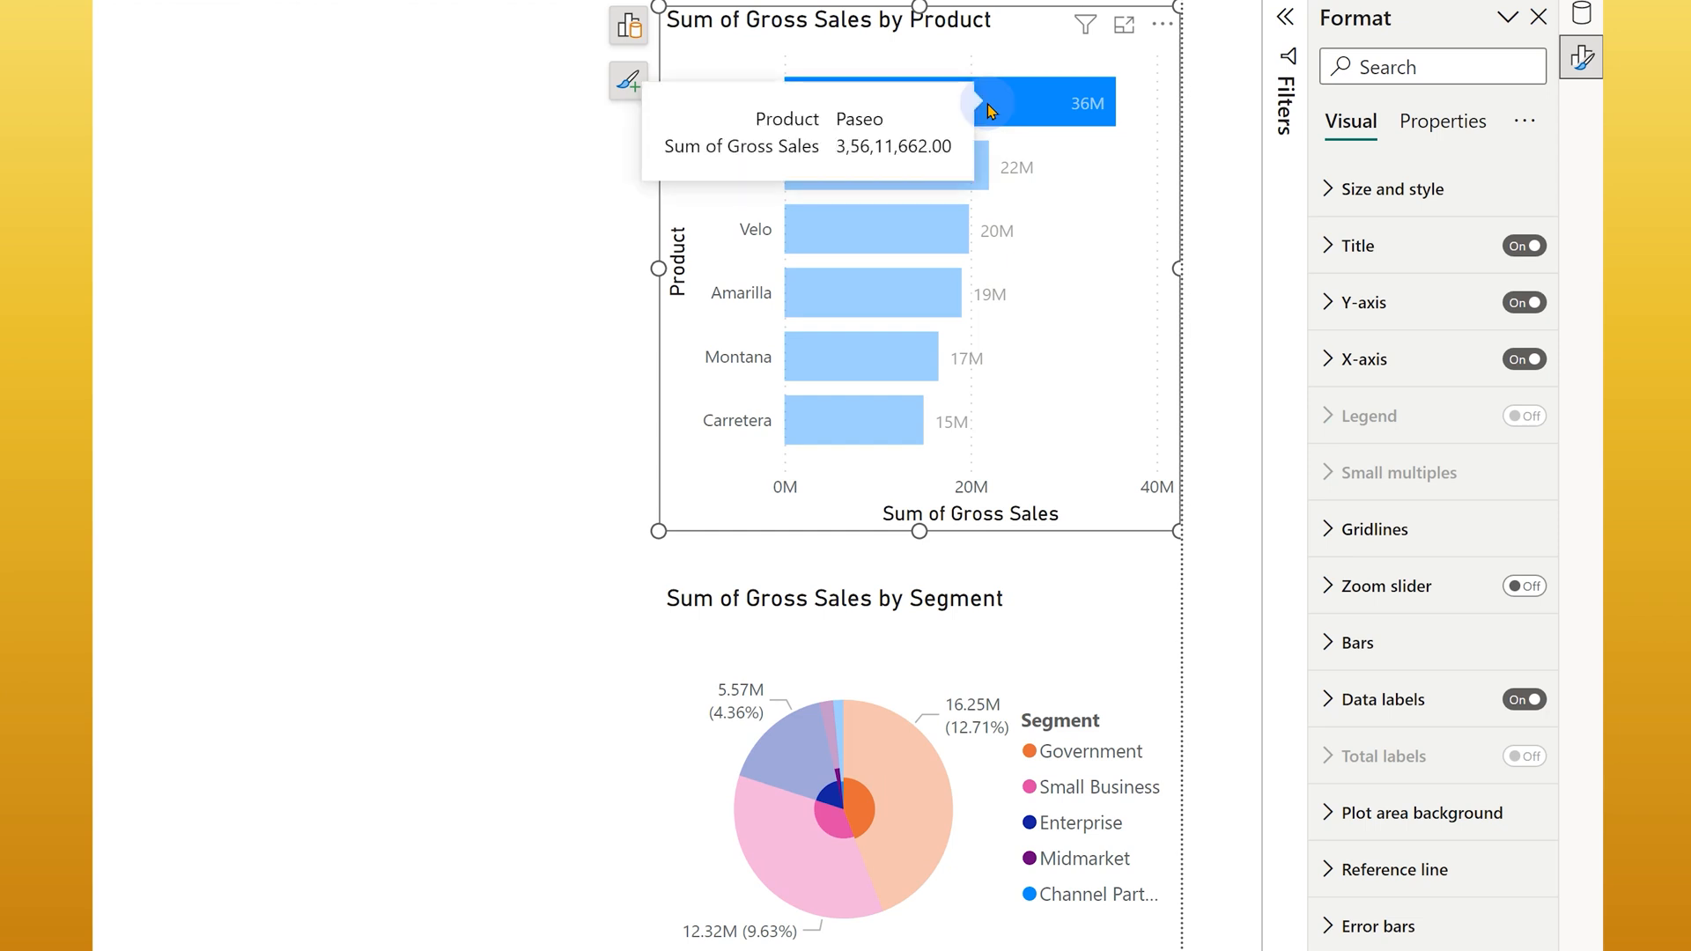